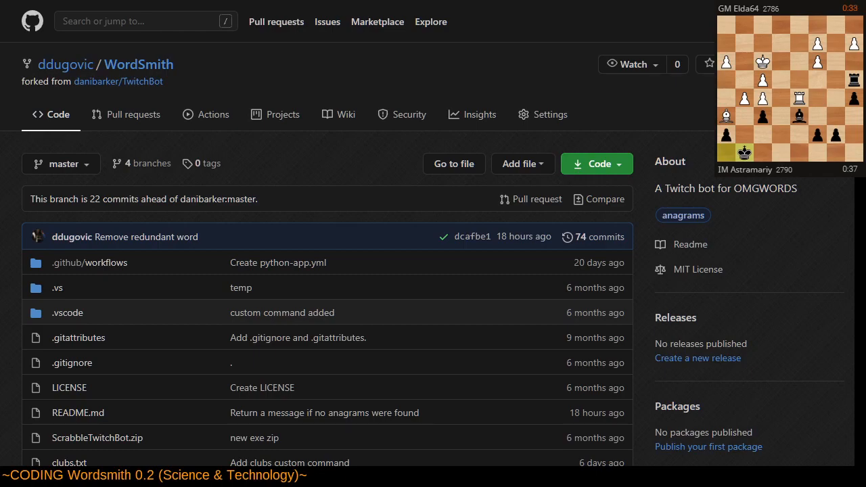
{"action": "mouse_move", "coordinate": [826, 371]}
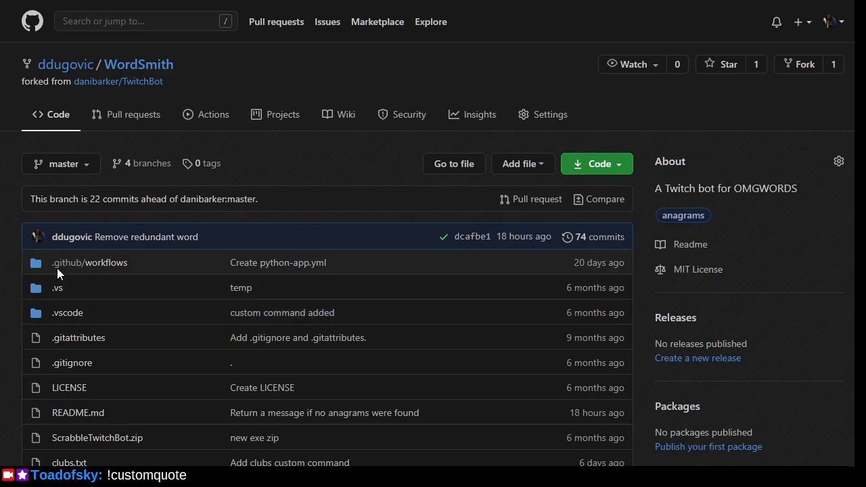
Step: Open wordsmith.py from the repo file list and locate custom_commands in event_message
{"action": "scroll", "scroll_direction": "down", "scroll_amount": 3}
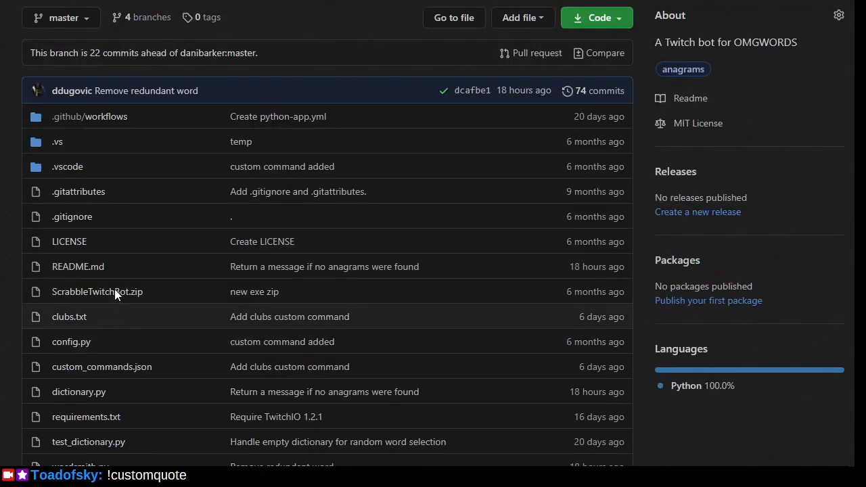
{"action": "mouse_move", "coordinate": [105, 408]}
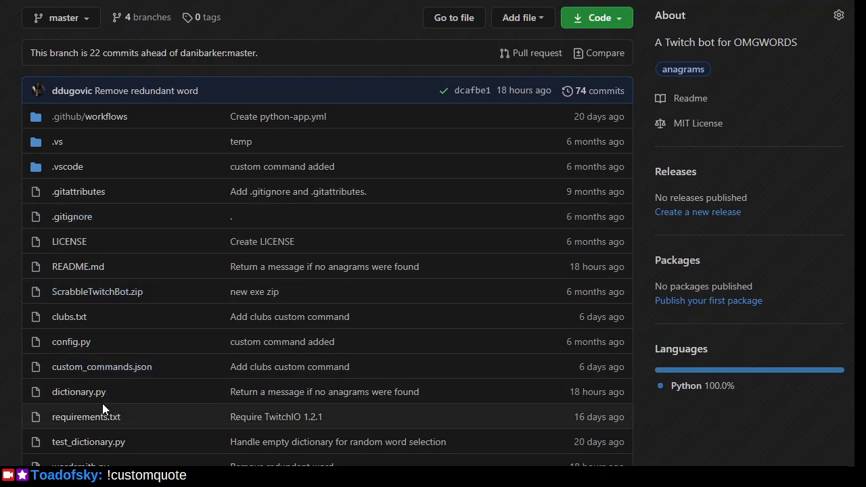
{"action": "mouse_move", "coordinate": [88, 432]}
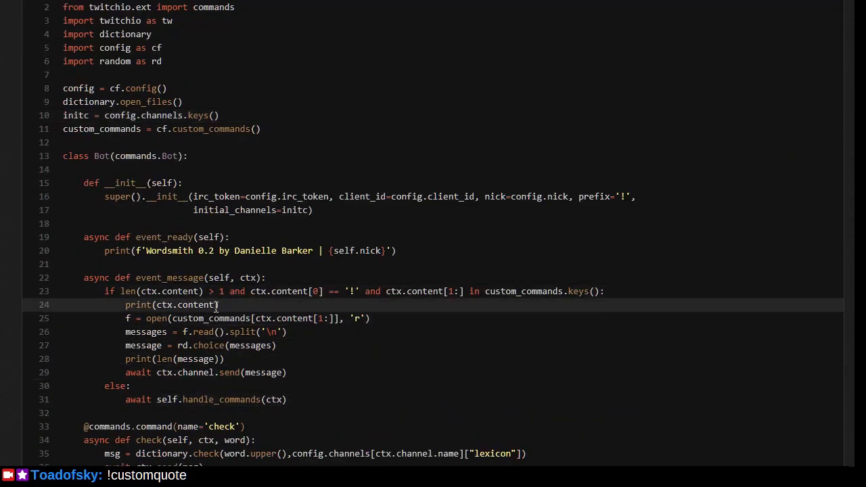
{"action": "left_click", "coordinate": [187, 183]}
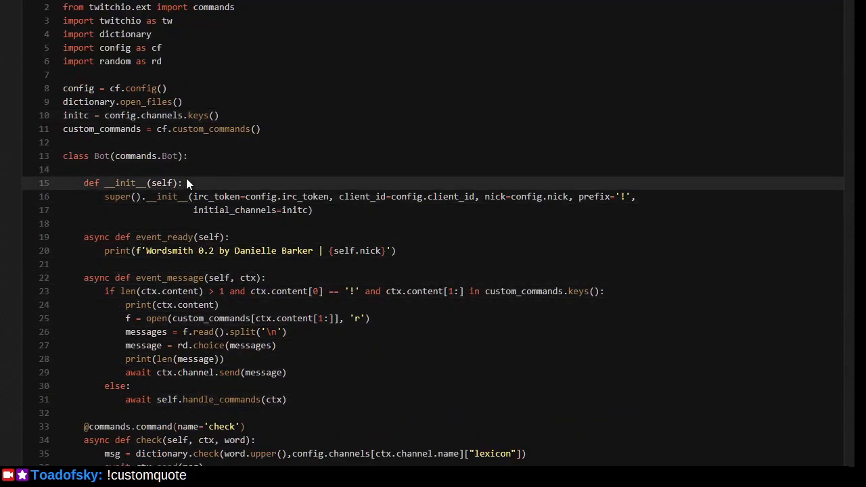
{"action": "scroll", "scroll_direction": "up", "scroll_amount": 3}
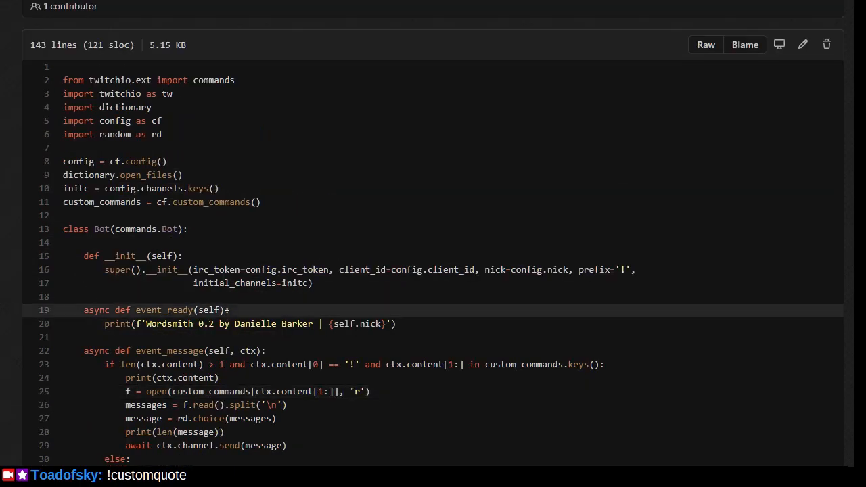
{"action": "scroll", "scroll_direction": "down", "scroll_amount": 3}
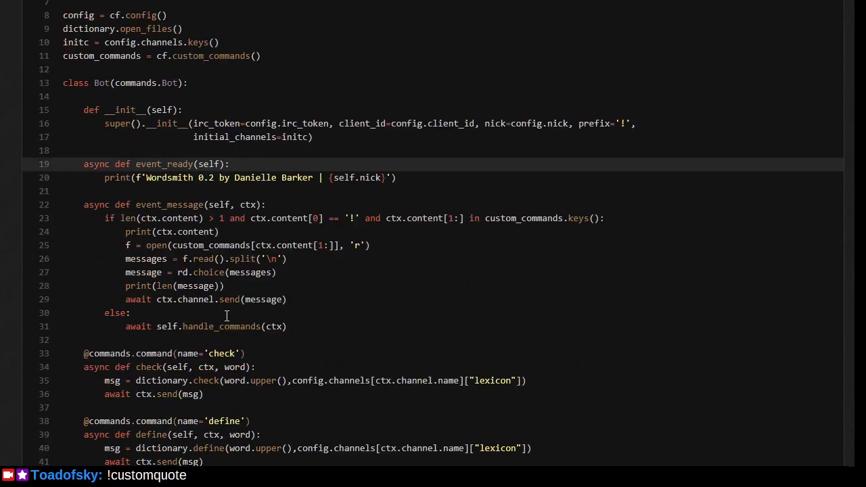
{"action": "scroll", "scroll_direction": "down", "scroll_amount": 3}
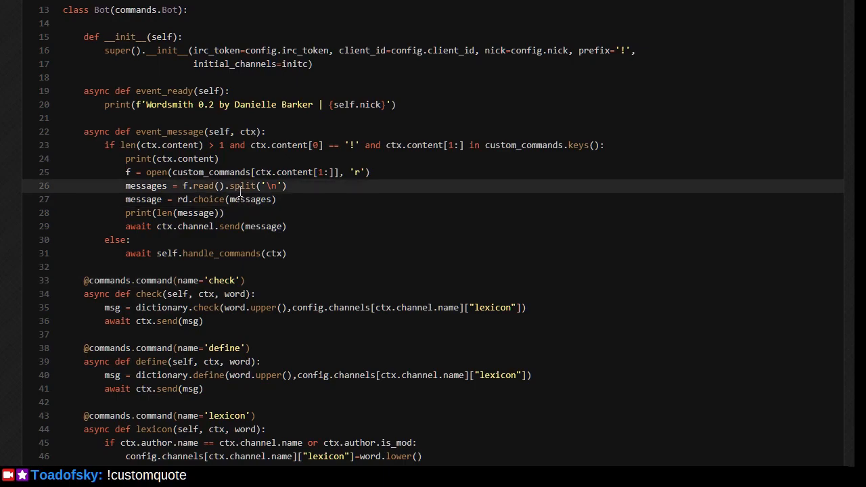
{"action": "left_click", "coordinate": [288, 104]}
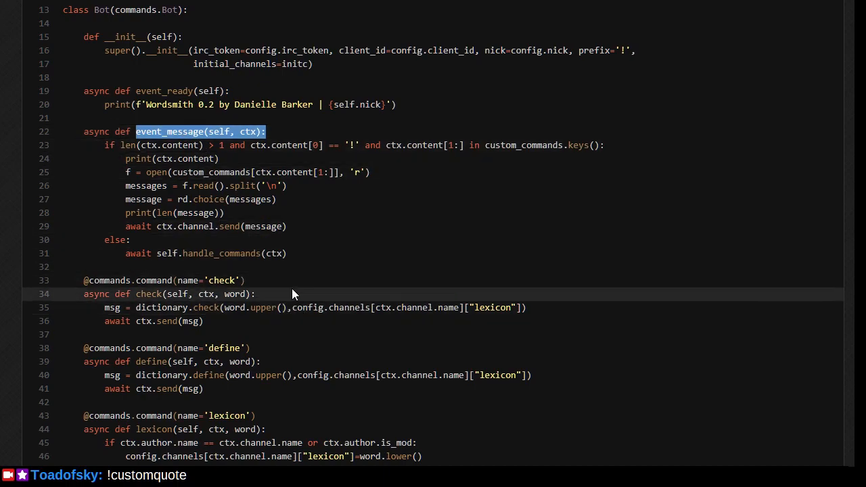
{"action": "left_click", "coordinate": [210, 172]}
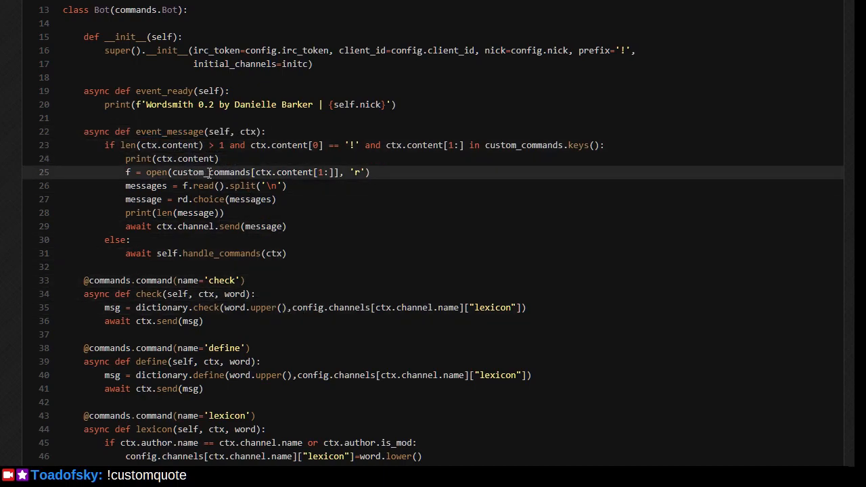
{"action": "double_click", "coordinate": [211, 172]}
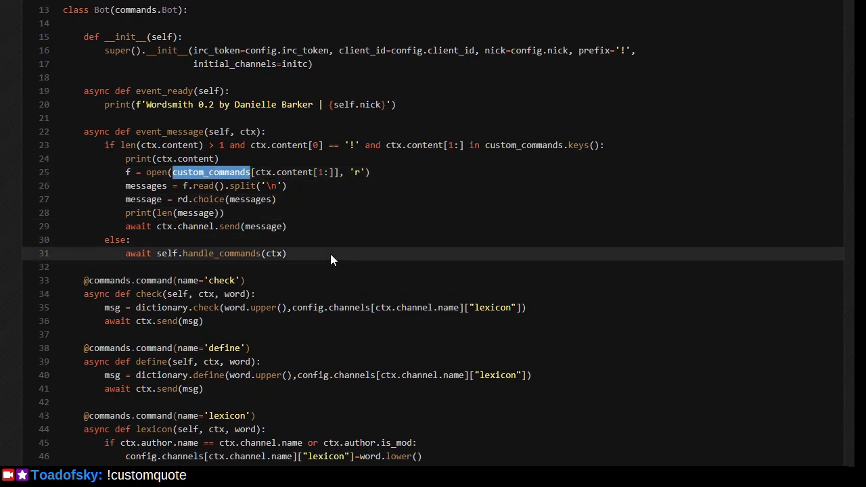
{"action": "mouse_move", "coordinate": [557, 144]}
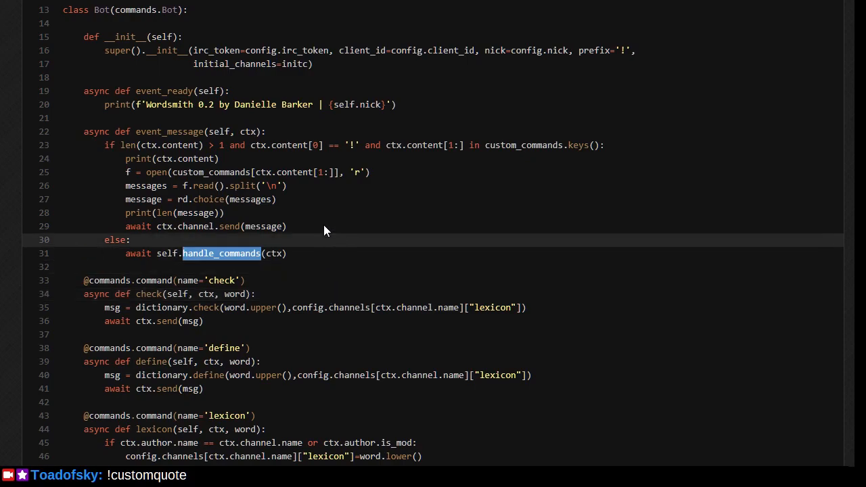
Step: Select the custom command if-block on lines 23–30 and highlight custom_commands
{"action": "left_click", "coordinate": [106, 145]}
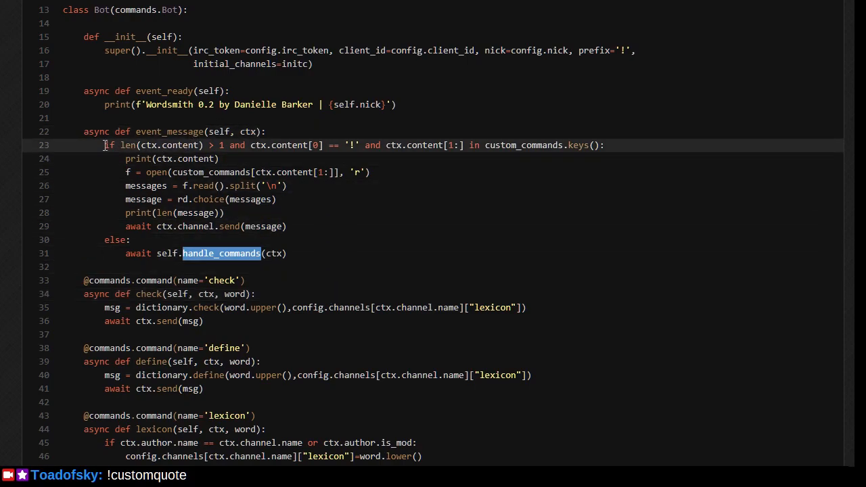
{"action": "left_click_drag", "start_coordinate": [103, 145], "coordinate": [130, 239]}
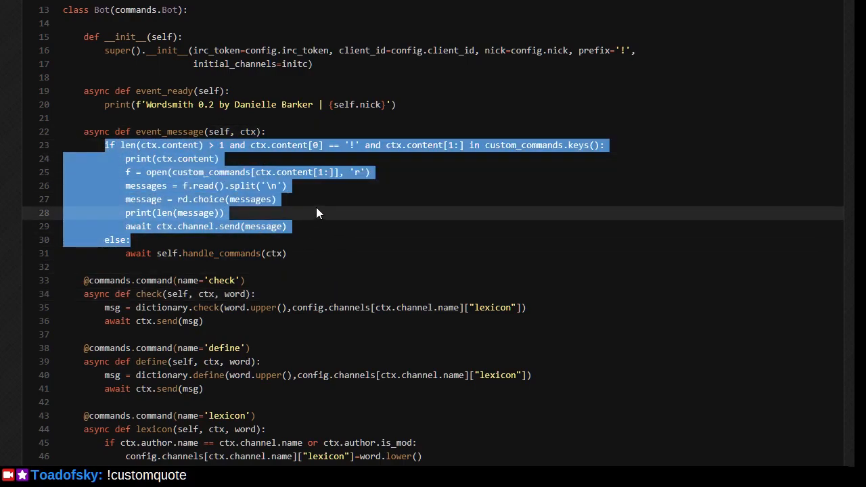
{"action": "double_click", "coordinate": [209, 172]}
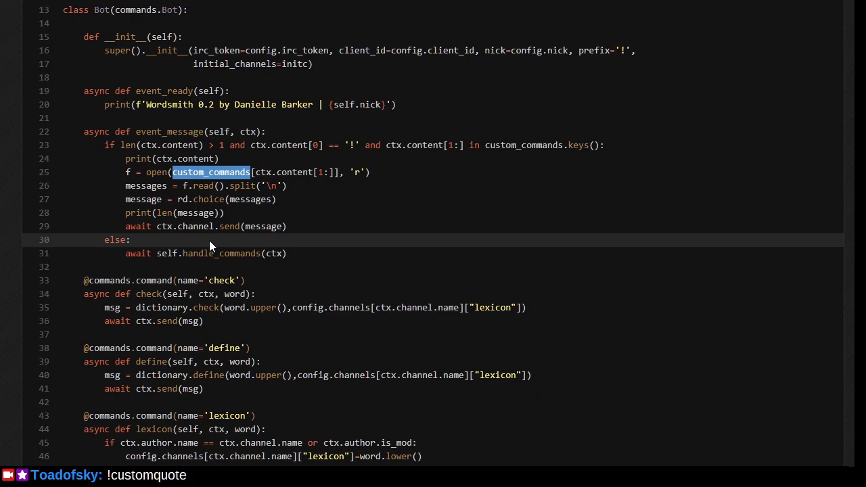
{"action": "mouse_move", "coordinate": [217, 245]}
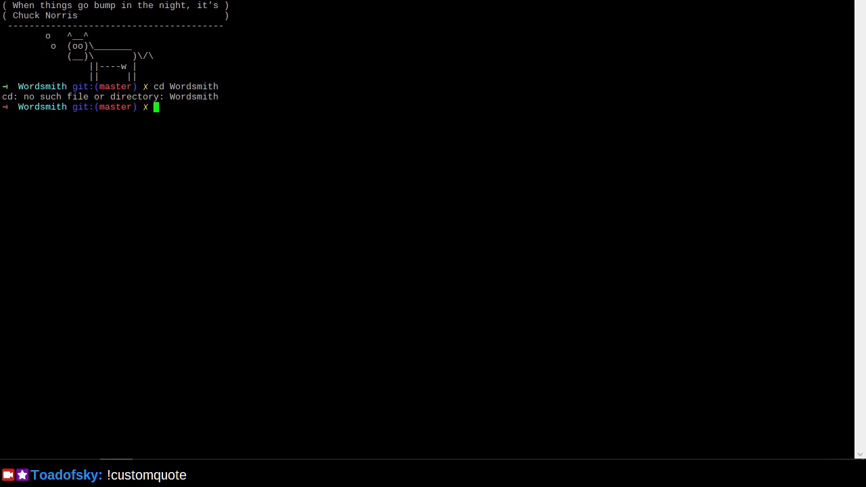
Step: Confirm the Wordsmith directory with pwd and start the bot with python wordsmith.py
{"action": "type", "text": "pwd"}
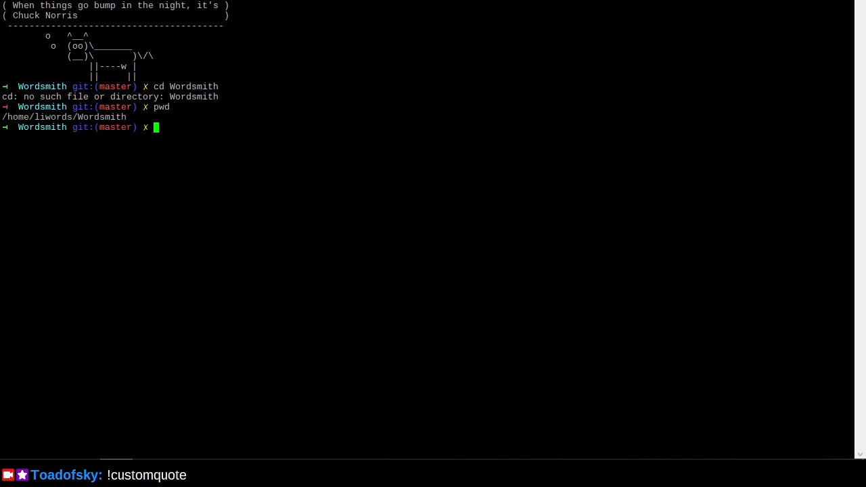
{"action": "type", "text": "python wordsmith.py"}
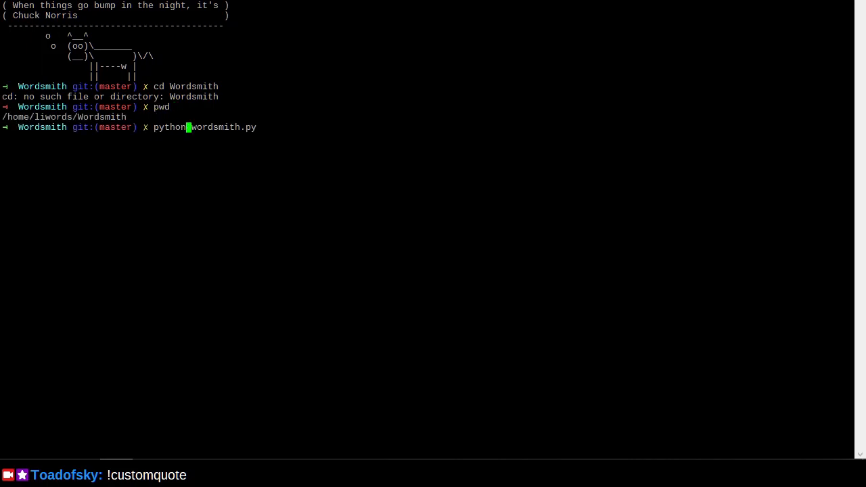
{"action": "key", "text": "Return"}
{"action": "type", "text": "vim custom_commands.json"}
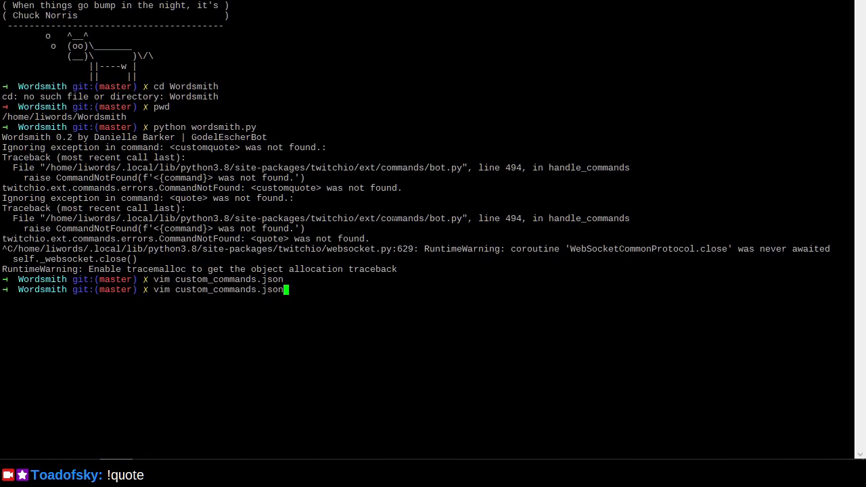
Step: Restart python wordsmith.py so !randomquote prints 0 and the KeyError traceback appears
{"action": "type", "text": "python wordsmith.py"}
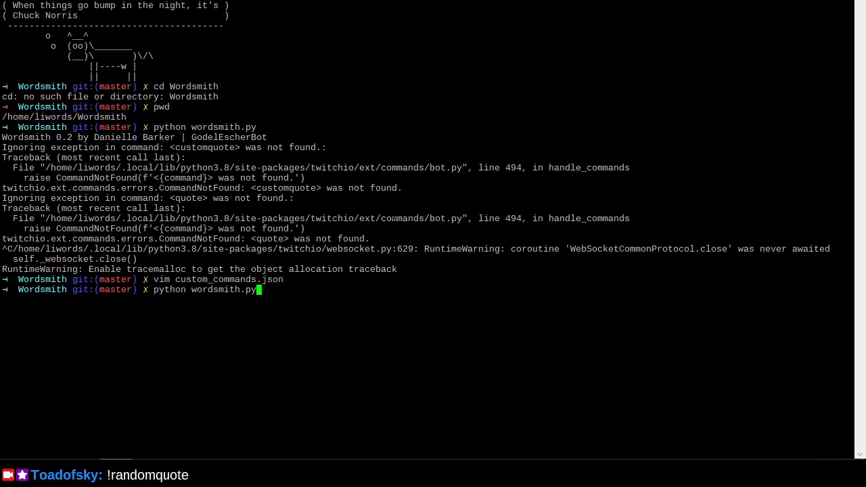
{"action": "key", "text": "Return"}
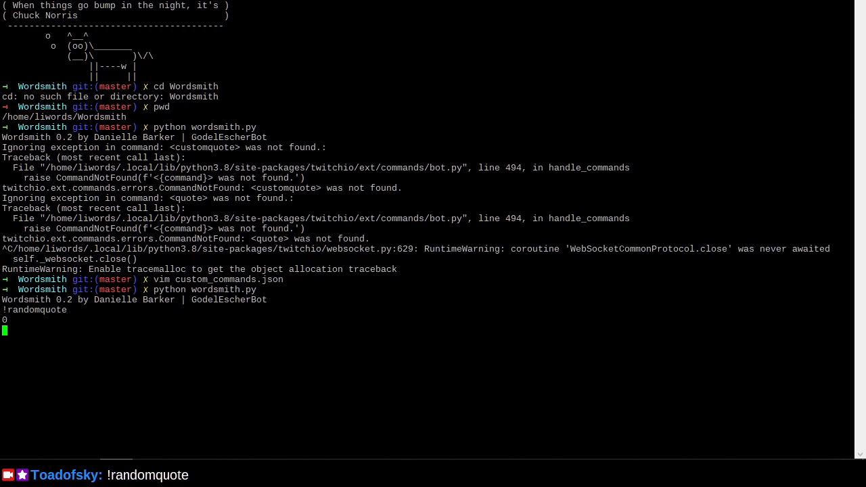
{"action": "scroll", "scroll_direction": "down", "scroll_amount": 3}
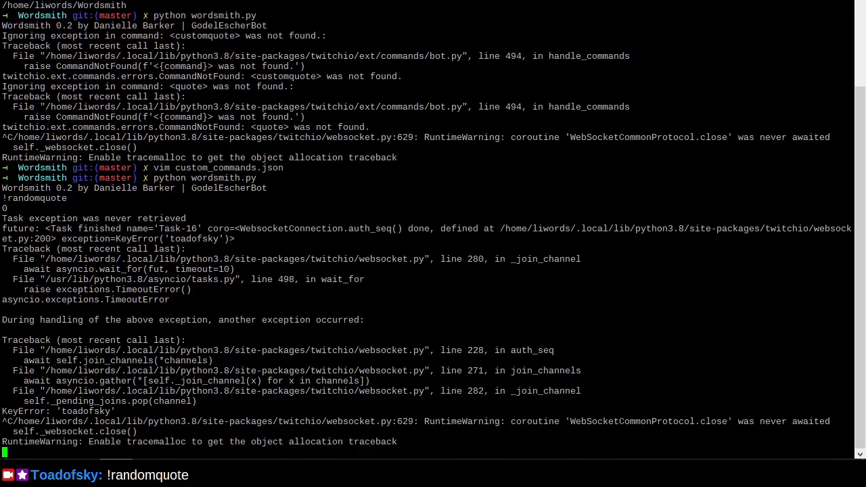
Step: Clear the screen and show the first lines of quotes.txt with head
{"action": "type", "text": "clear"}
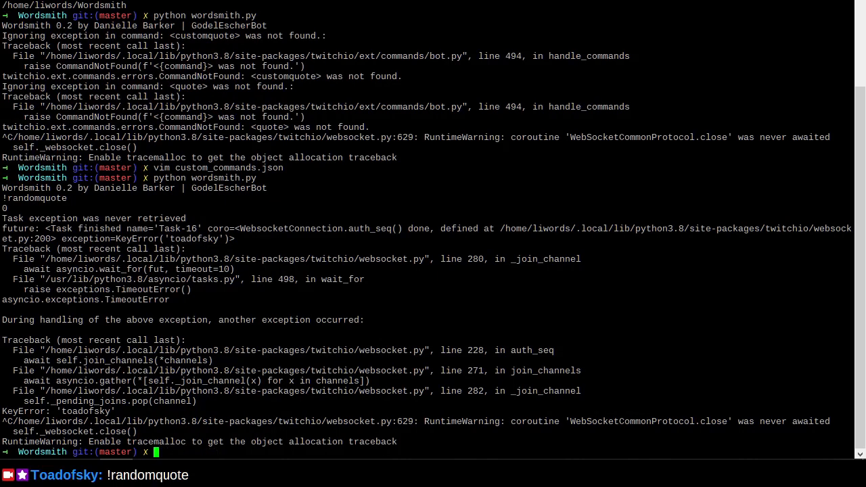
{"action": "type", "text": "clear"}
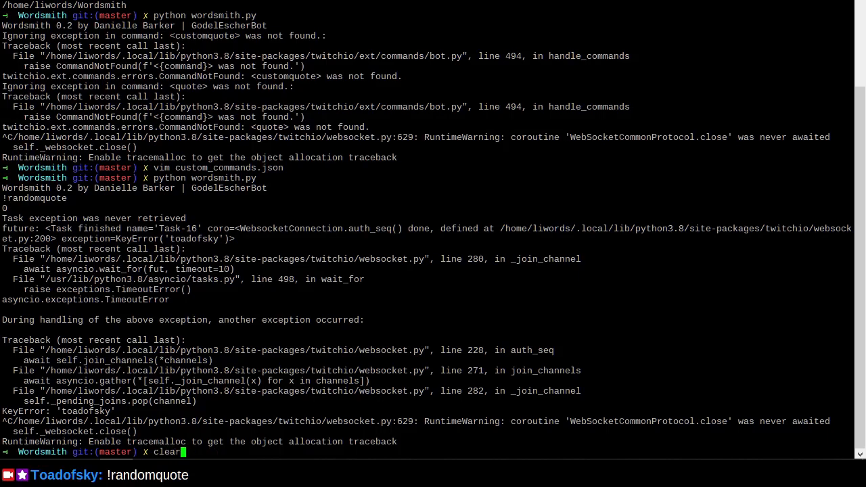
{"action": "key", "text": "Return"}
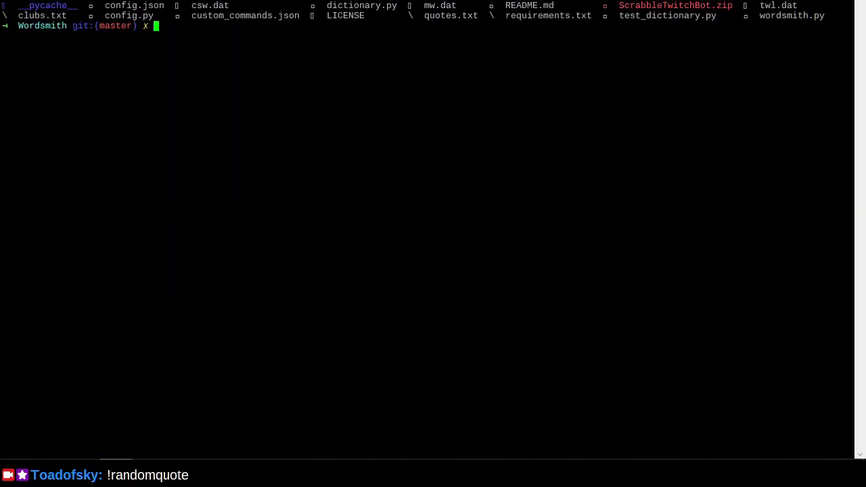
{"action": "type", "text": "head quotes.txt"}
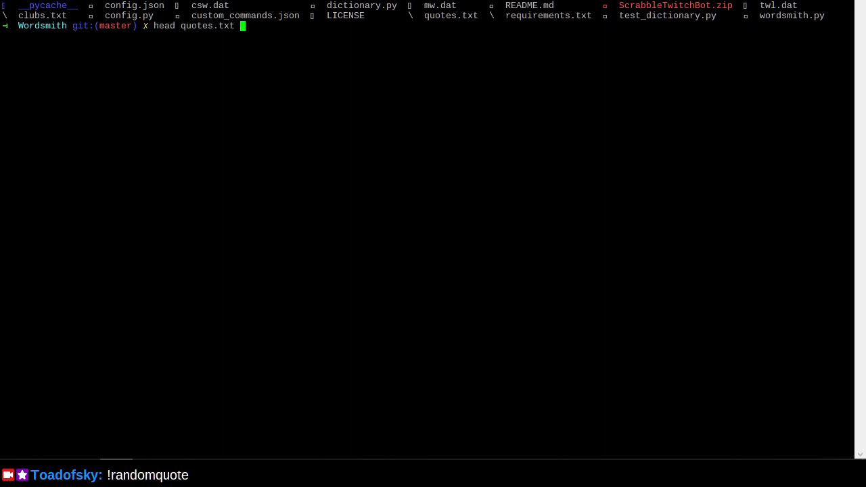
{"action": "key", "text": "Return"}
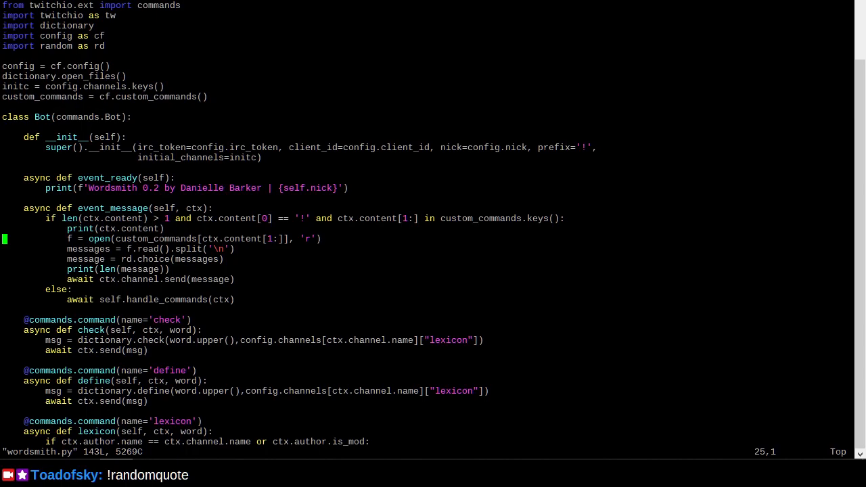
Step: Insert a line below messages = f.read() and begin typing print(mess
{"action": "key", "text": "Up"}
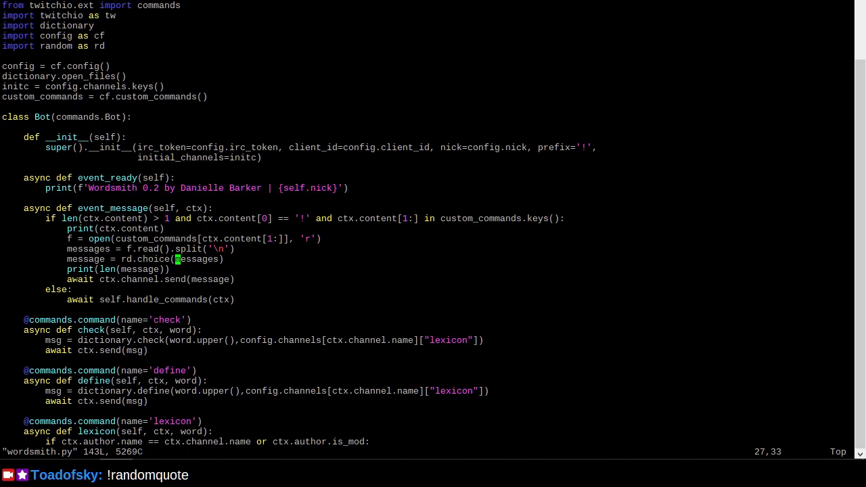
{"action": "key", "text": "Left"}
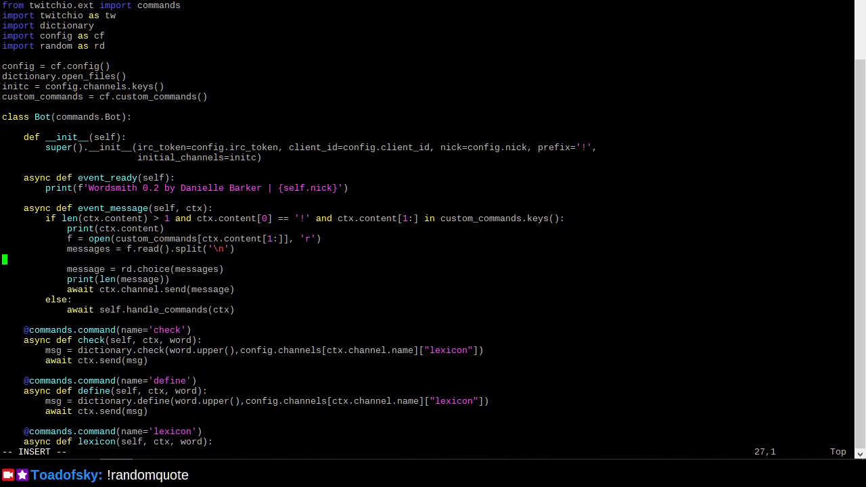
{"action": "type", "text": "p"}
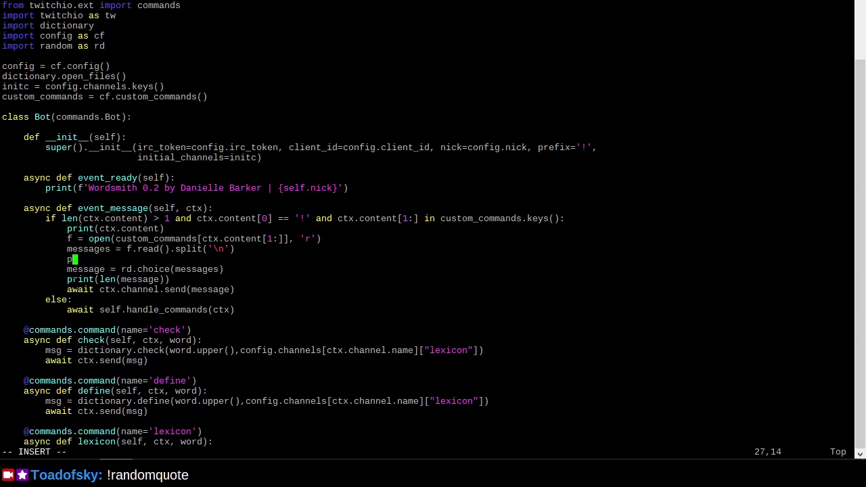
{"action": "type", "text": "rint(mess"}
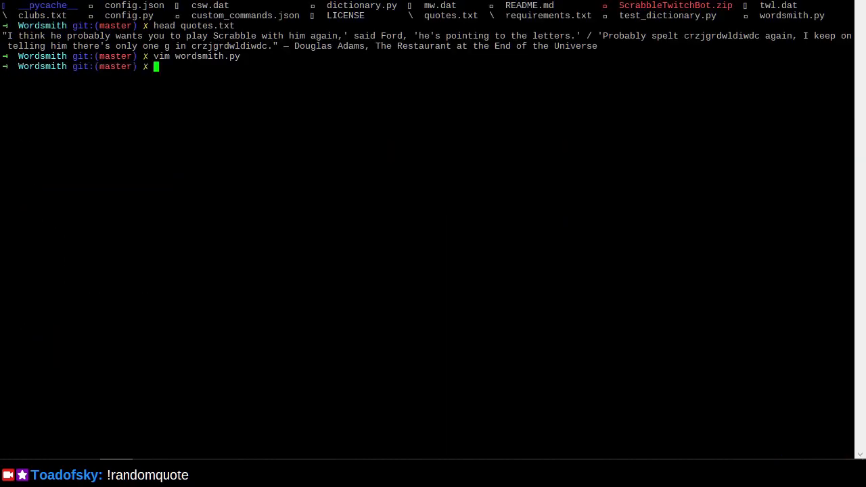
Step: Run python wordsmith.py for the !randomquote test, then prepare vim wordsmith.py
{"action": "type", "text": "python wordsmith.py"}
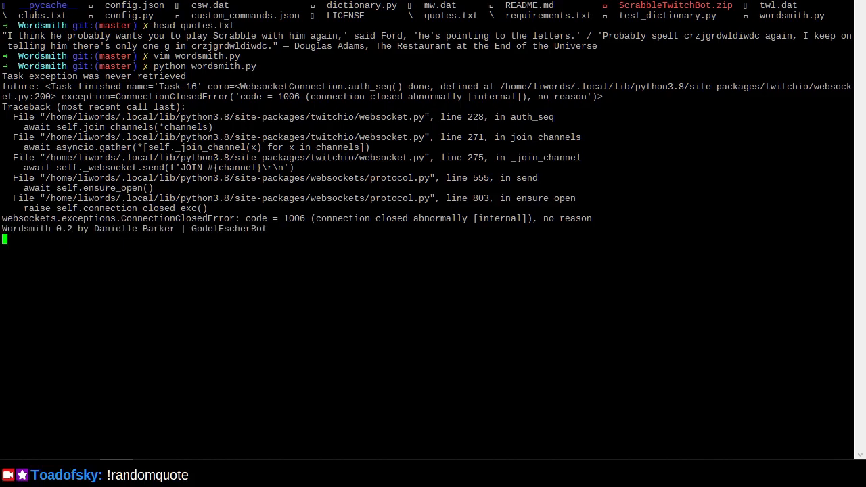
{"action": "key", "text": "Return"}
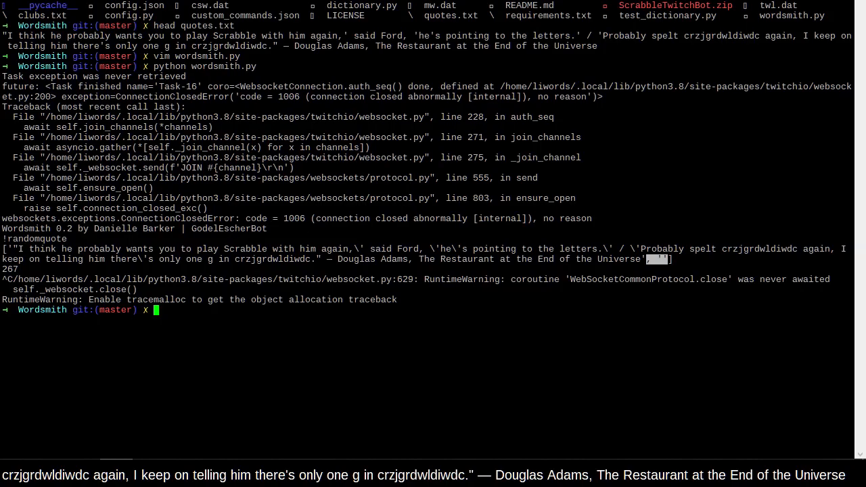
{"action": "type", "text": "vim wordsmith.py"}
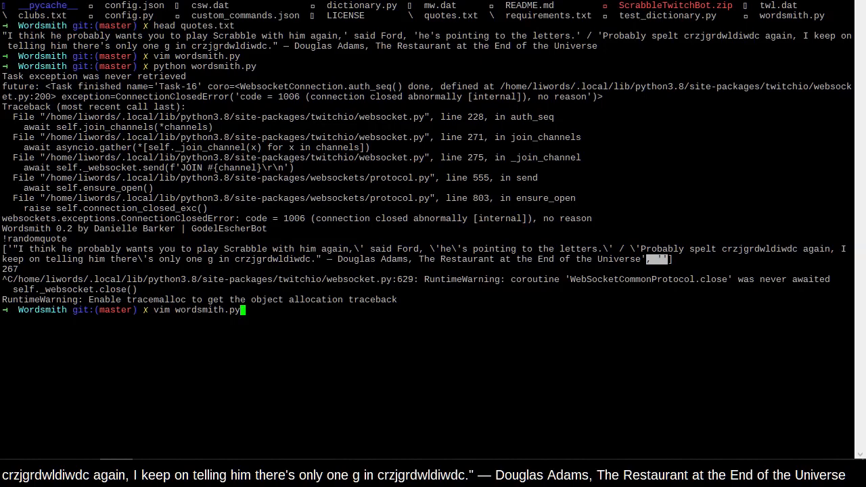
{"action": "key", "text": "Return"}
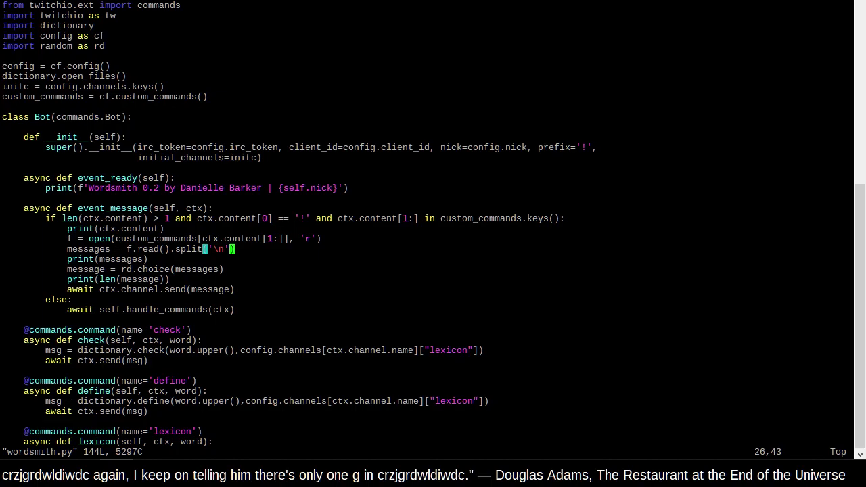
{"action": "key", "text": ":"}
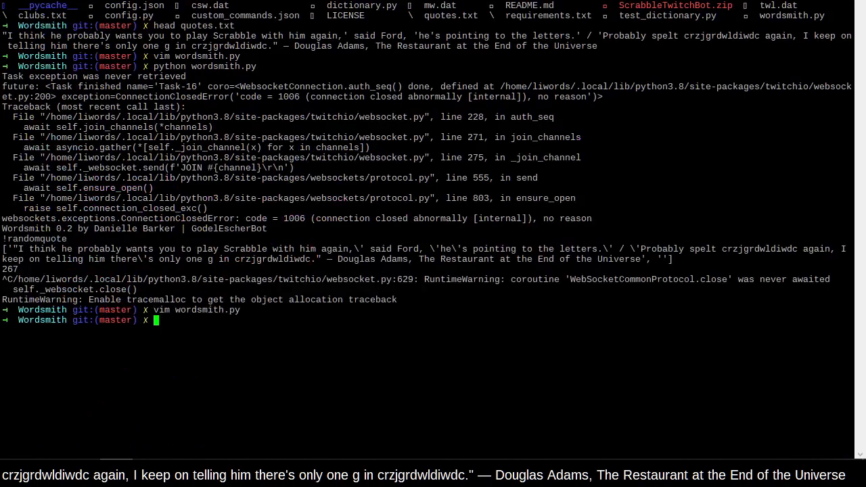
Step: Search quotes.txt for newline patterns with egrep '\n' and grep '\n' variants
{"action": "type", "text": "egrep \"ABEIGH|ABUNE|\\bACH\\b\" *.dat"}
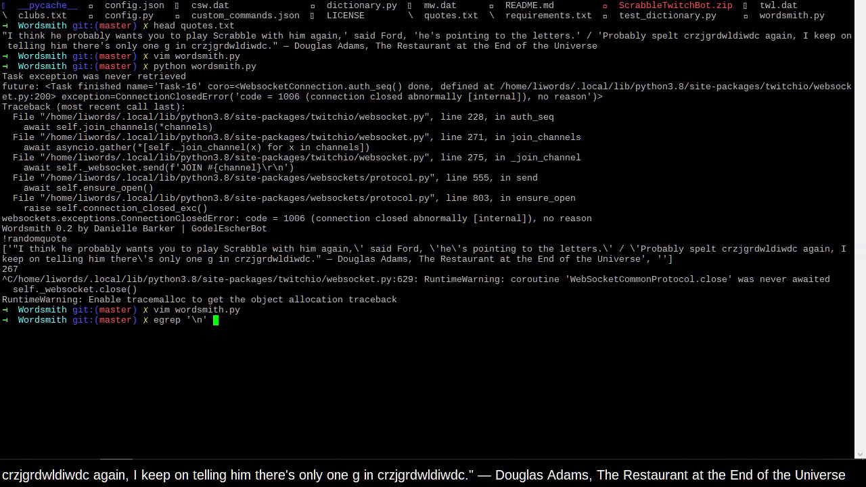
{"action": "key", "text": "Return"}
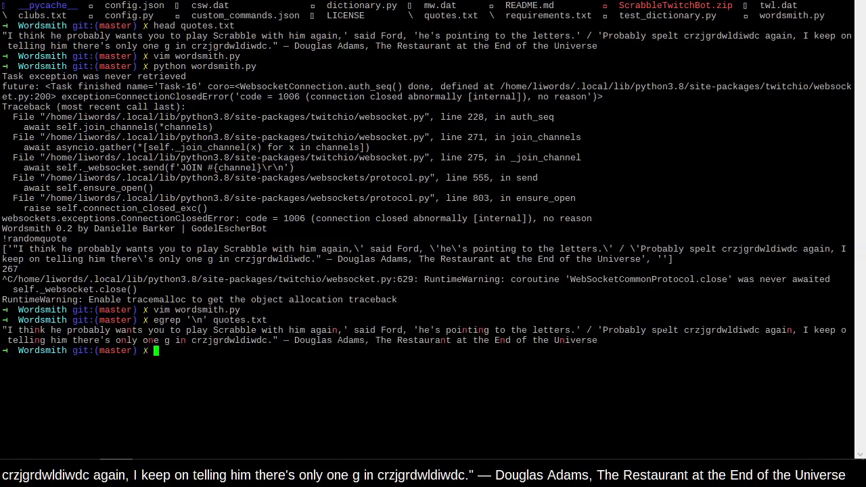
{"action": "type", "text": "egrep '\\n' quotes.txt"}
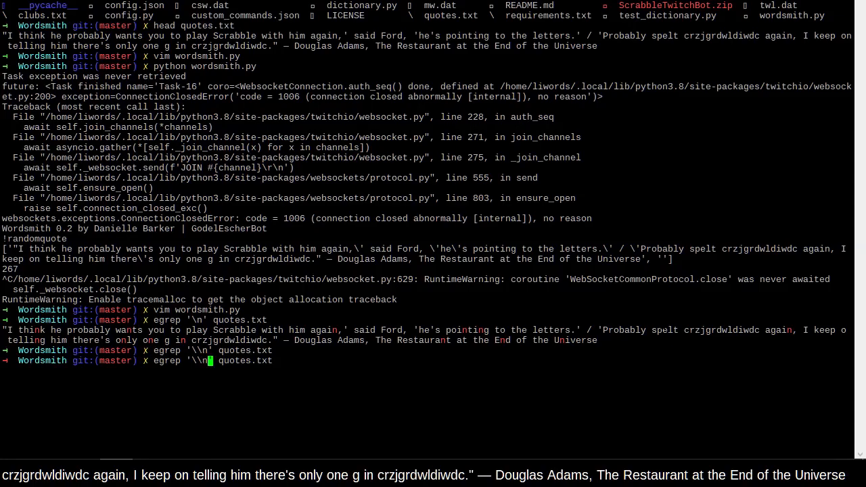
{"action": "key", "text": "Return"}
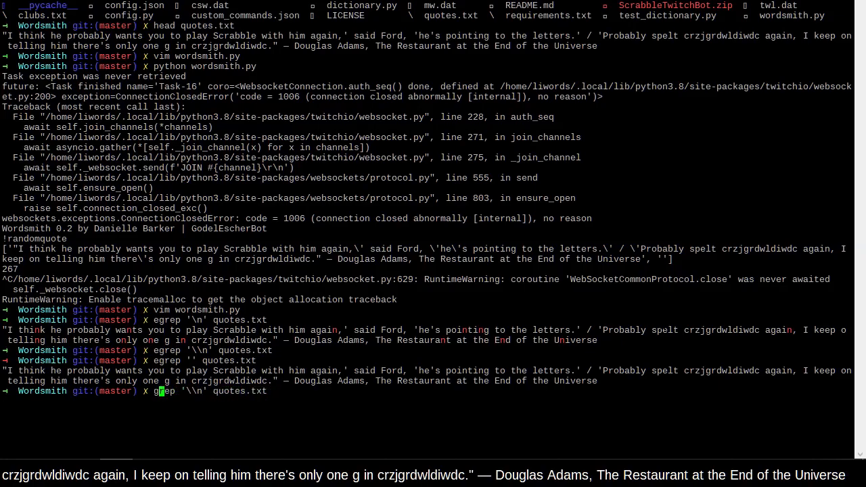
{"action": "key", "text": "Return"}
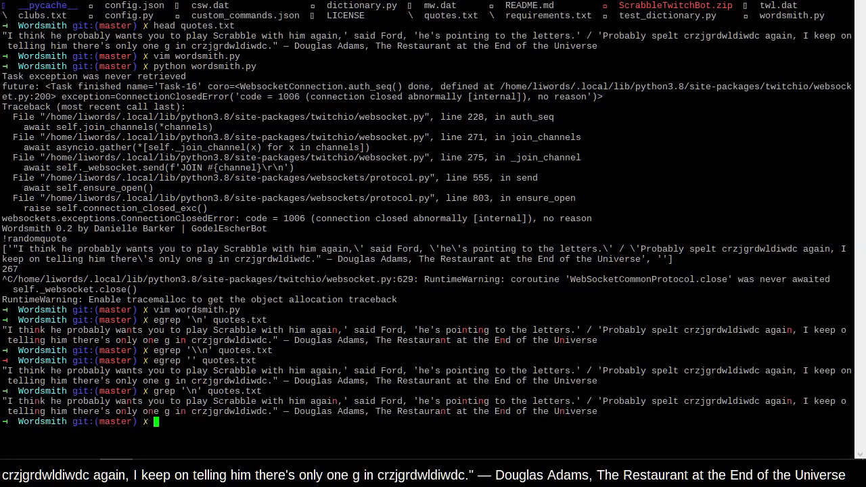
{"action": "type", "text": "grep '\\n' quotes.txt"}
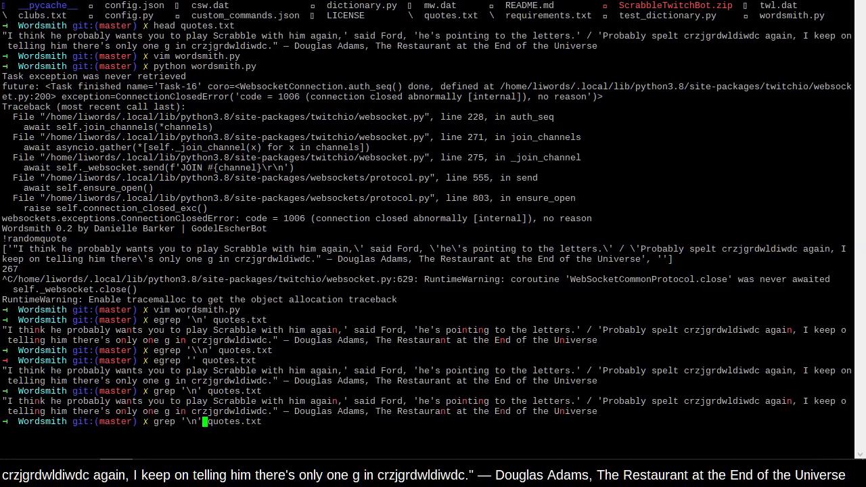
{"action": "key", "text": "Return"}
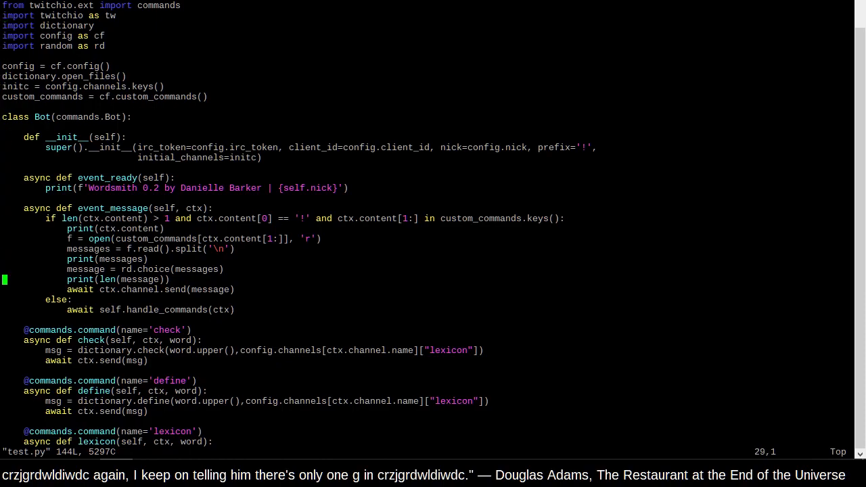
Step: Delete the bot class with :d99, set open('quote.txt','r'), remove config lines and save
{"action": "type", "text": ":d99"}
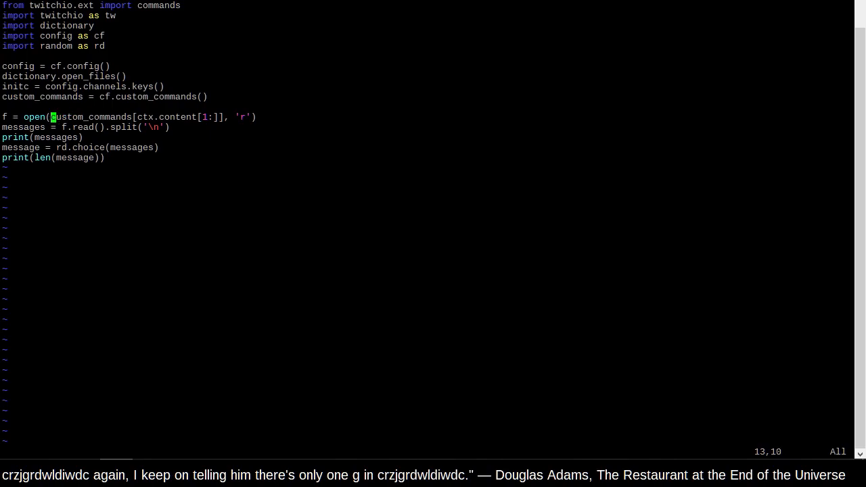
{"action": "type", "text": "'"}
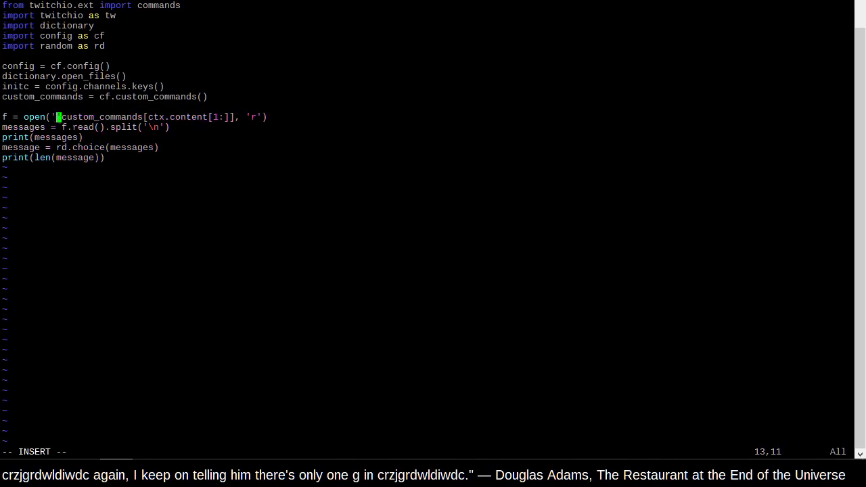
{"action": "type", "text": "quote.txt',"}
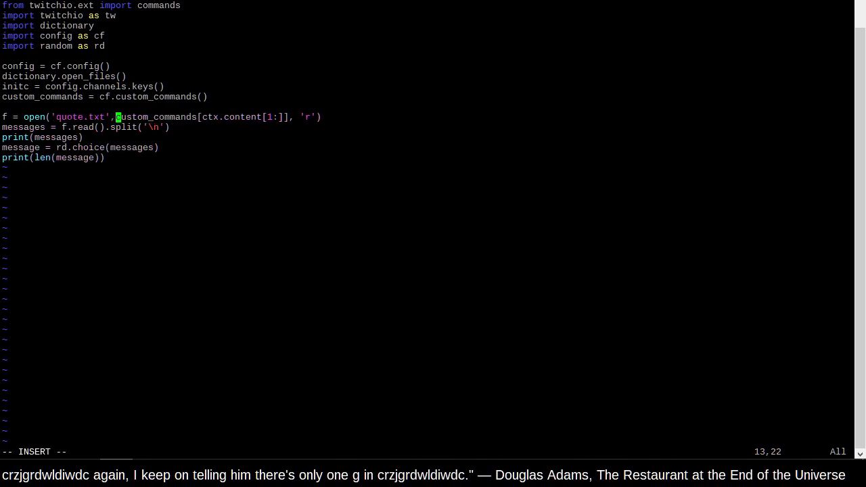
{"action": "type", "text": ",'r')"}
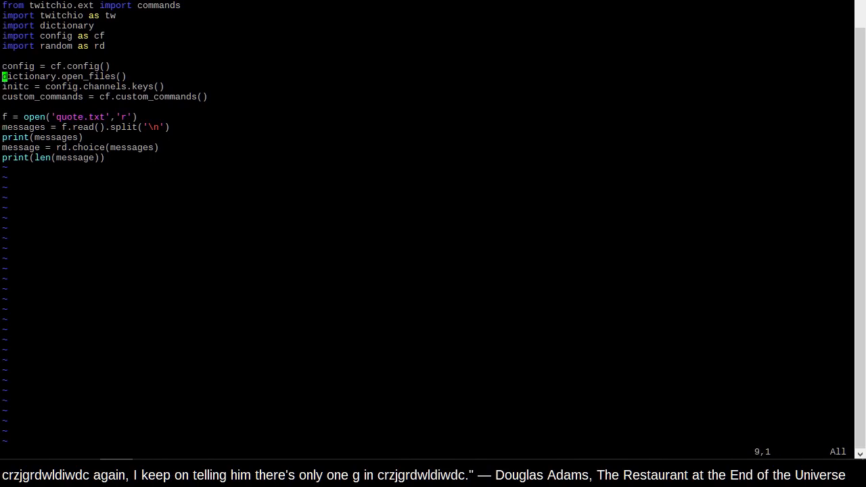
{"action": "key", "text": "dd"}
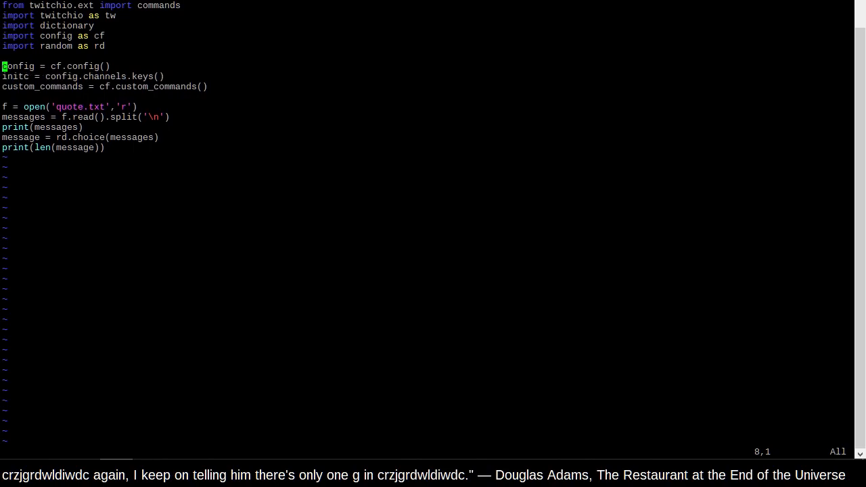
{"action": "key", "text": "dd"}
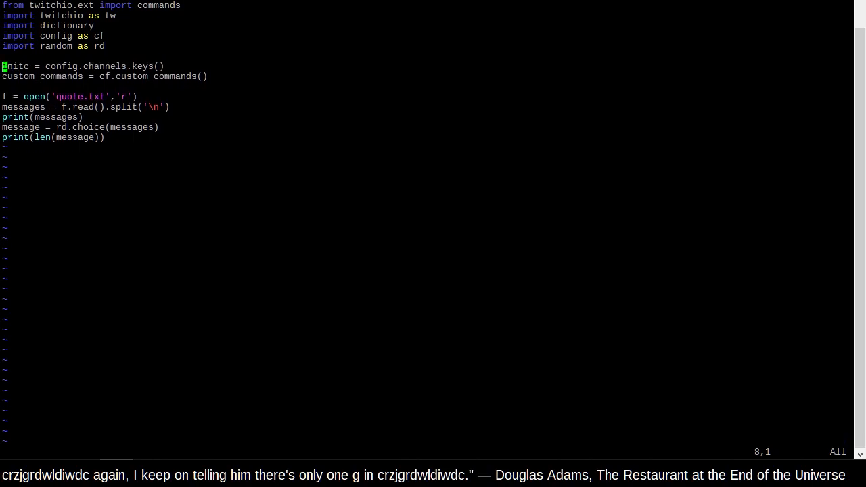
{"action": "key", "text": "dd"}
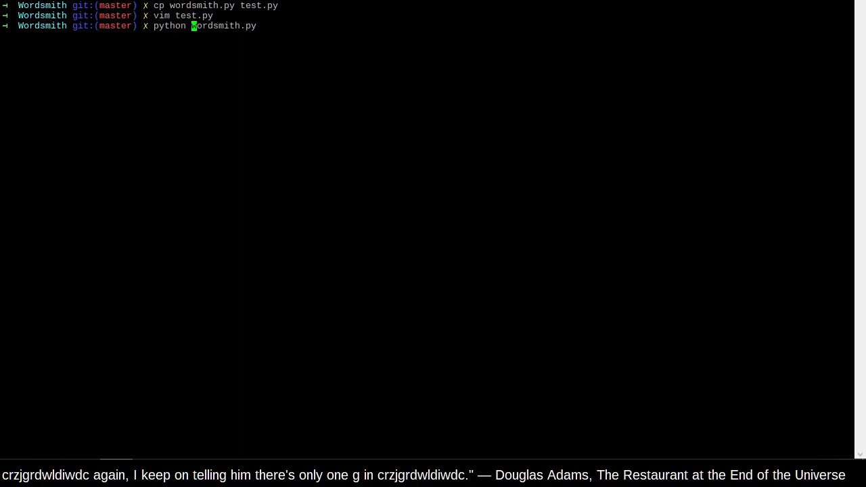
Step: Run test.py, fix its file name to quotes.txt so it prints 267, then cat test.py
{"action": "type", "text": "te"}
{"action": "key", "text": "Return"}
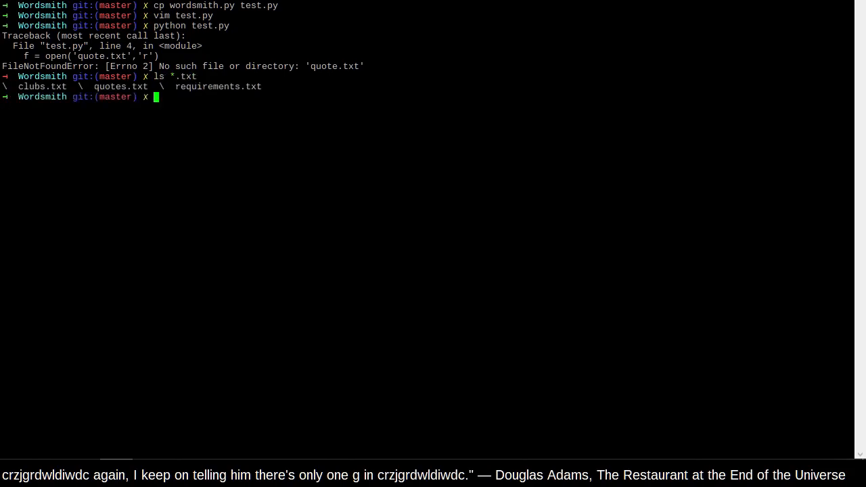
{"action": "type", "text": "python test.py"}
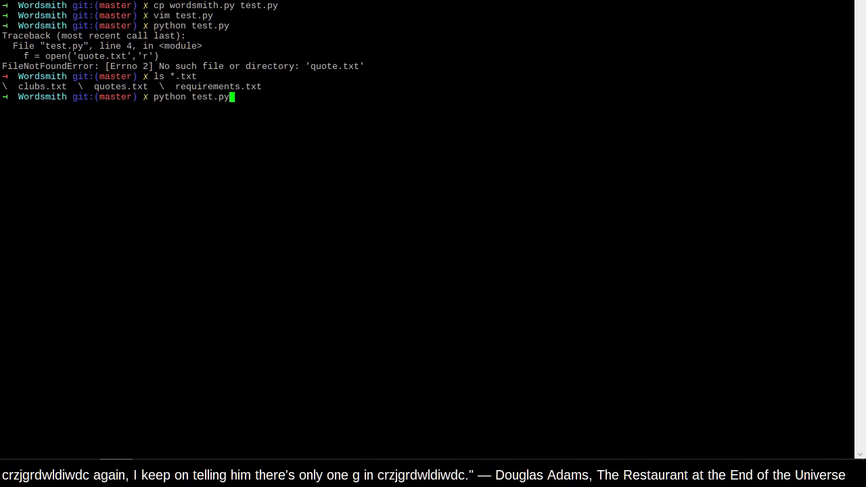
{"action": "key", "text": "Return"}
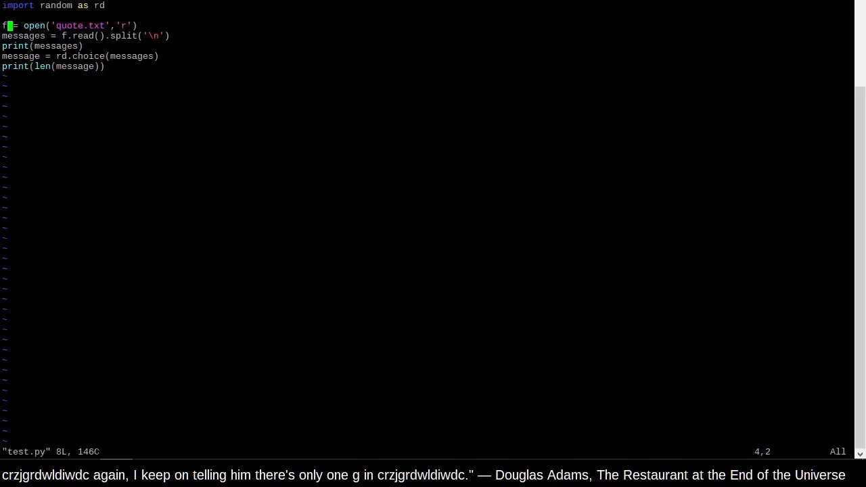
{"action": "type", "text": "s"}
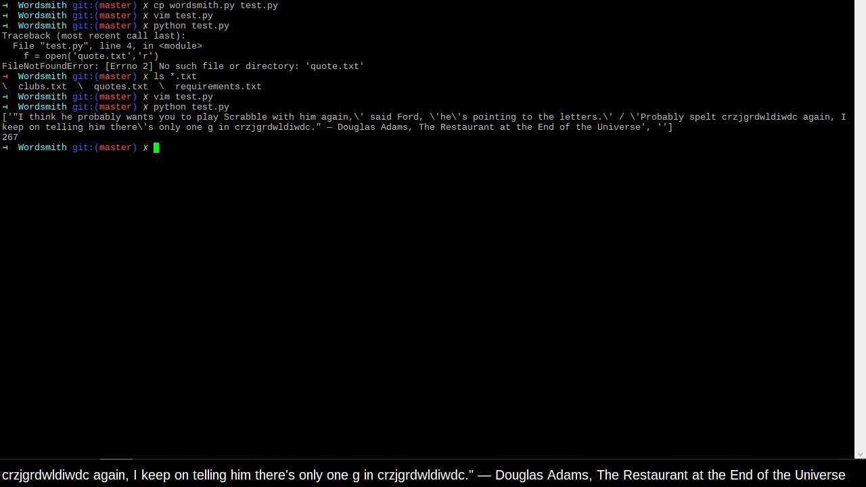
{"action": "type", "text": "cat test.py"}
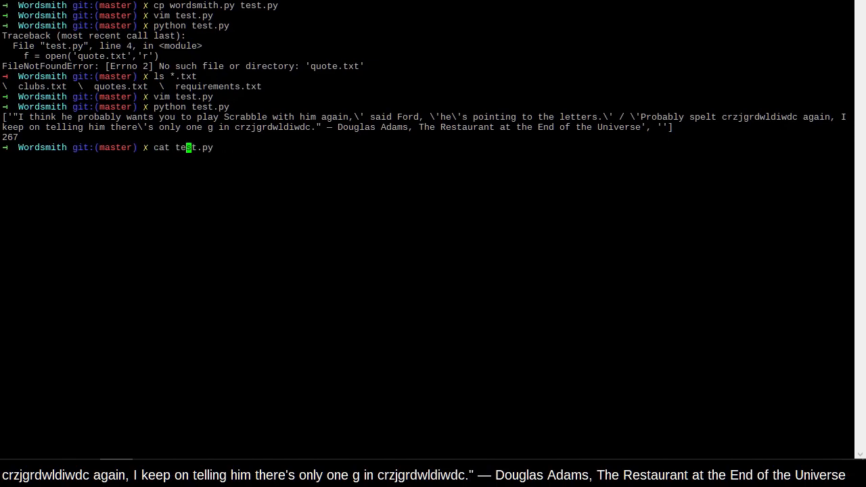
{"action": "key", "text": "Return"}
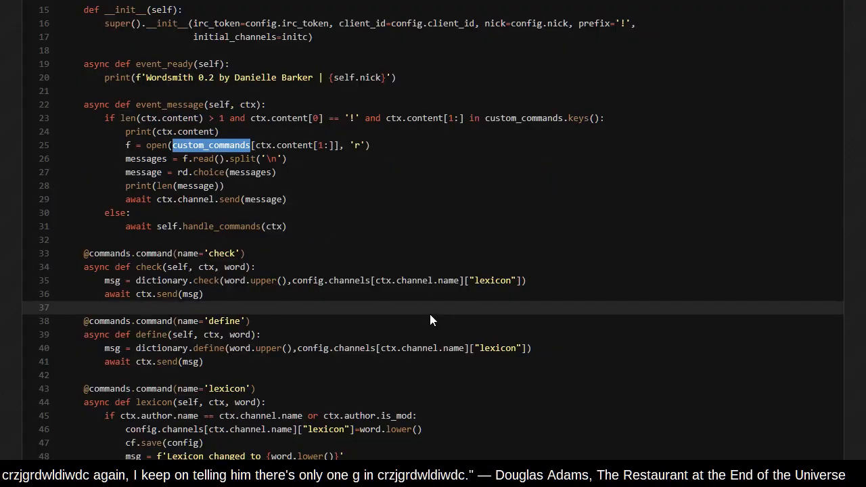
Step: Search Google in Edge for 'python3 file open read'
{"action": "type", "text": "python3 file o"}
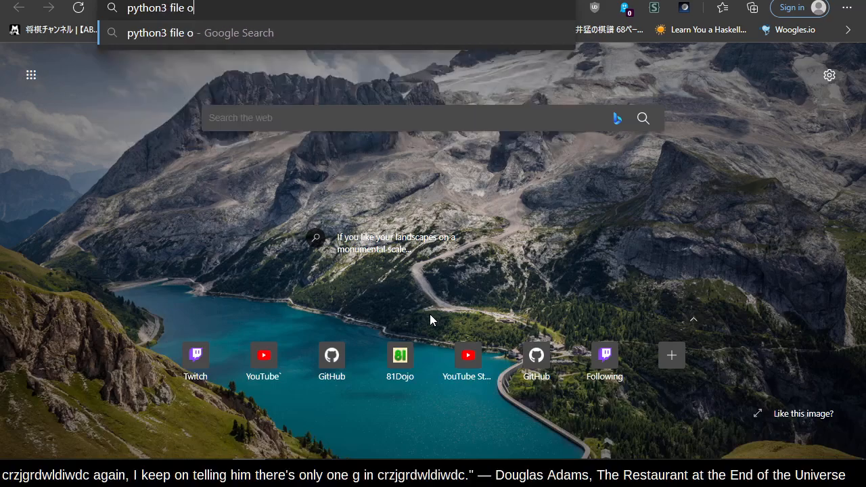
{"action": "key", "text": "Return"}
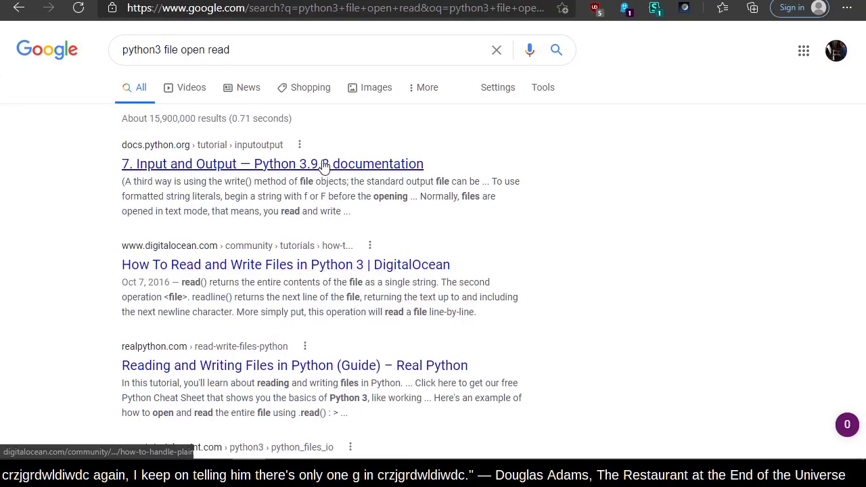
{"action": "left_click", "coordinate": [272, 163]}
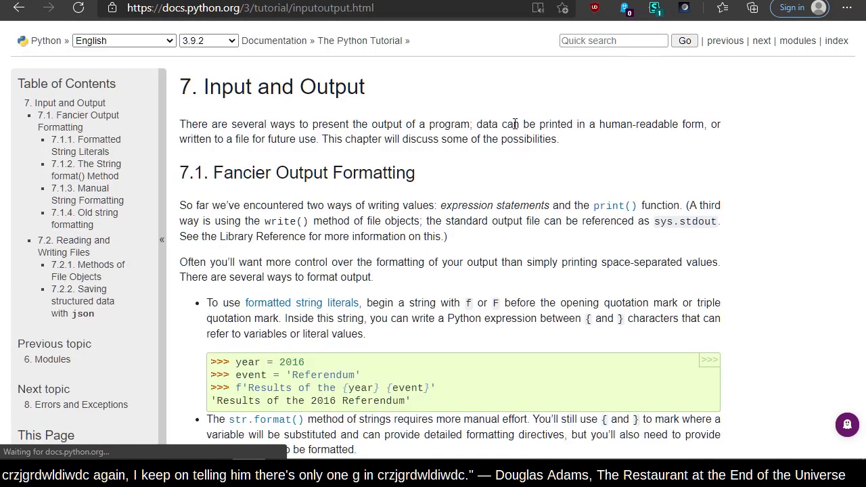
{"action": "scroll", "scroll_direction": "down", "scroll_amount": 3}
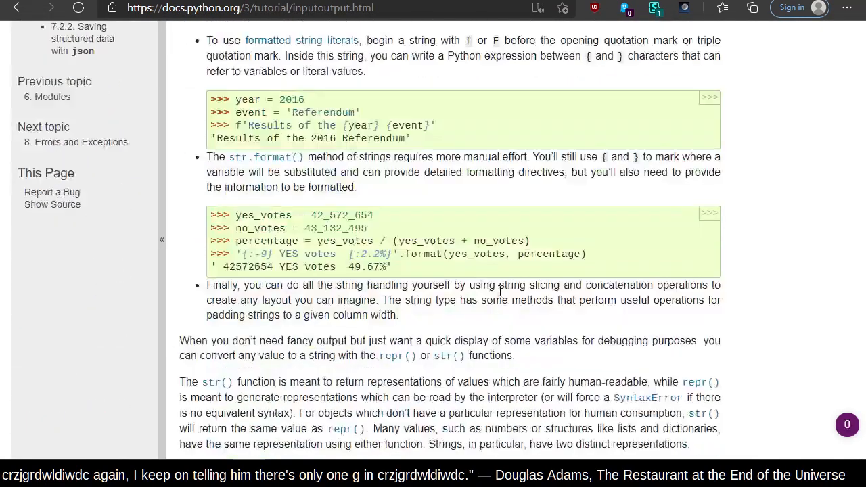
{"action": "scroll", "scroll_direction": "down", "scroll_amount": 3}
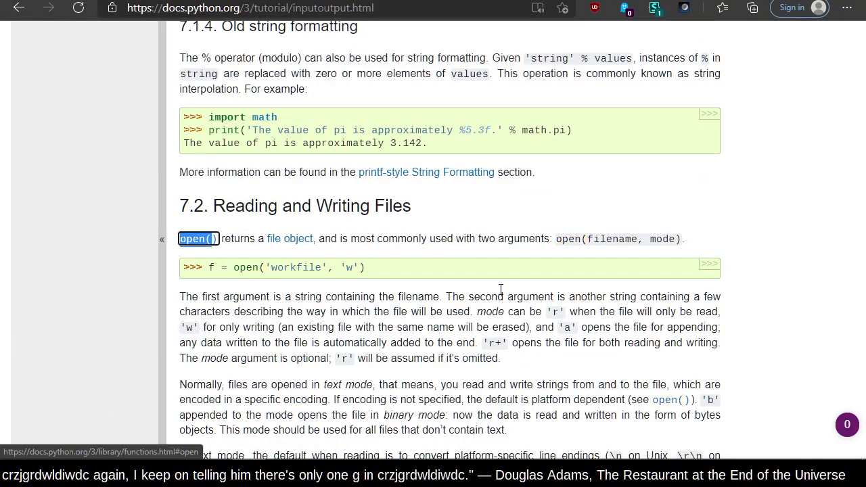
{"action": "scroll", "scroll_direction": "down", "scroll_amount": 3}
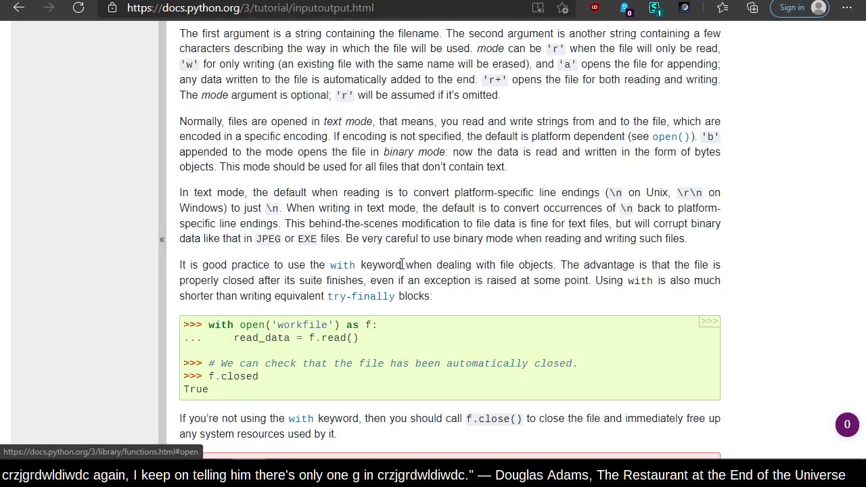
{"action": "mouse_move", "coordinate": [263, 318]}
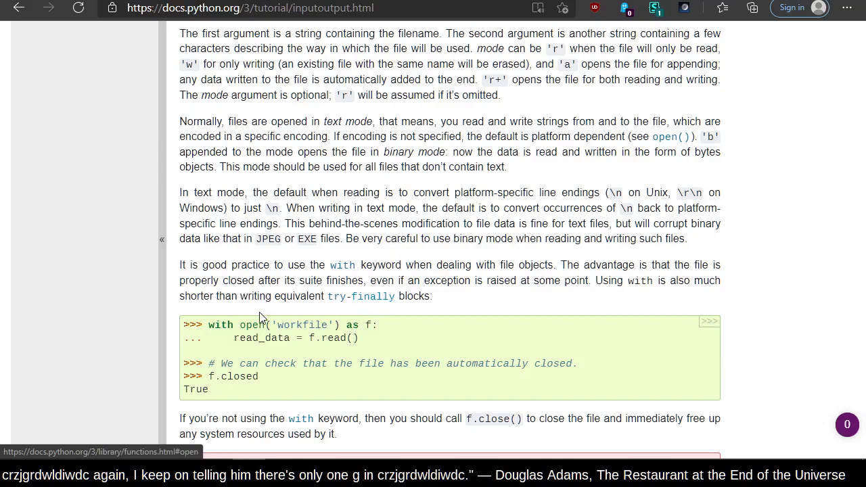
{"action": "mouse_move", "coordinate": [465, 346]}
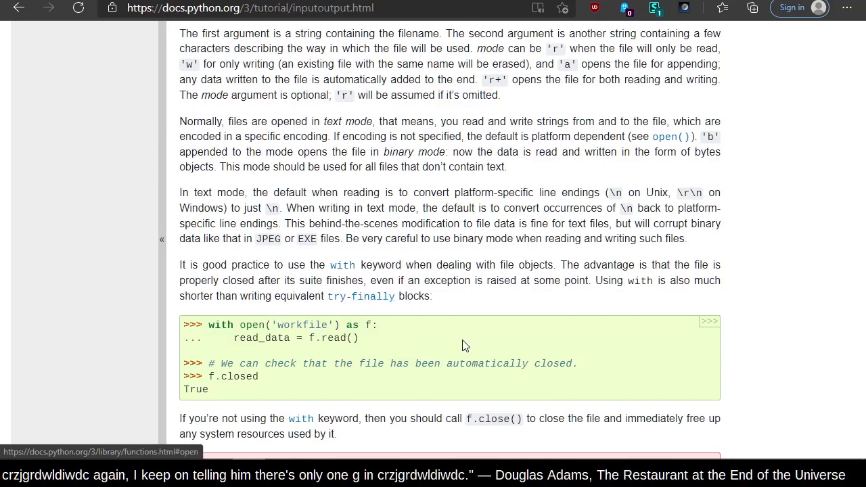
{"action": "mouse_move", "coordinate": [366, 281]}
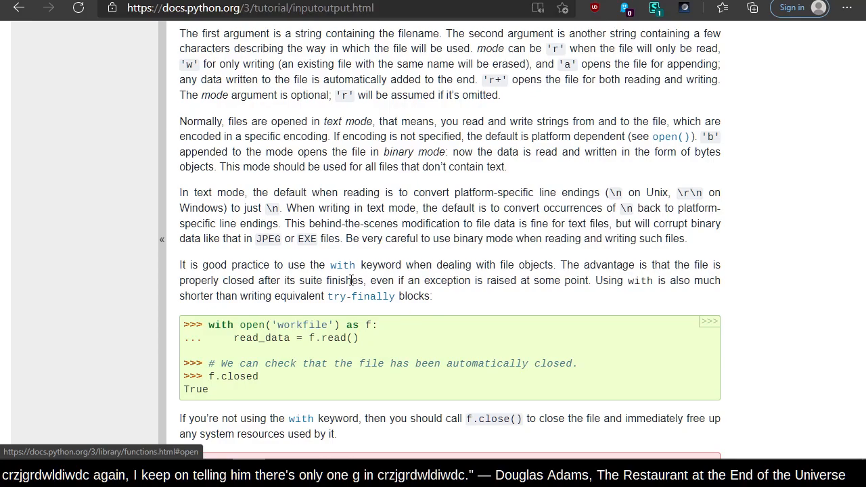
{"action": "scroll", "scroll_direction": "down", "scroll_amount": 3}
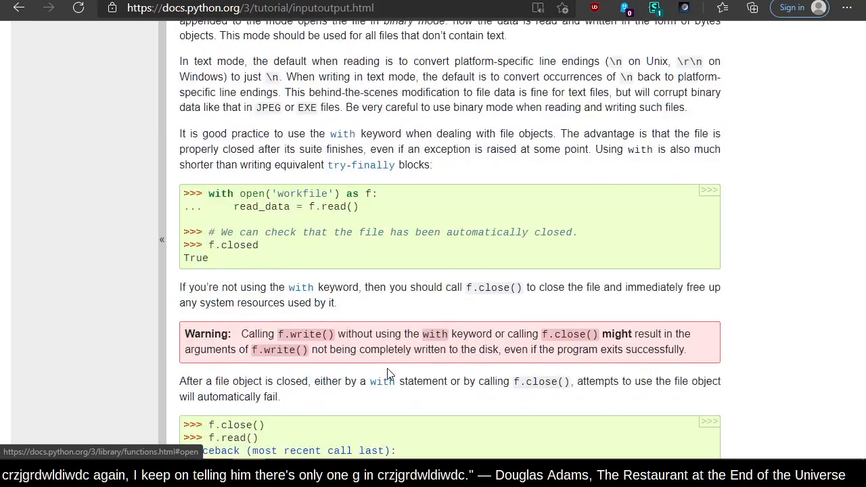
{"action": "scroll", "scroll_direction": "down", "scroll_amount": 3}
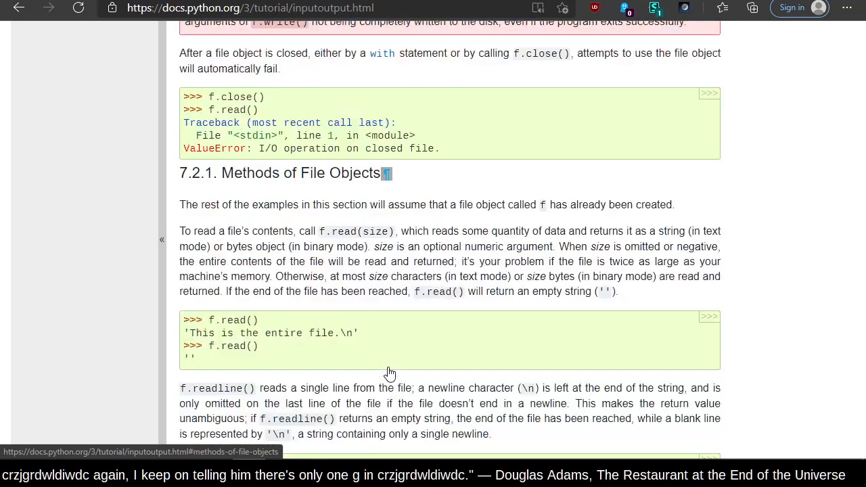
{"action": "mouse_move", "coordinate": [412, 310]}
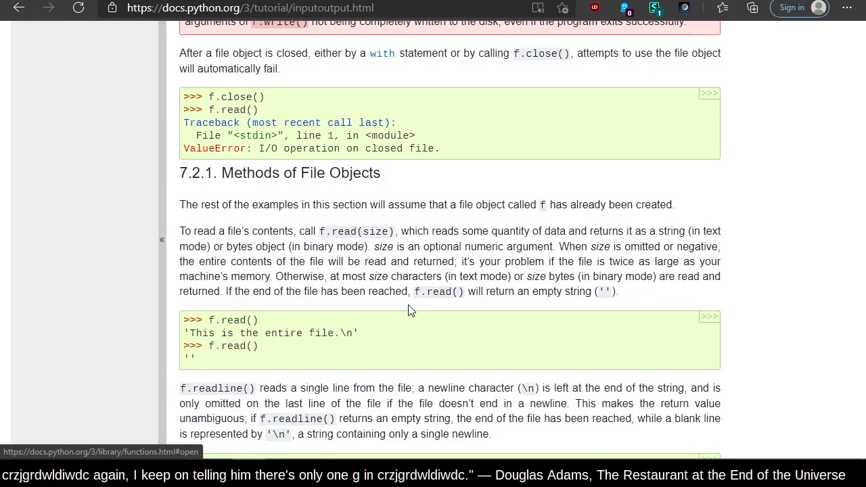
{"action": "mouse_move", "coordinate": [291, 329]}
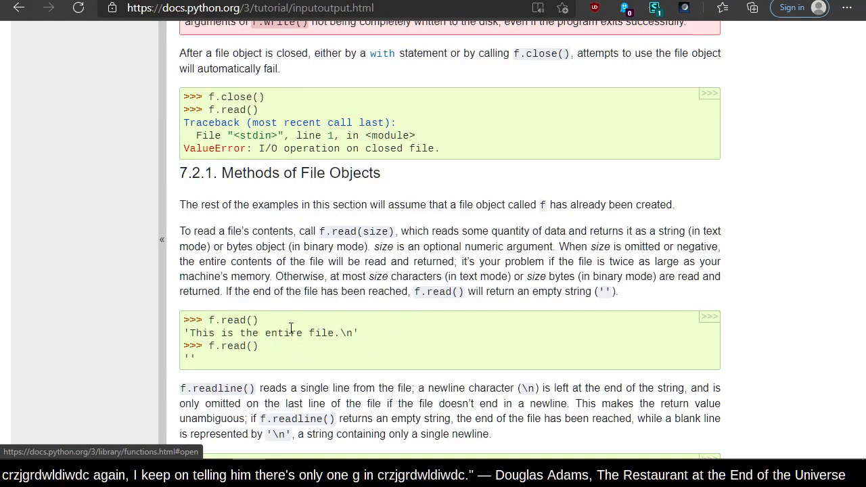
{"action": "mouse_move", "coordinate": [360, 338]}
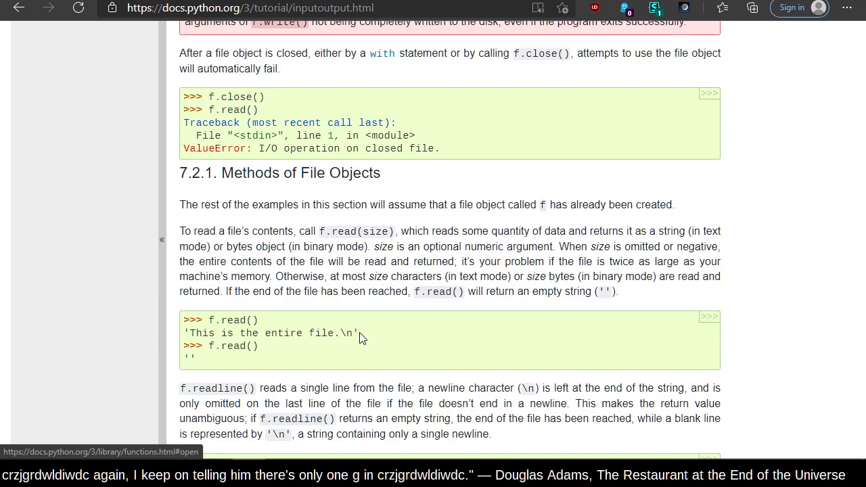
{"action": "scroll", "scroll_direction": "down", "scroll_amount": 3}
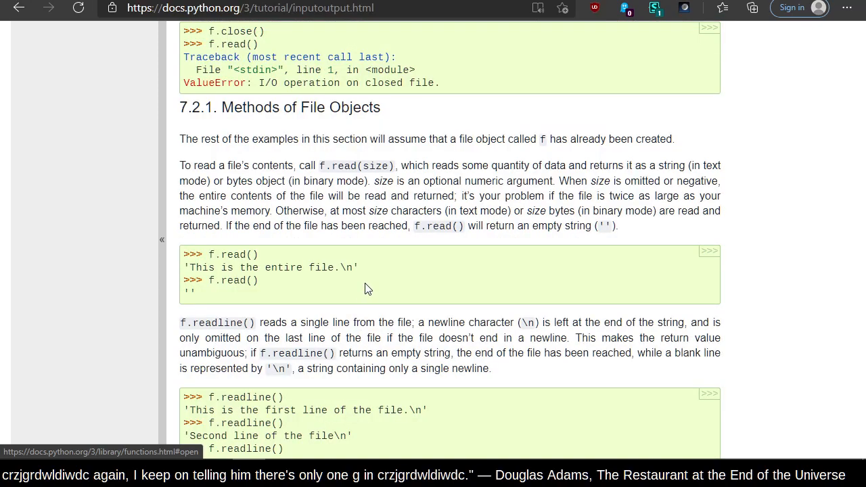
{"action": "mouse_move", "coordinate": [375, 280]}
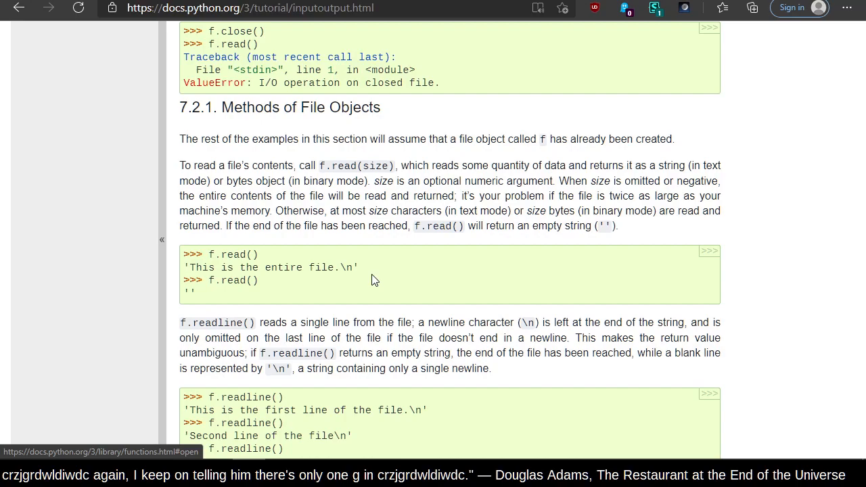
{"action": "scroll", "scroll_direction": "down", "scroll_amount": 3}
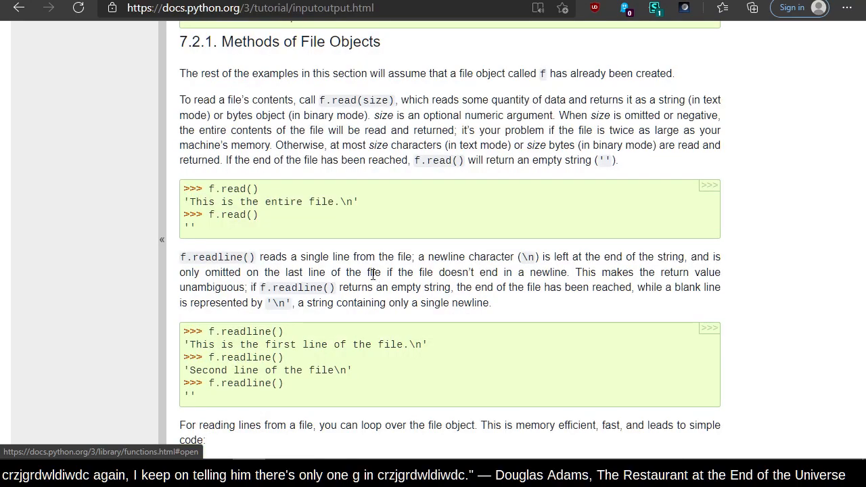
{"action": "scroll", "scroll_direction": "down", "scroll_amount": 3}
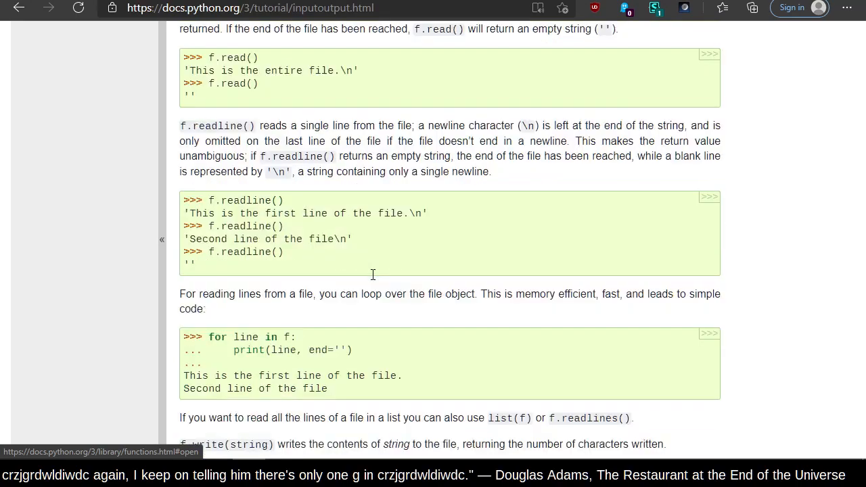
{"action": "scroll", "scroll_direction": "down", "scroll_amount": 3}
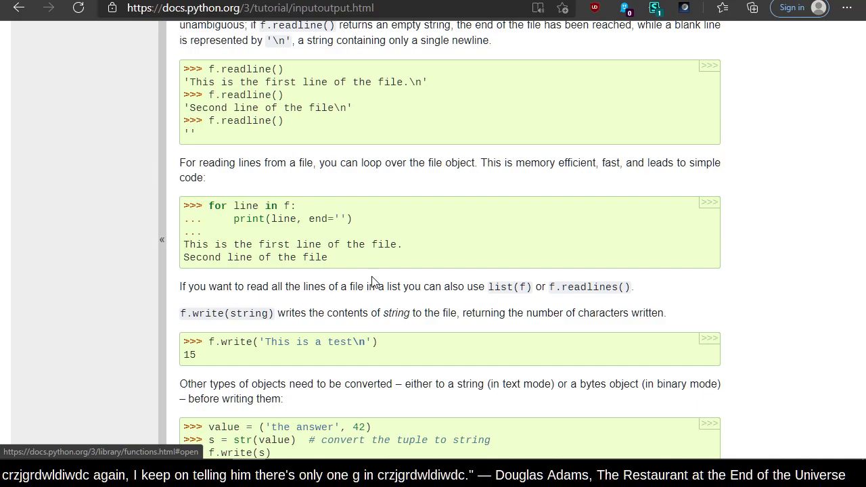
{"action": "mouse_move", "coordinate": [415, 187]}
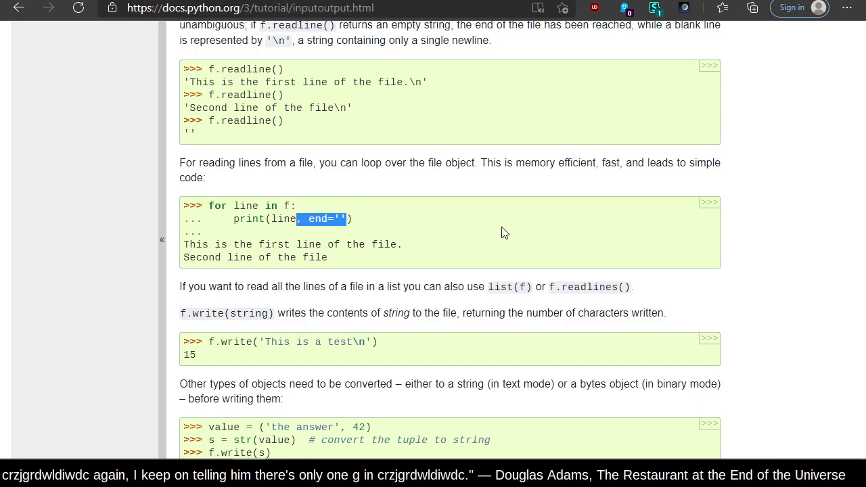
{"action": "scroll", "scroll_direction": "up", "scroll_amount": 3}
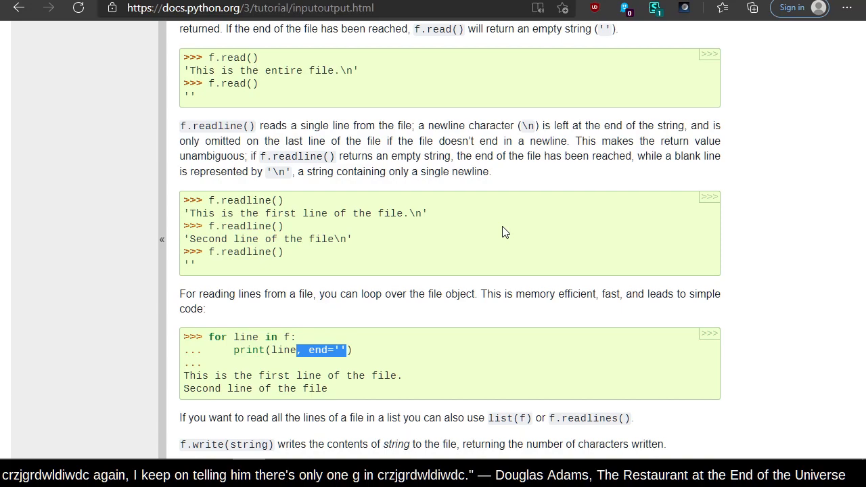
{"action": "mouse_move", "coordinate": [528, 330]}
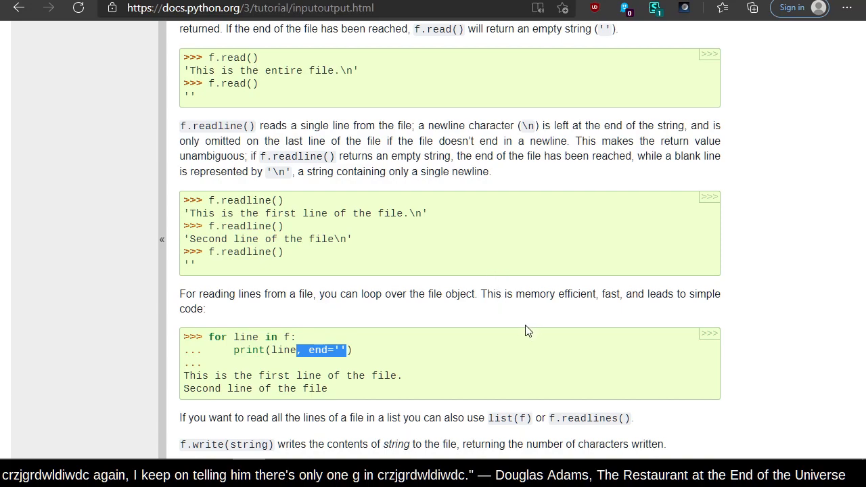
{"action": "scroll", "scroll_direction": "down", "scroll_amount": 3}
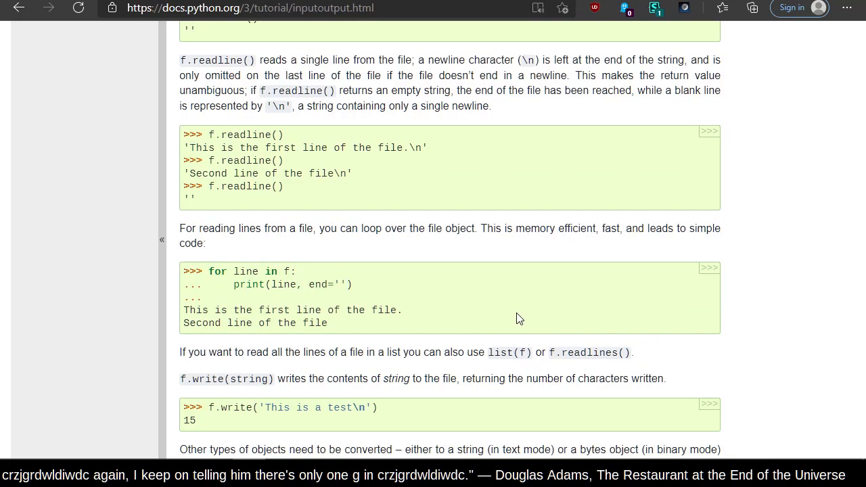
{"action": "scroll", "scroll_direction": "down", "scroll_amount": 3}
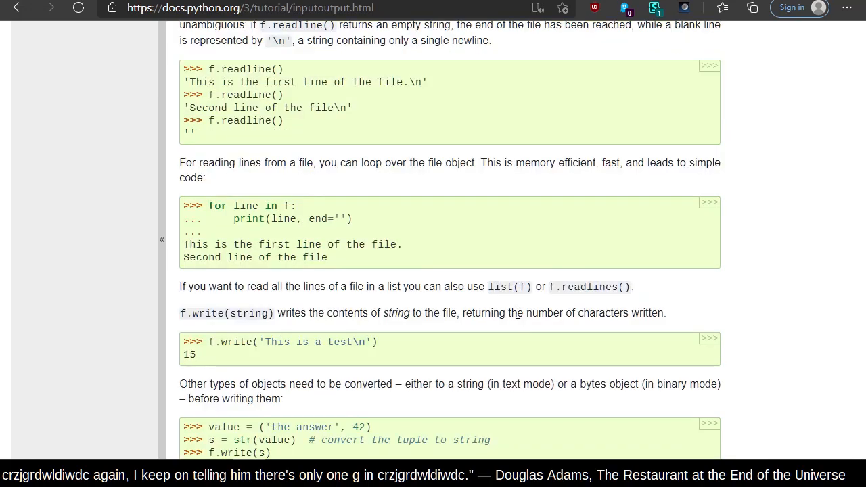
{"action": "double_click", "coordinate": [509, 287]}
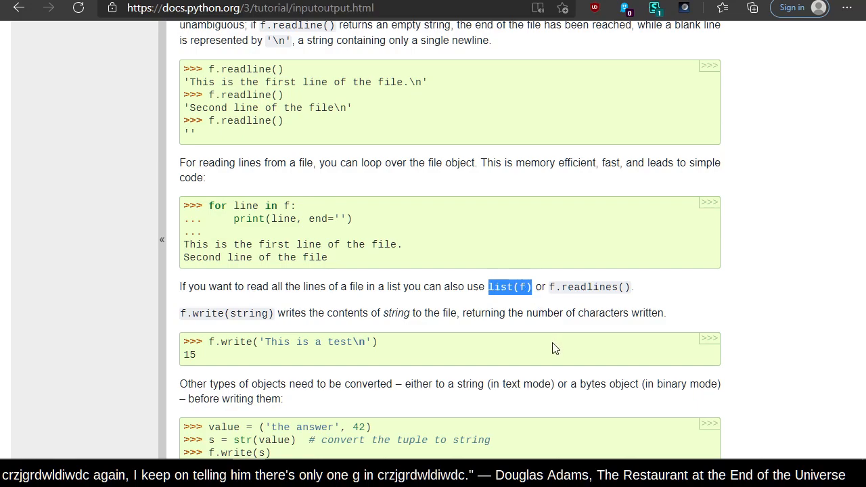
{"action": "scroll", "scroll_direction": "down", "scroll_amount": 3}
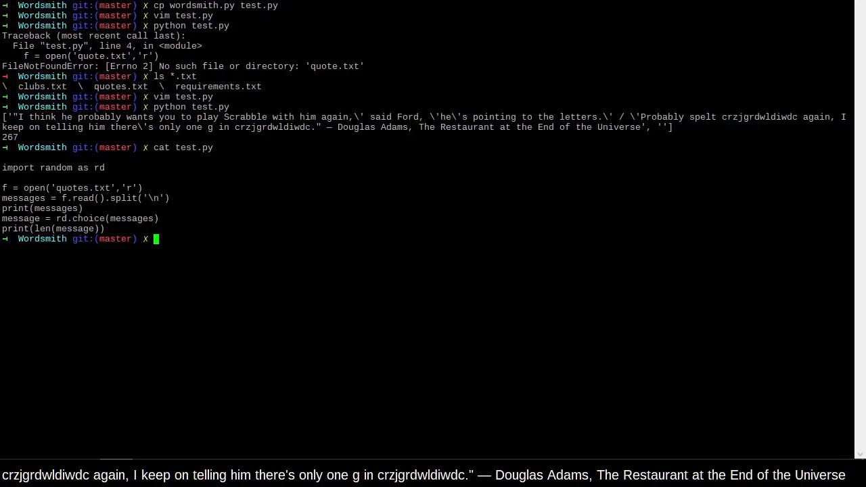
Step: Abandon 'vim wordsmith.py', open test.py in Vim and begin inserting a new line
{"action": "type", "text": "vim wordsmith.py"}
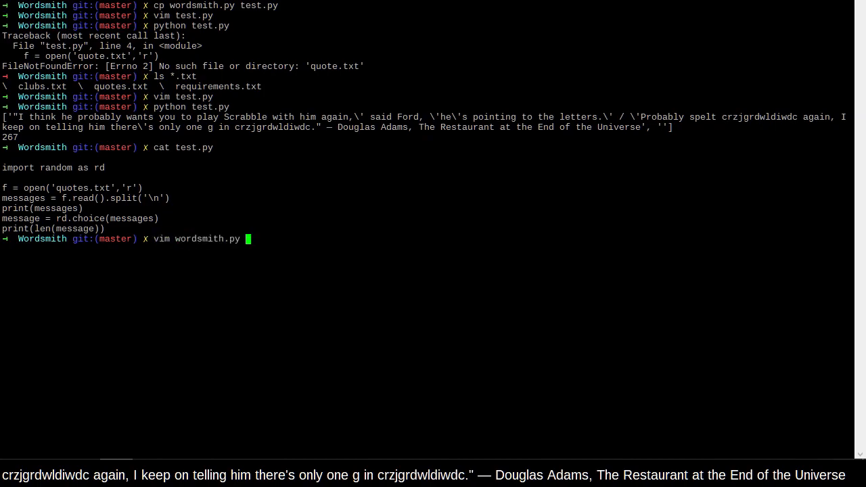
{"action": "key", "text": "Return"}
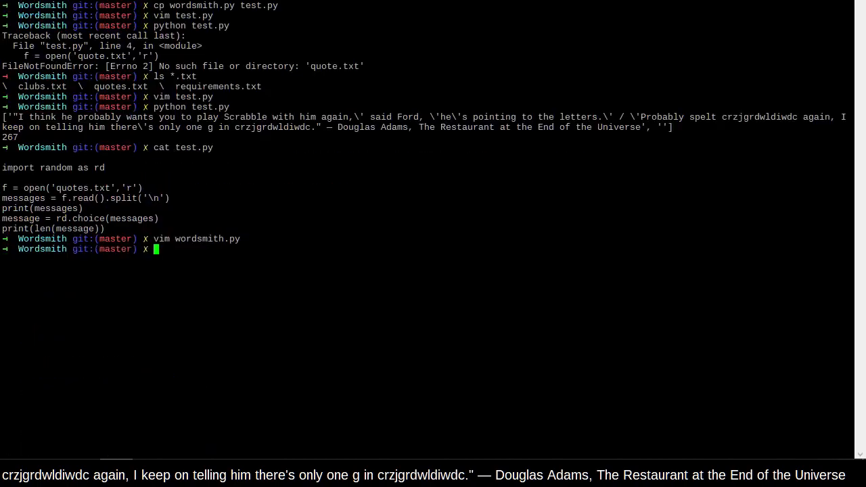
{"action": "type", "text": "vim test.py"}
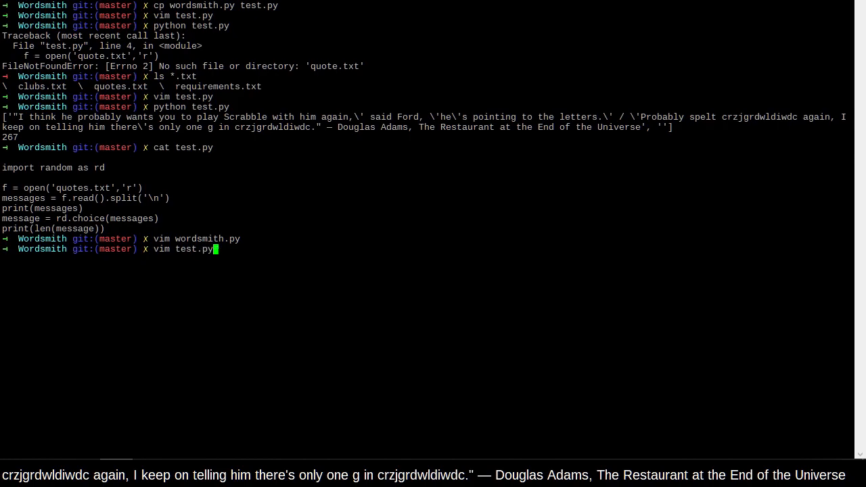
{"action": "key", "text": "Return"}
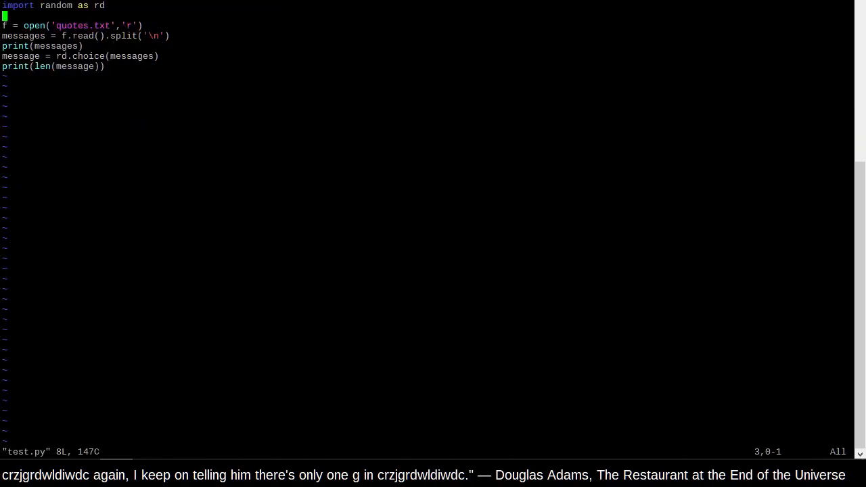
{"action": "key", "text": "o"}
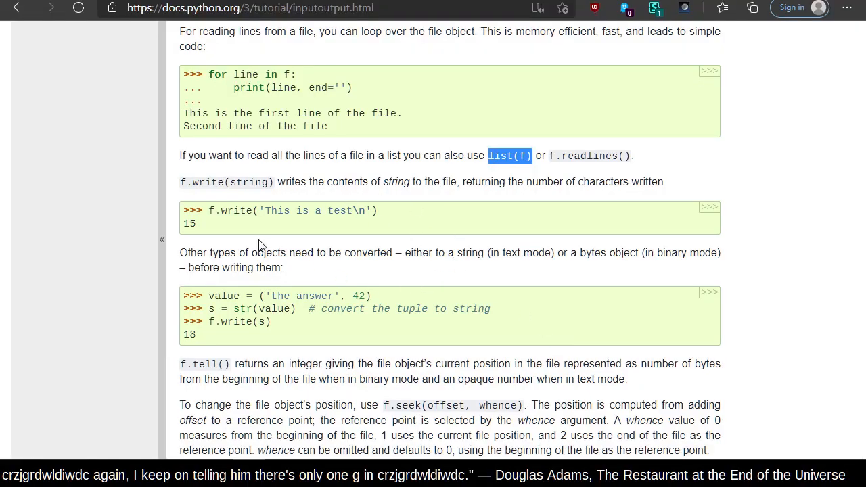
{"action": "mouse_move", "coordinate": [318, 181]}
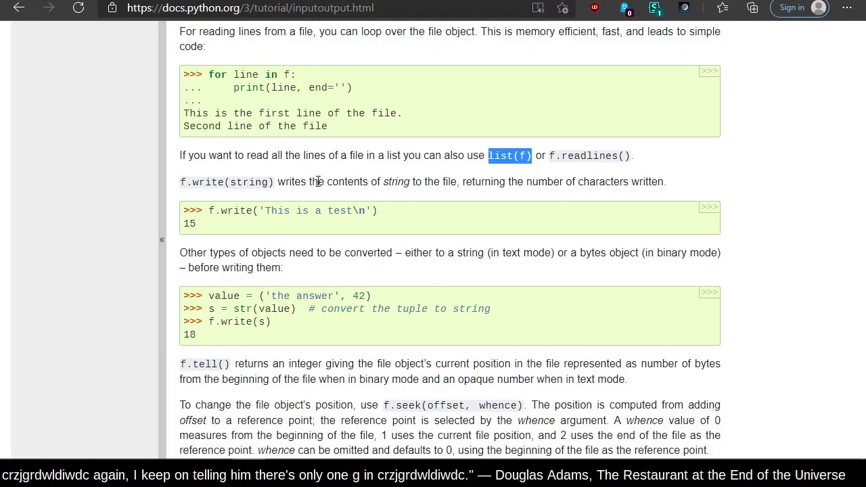
{"action": "mouse_move", "coordinate": [327, 206]}
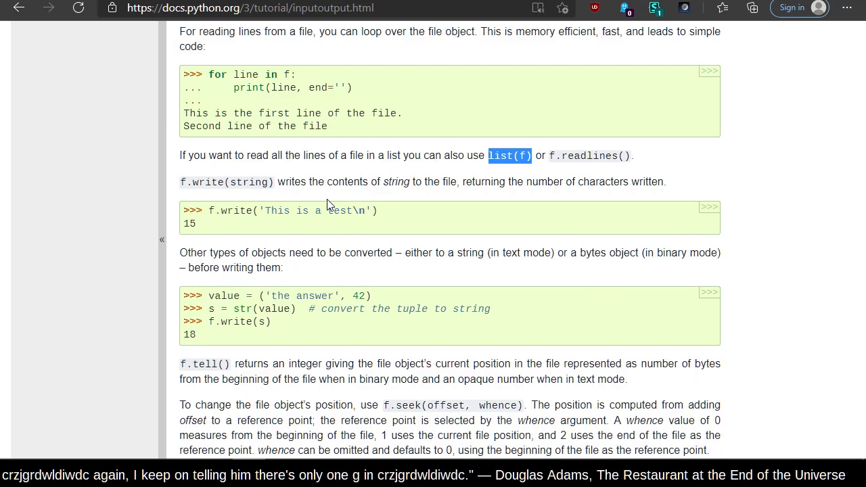
{"action": "scroll", "scroll_direction": "up", "scroll_amount": 3}
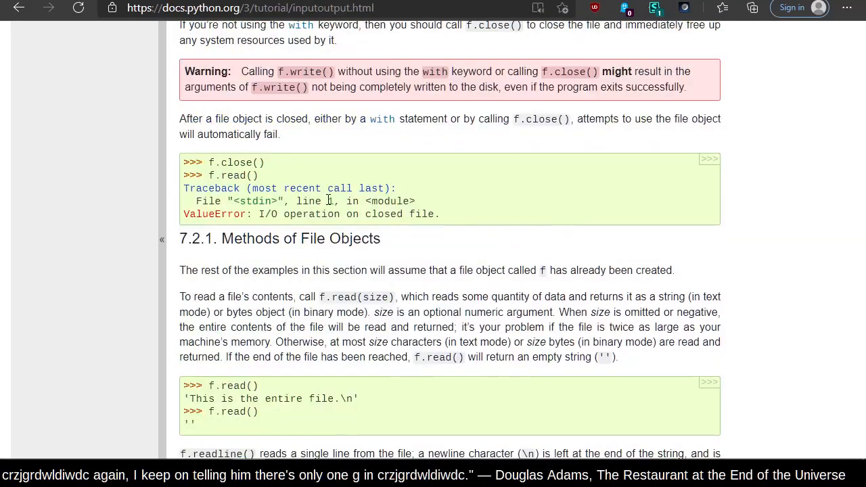
{"action": "scroll", "scroll_direction": "up", "scroll_amount": 3}
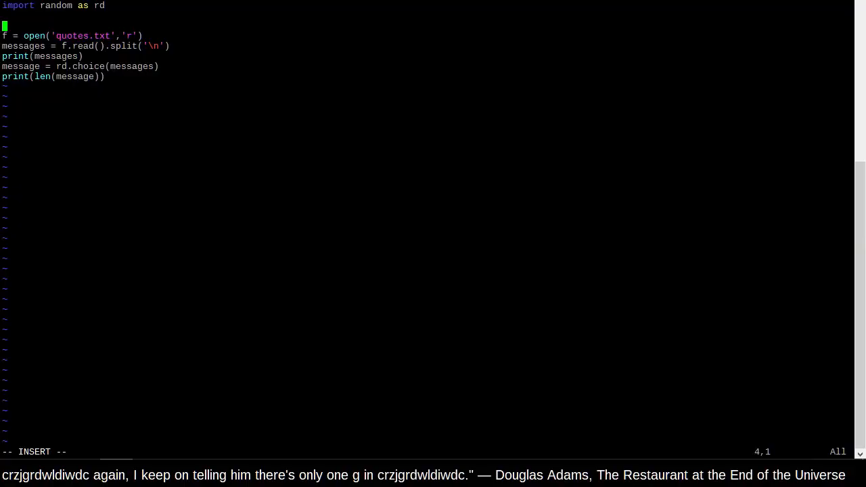
Step: Change the open line to 'with open(...) as f:' and start an indented line inside the block
{"action": "type", "text": "with"}
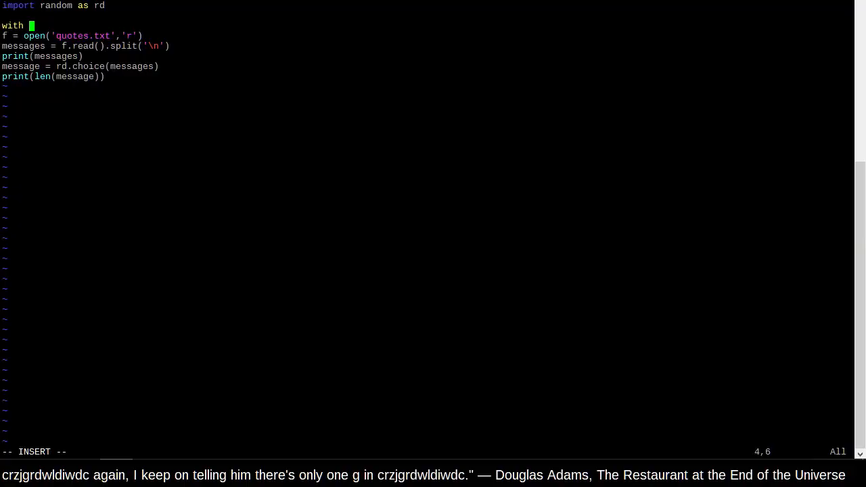
{"action": "type", "text": "open('quotes.txt','r') as"}
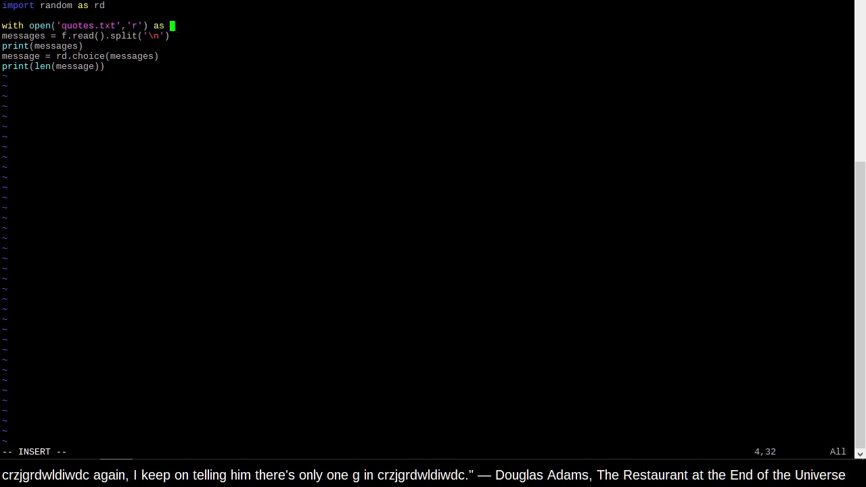
{"action": "type", "text": "f:"}
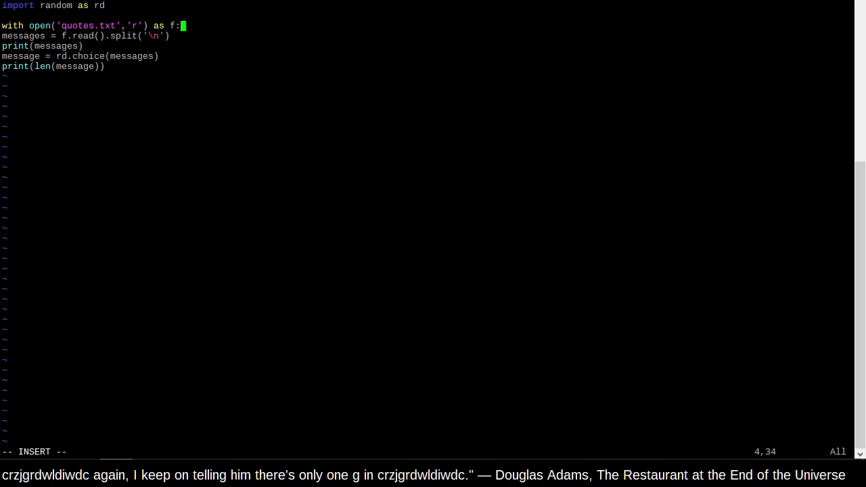
{"action": "key", "text": "Return"}
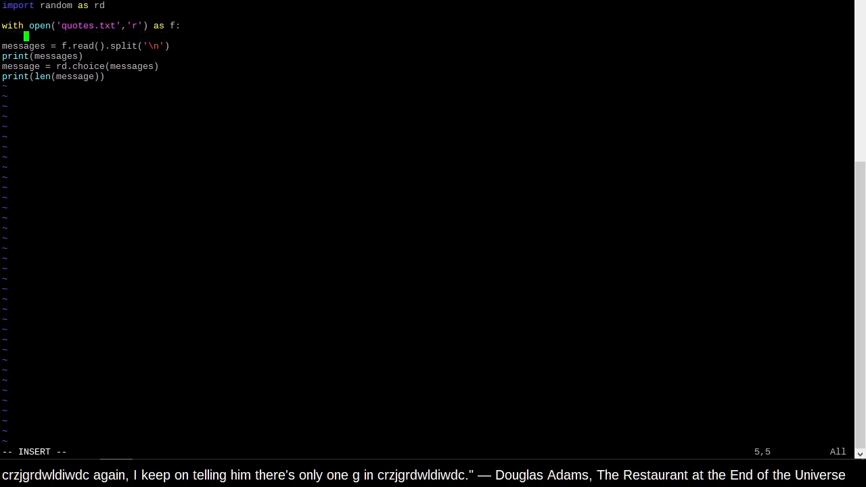
Step: Add 'message = rd.choice(list(f))' inside the with block to pick a random line
{"action": "type", "text": "print"}
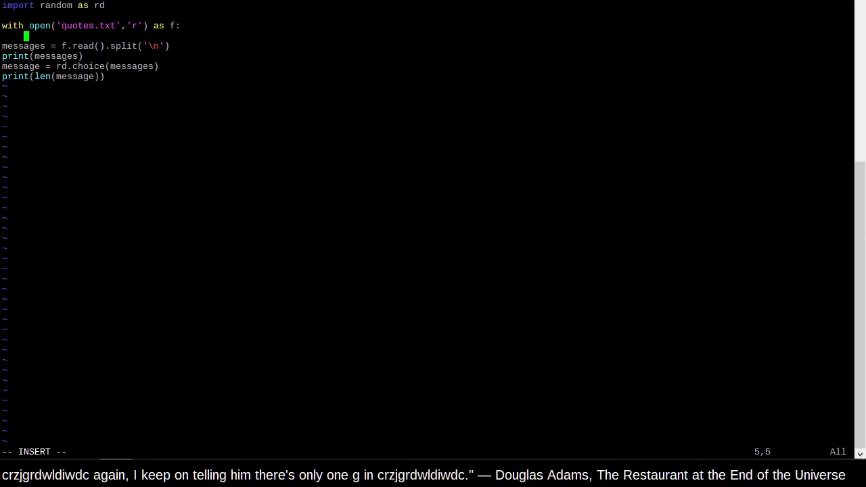
{"action": "type", "text": "message ="}
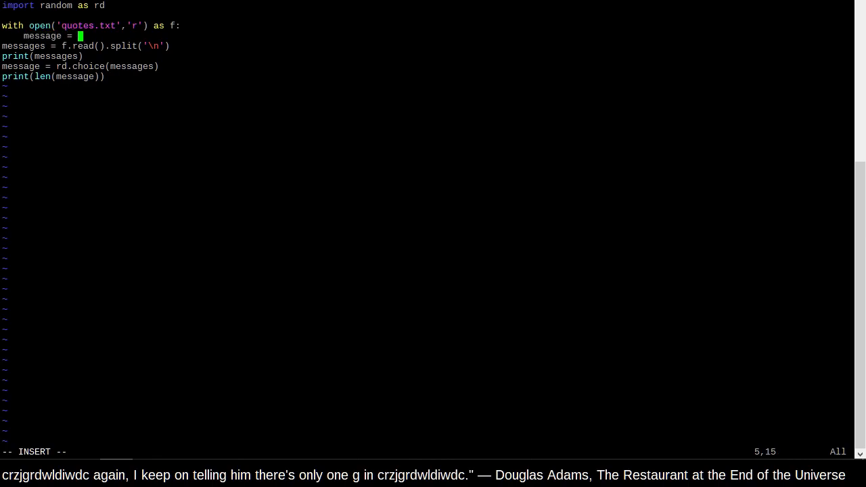
{"action": "type", "text": "rd.choice("}
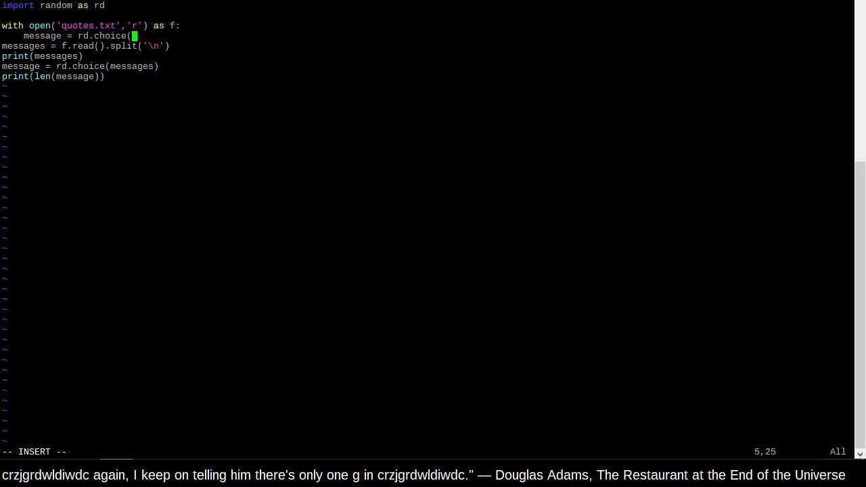
{"action": "type", "text": "list(f))"}
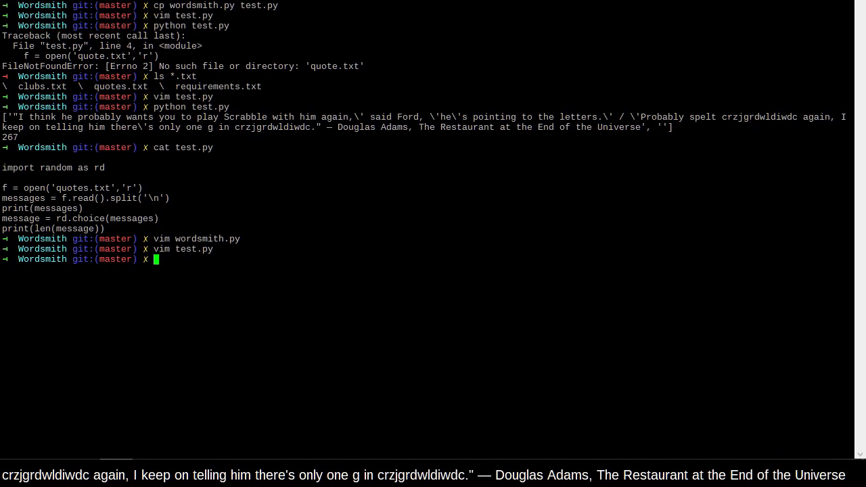
Step: Run 'python test.py' twice to get different random quotes
{"action": "type", "text": "python test.py"}
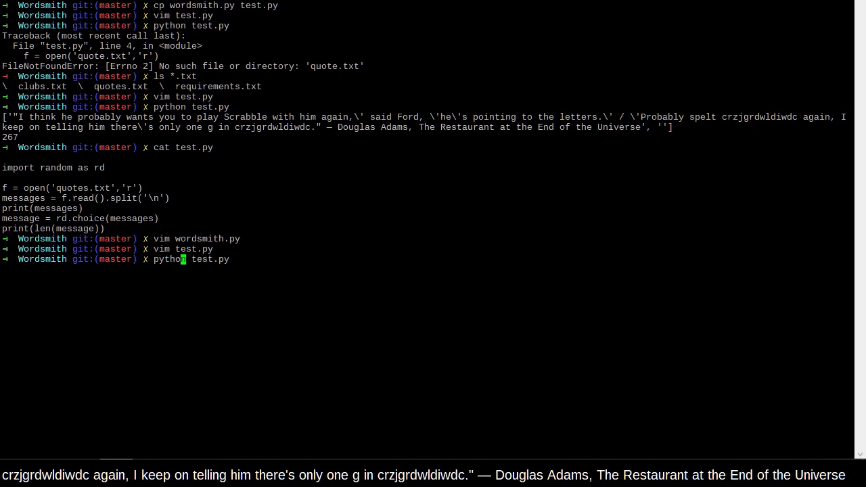
{"action": "key", "text": "Return"}
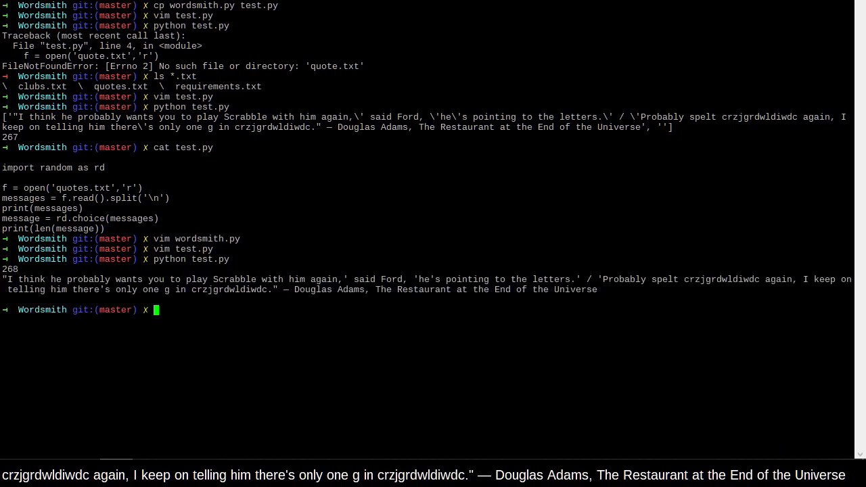
{"action": "key", "text": "Return"}
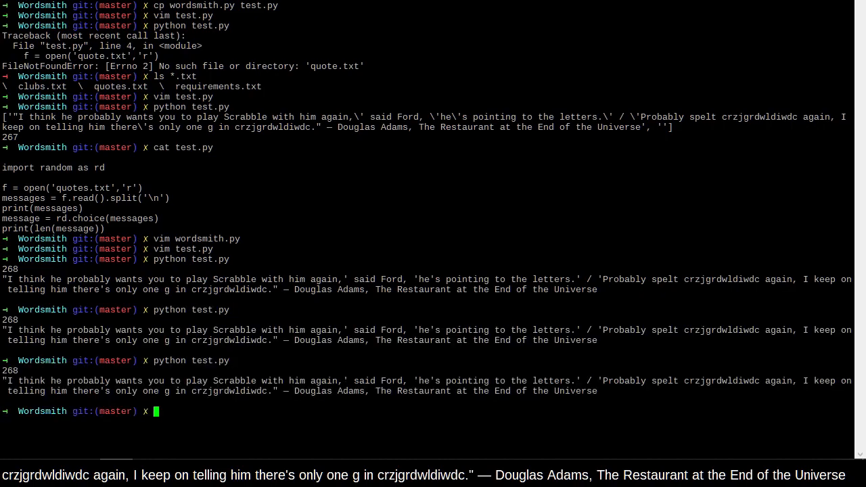
Step: Revise test.py in Vim, rerun it printing the quote as a one-item list, then reopen it
{"action": "type", "text": "vim test.py"}
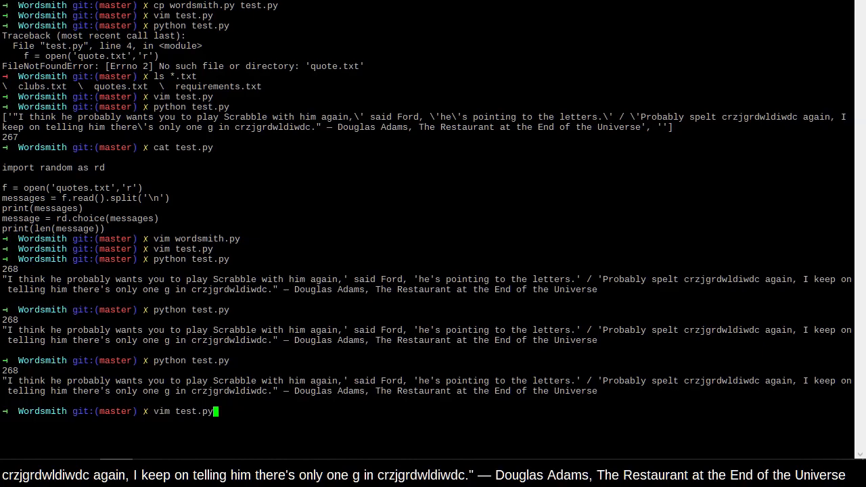
{"action": "key", "text": "Return"}
{"action": "type", "text": "python test.py"}
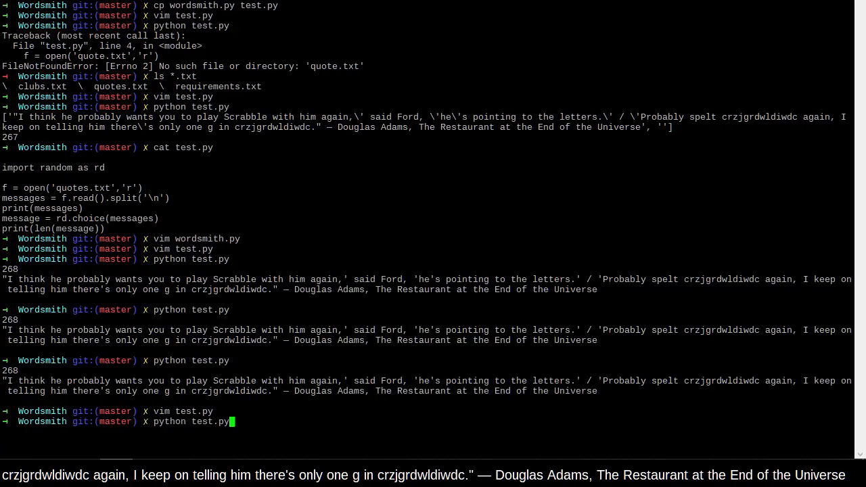
{"action": "key", "text": "Return"}
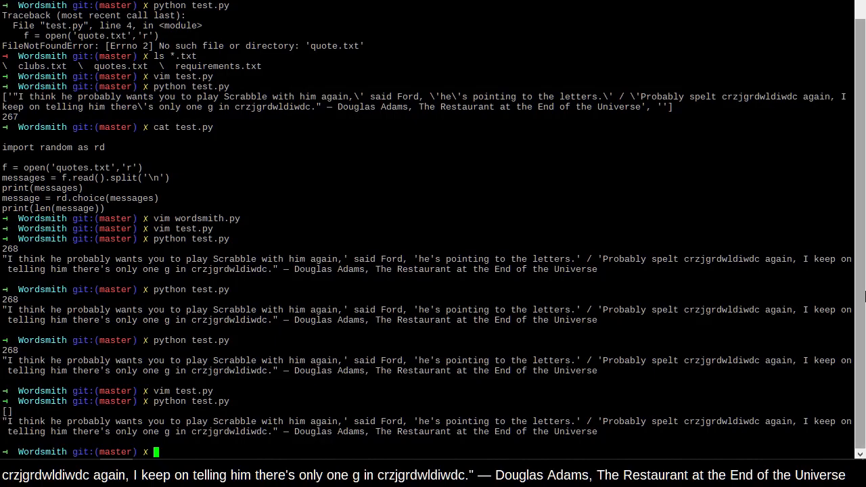
{"action": "type", "text": "vim test.py"}
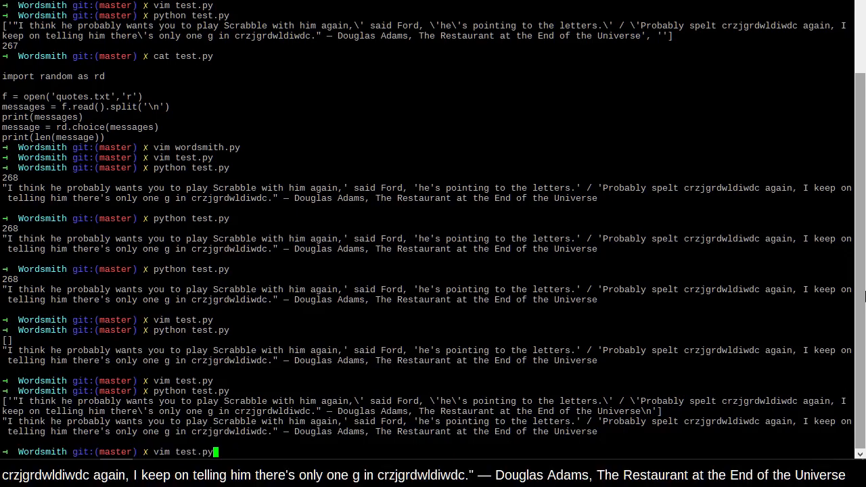
{"action": "key", "text": "Return"}
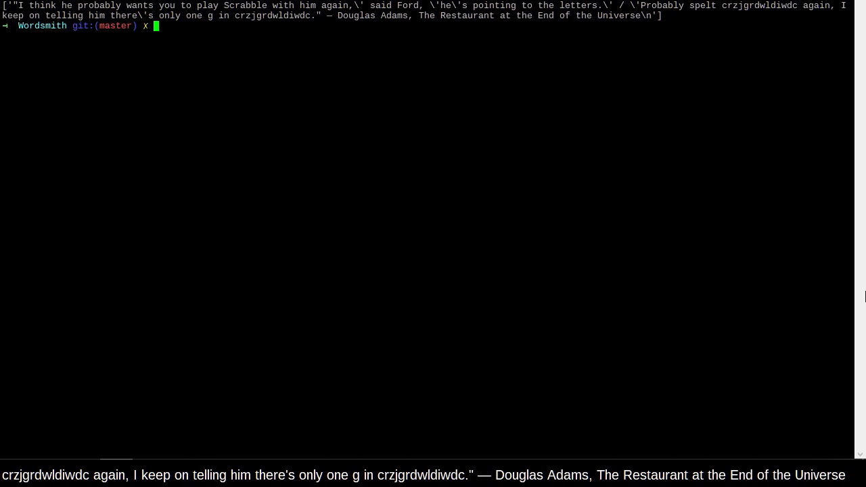
Step: Run test.py, edit it to print only the chosen message, and rerun to see a single quote
{"action": "type", "text": "python test.py"}
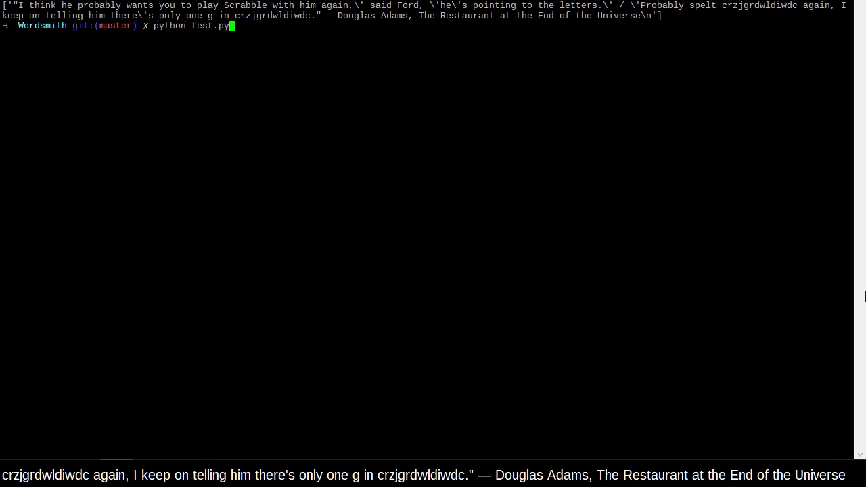
{"action": "key", "text": "Return"}
{"action": "type", "text": "vim test.py"}
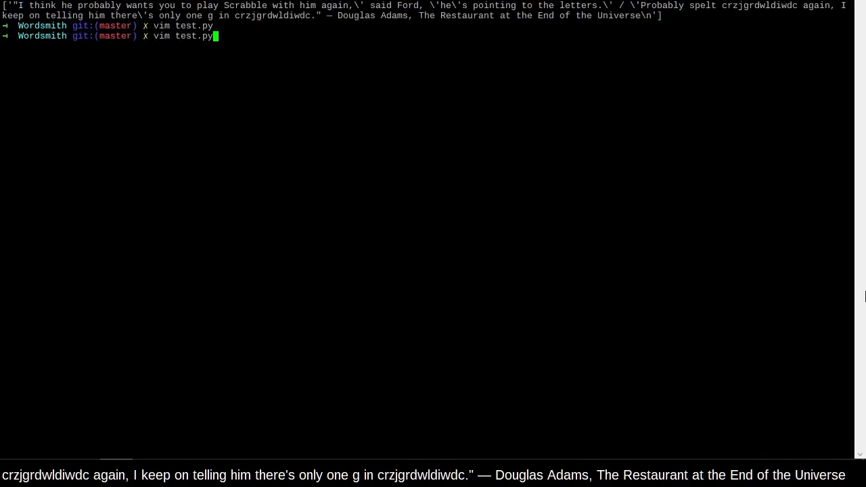
{"action": "key", "text": "Return"}
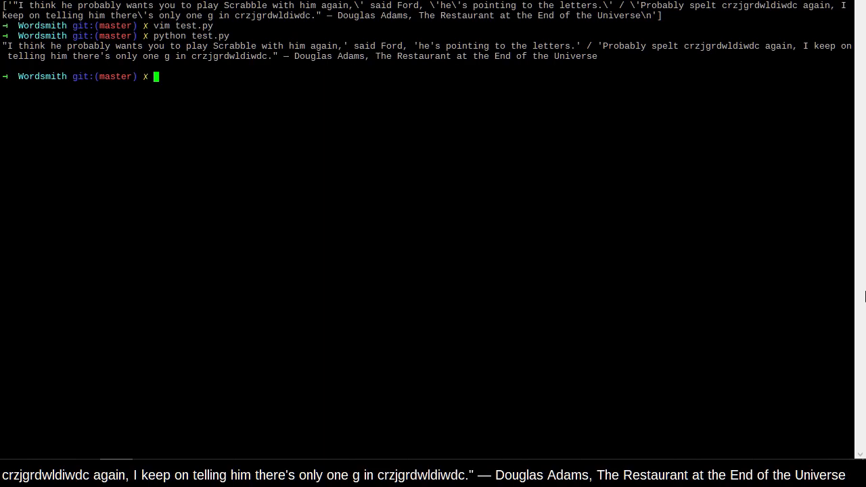
{"action": "type", "text": "python test.py"}
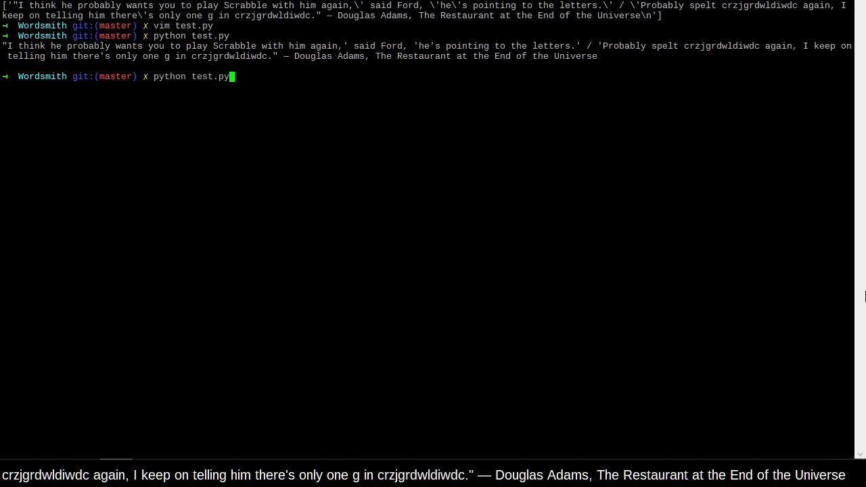
{"action": "key", "text": "Return"}
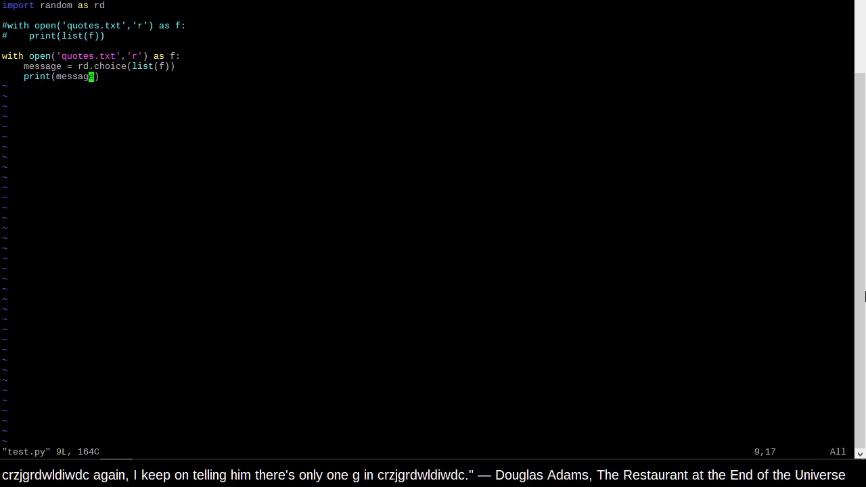
Step: Add .trim() to message in test.py and run it, hitting an AttributeError
{"action": "key", "text": "i"}
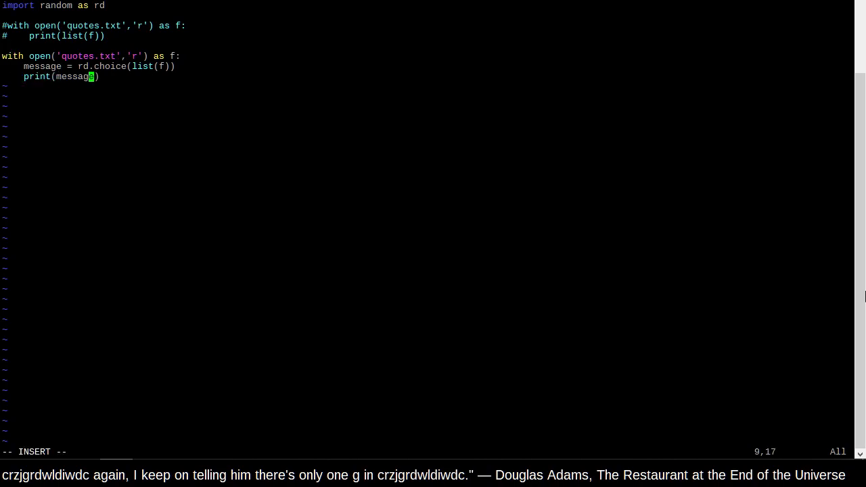
{"action": "key", "text": "Left"}
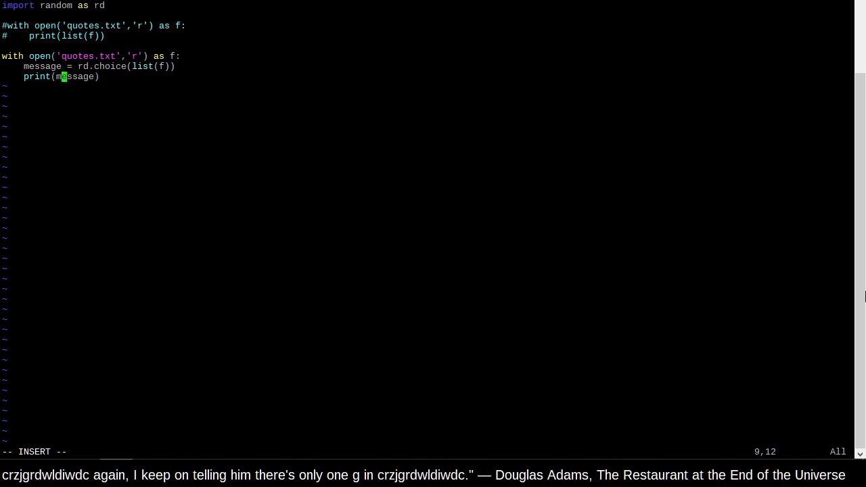
{"action": "type", "text": ".t"}
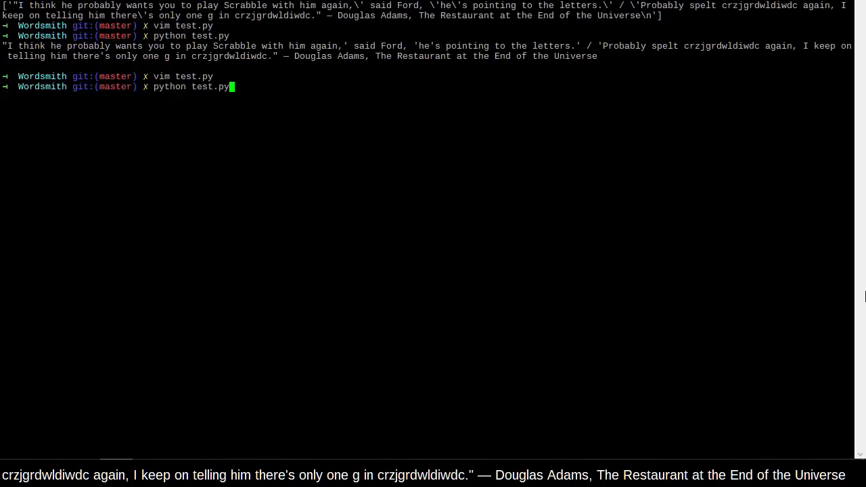
{"action": "key", "text": "Return"}
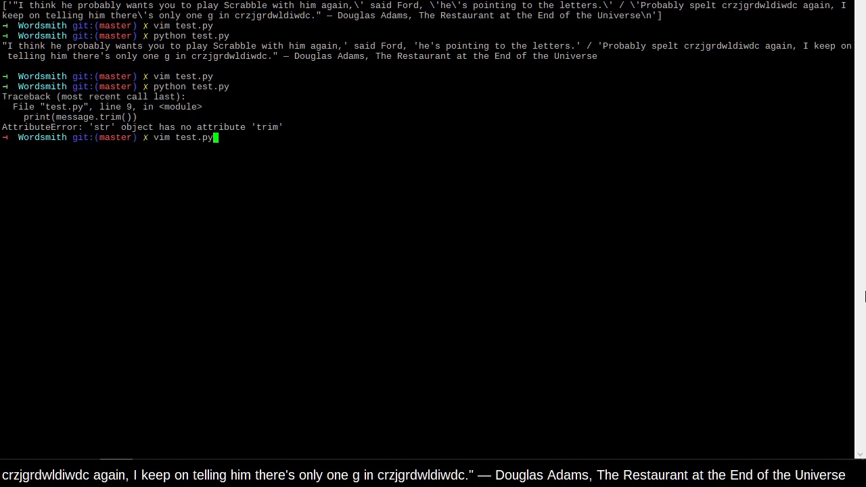
Step: Change it to trim(message), get a NameError, then grep the project's .py files for trim
{"action": "key", "text": "Return"}
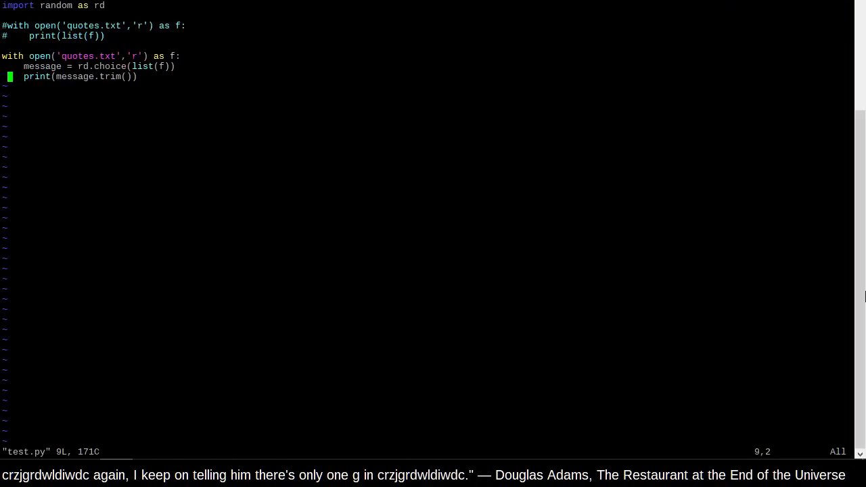
{"action": "type", "text": "tri"}
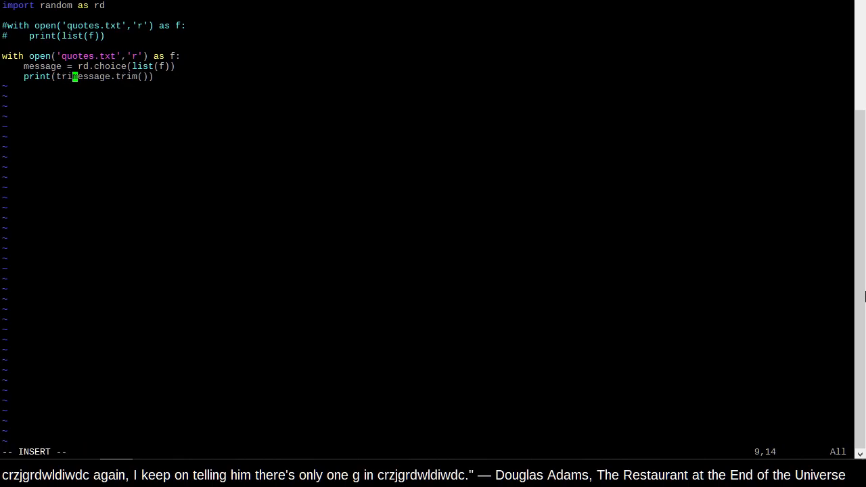
{"action": "type", "text": "(message"}
{"action": "type", "text": "grep trim *.py"}
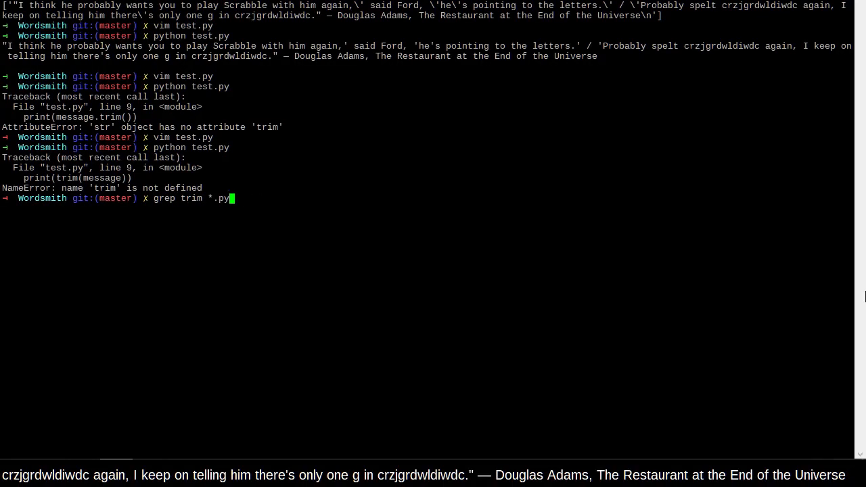
{"action": "key", "text": "Return"}
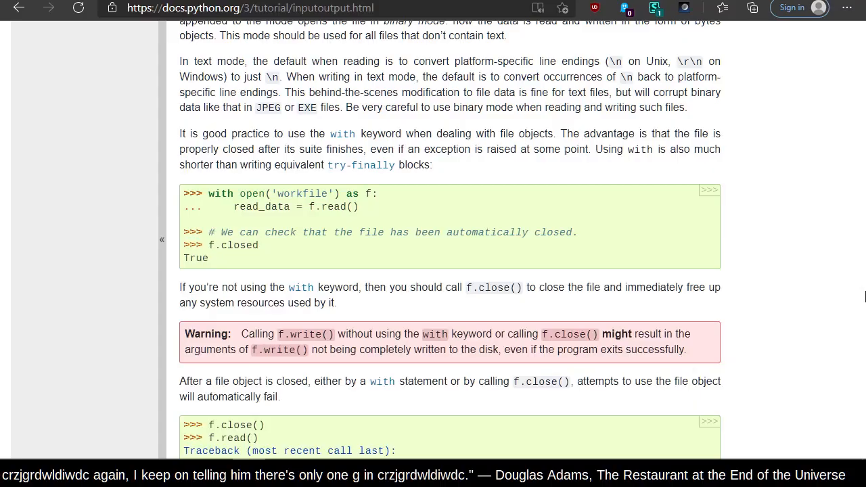
Step: Scroll through the Input and Output tutorial past file methods and json, then back to the top
{"action": "scroll", "scroll_direction": "down", "scroll_amount": 3}
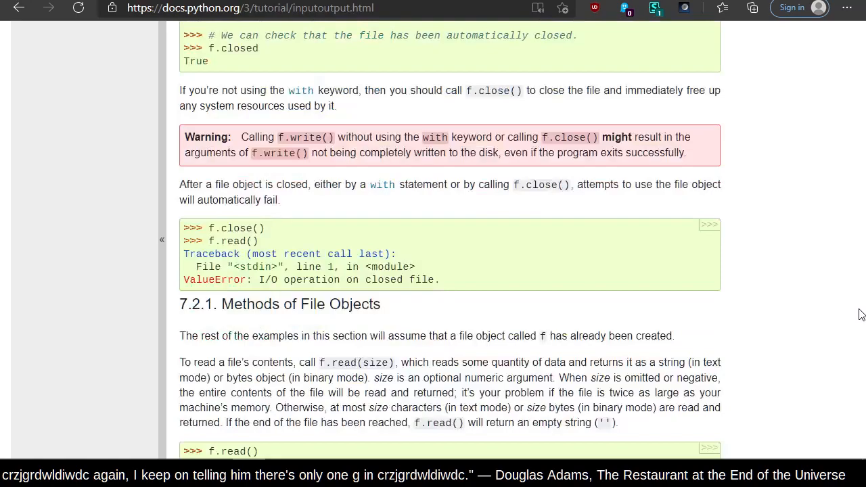
{"action": "scroll", "scroll_direction": "down", "scroll_amount": 3}
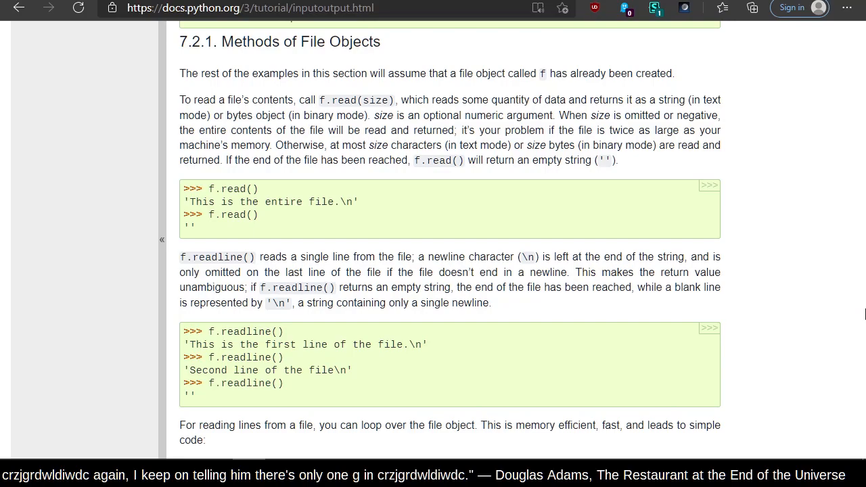
{"action": "scroll", "scroll_direction": "down", "scroll_amount": 3}
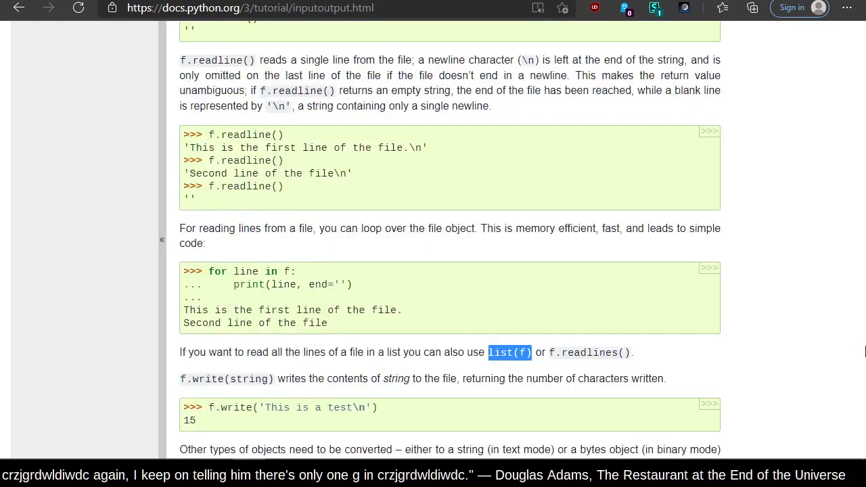
{"action": "scroll", "scroll_direction": "down", "scroll_amount": 3}
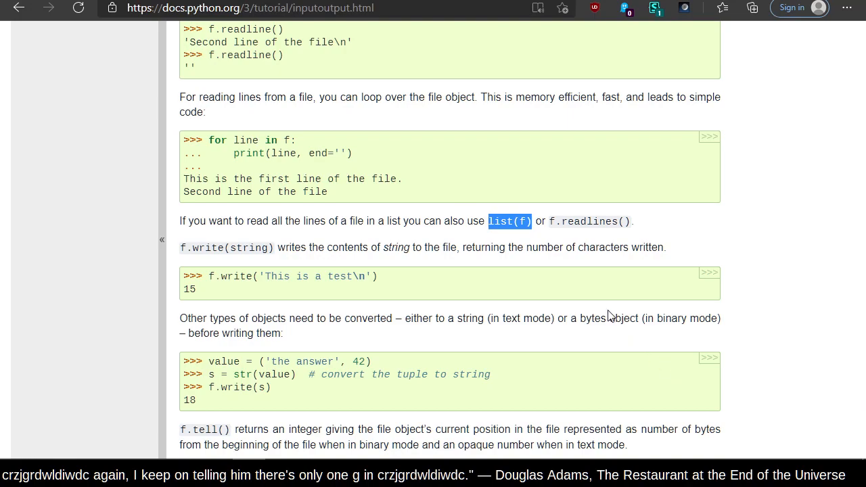
{"action": "mouse_move", "coordinate": [515, 287]}
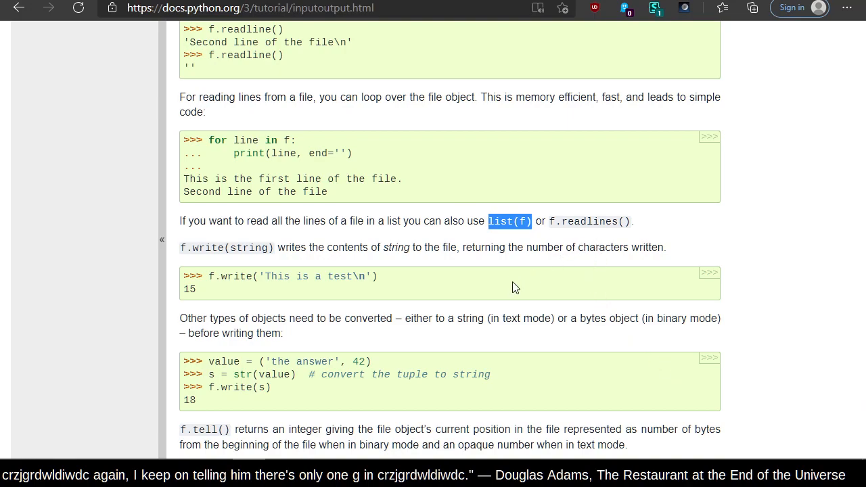
{"action": "mouse_move", "coordinate": [511, 274]}
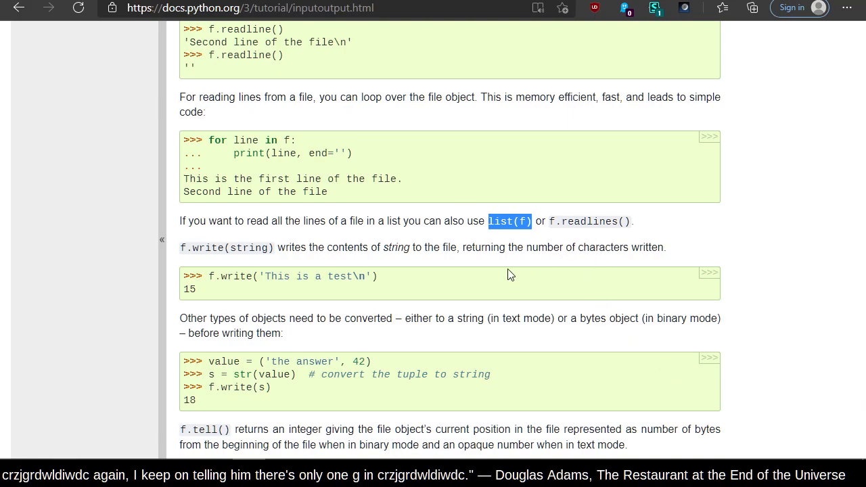
{"action": "scroll", "scroll_direction": "down", "scroll_amount": 3}
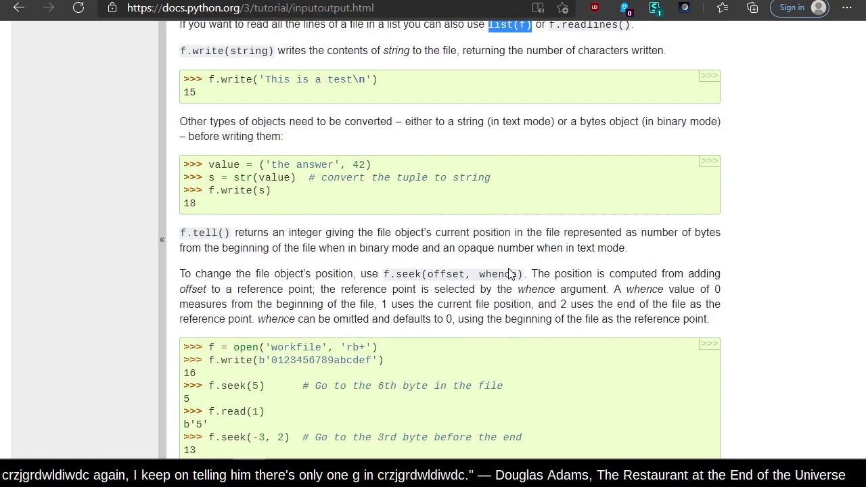
{"action": "mouse_move", "coordinate": [518, 284]}
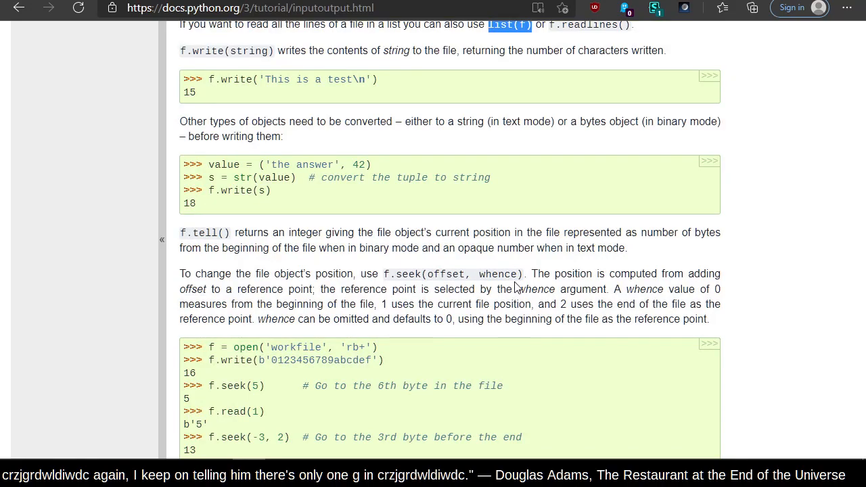
{"action": "scroll", "scroll_direction": "down", "scroll_amount": 3}
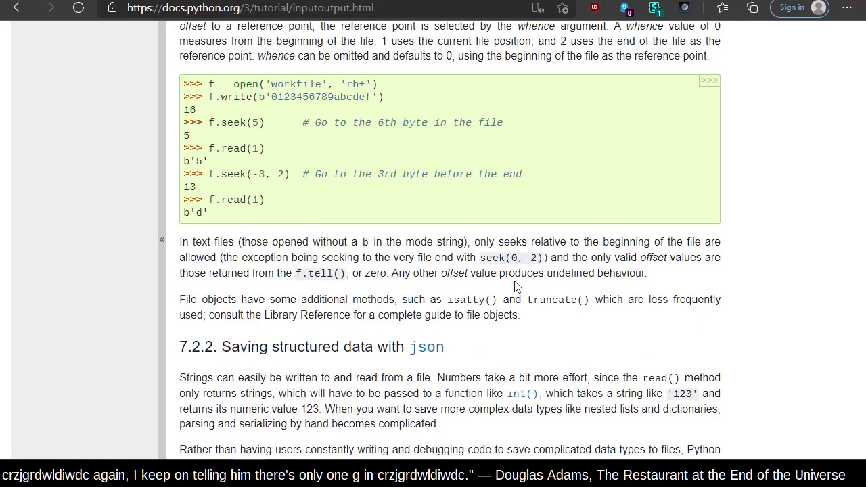
{"action": "scroll", "scroll_direction": "down", "scroll_amount": 3}
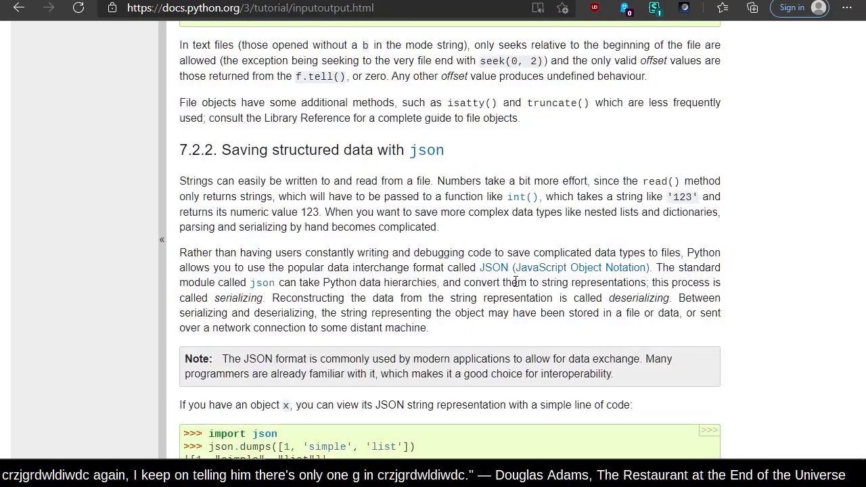
{"action": "scroll", "scroll_direction": "down", "scroll_amount": 3}
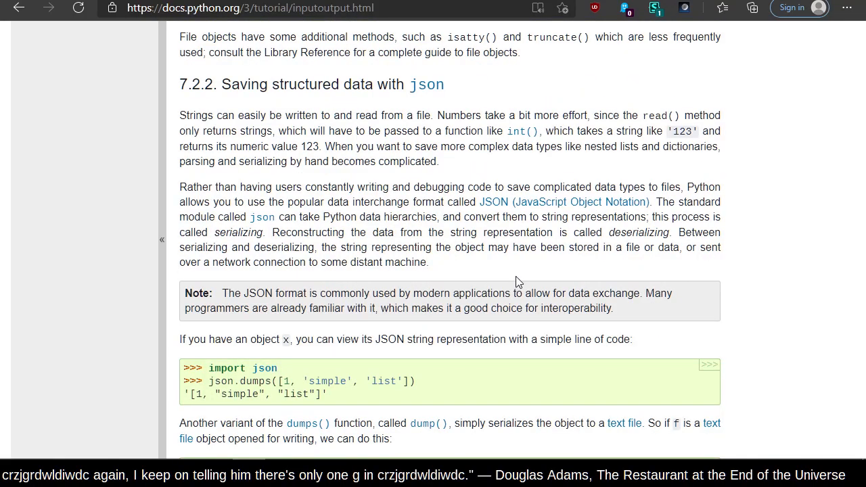
{"action": "scroll", "scroll_direction": "down", "scroll_amount": 3}
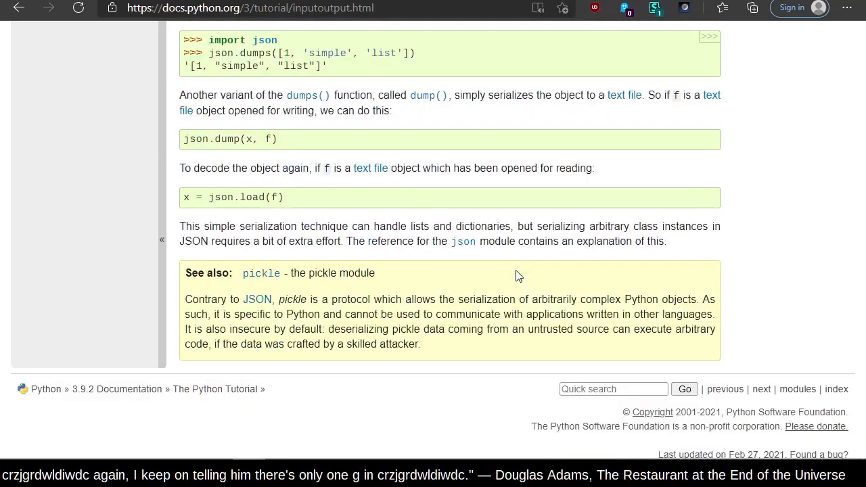
{"action": "mouse_move", "coordinate": [517, 283]}
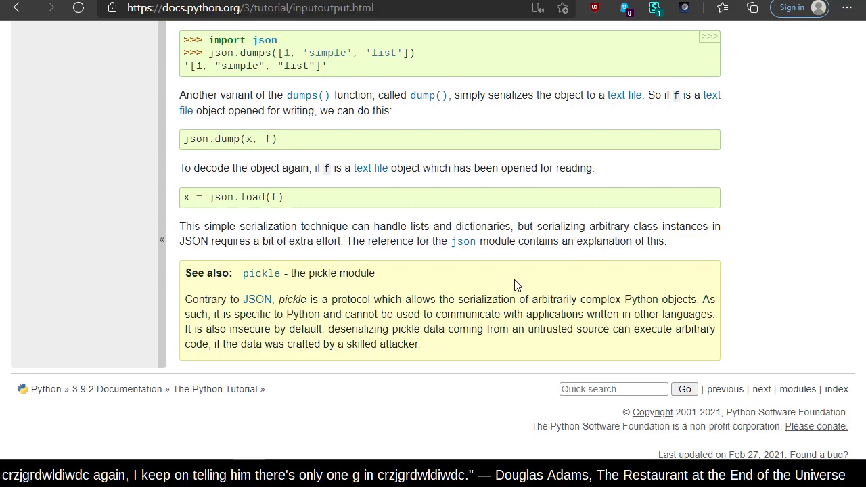
{"action": "scroll", "scroll_direction": "up", "scroll_amount": 3}
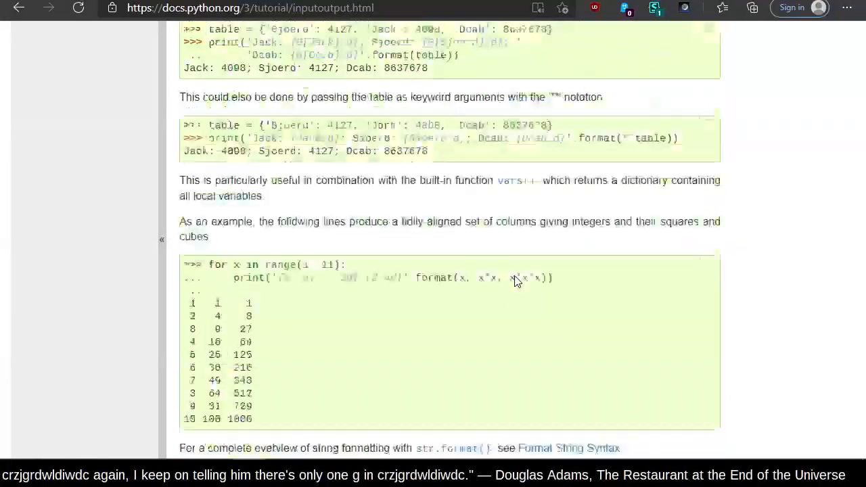
{"action": "scroll", "scroll_direction": "up", "scroll_amount": 3}
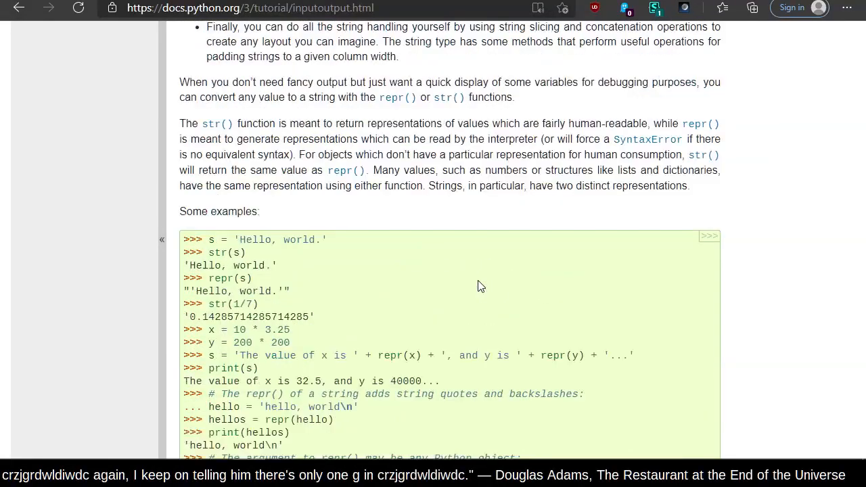
{"action": "scroll", "scroll_direction": "up", "scroll_amount": 3}
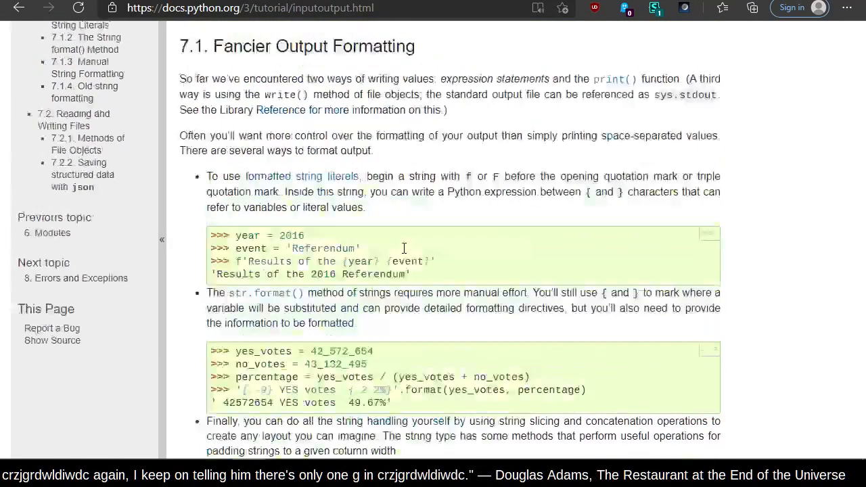
{"action": "scroll", "scroll_direction": "up", "scroll_amount": 3}
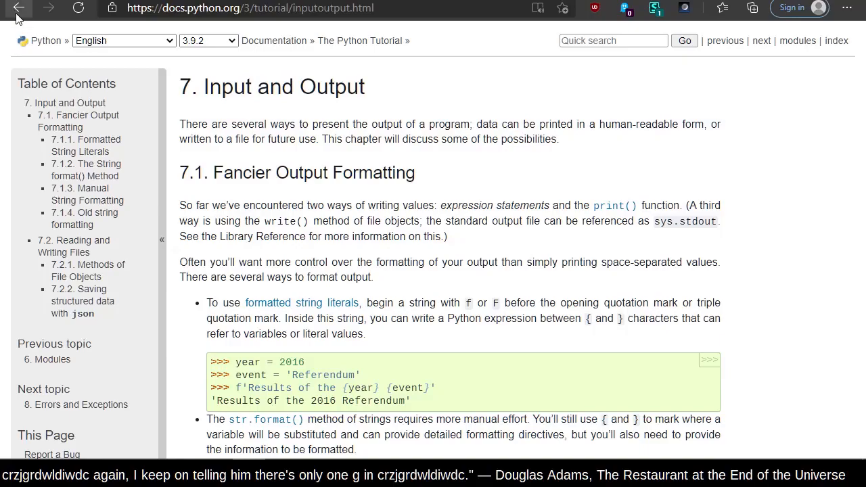
Step: Open JournalDev's Python string trim article, view its strip() example, and return to Terminal
{"action": "left_click", "coordinate": [19, 8]}
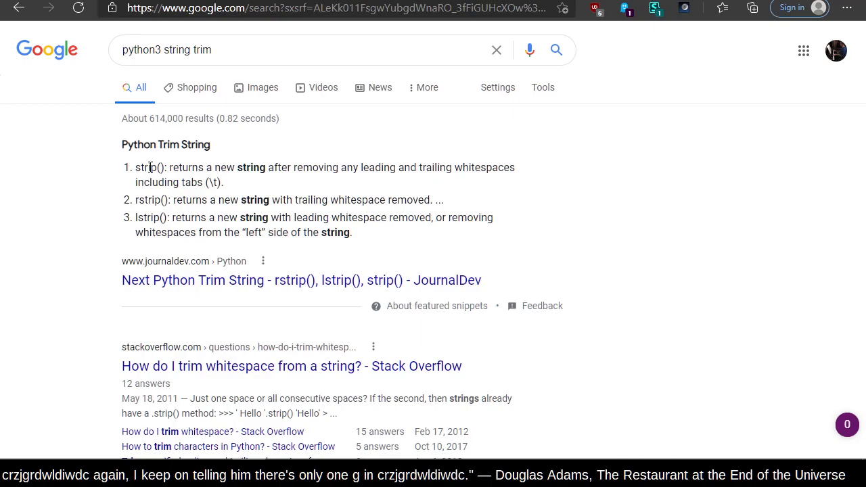
{"action": "left_click", "coordinate": [301, 279]}
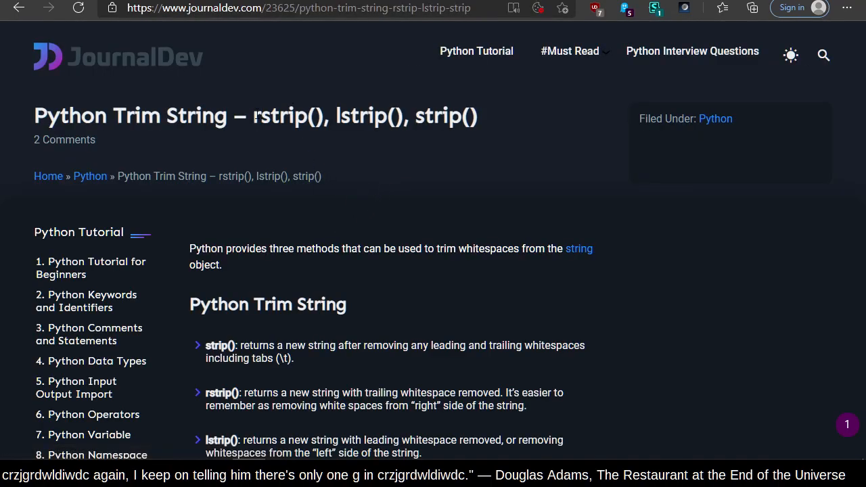
{"action": "scroll", "scroll_direction": "down", "scroll_amount": 3}
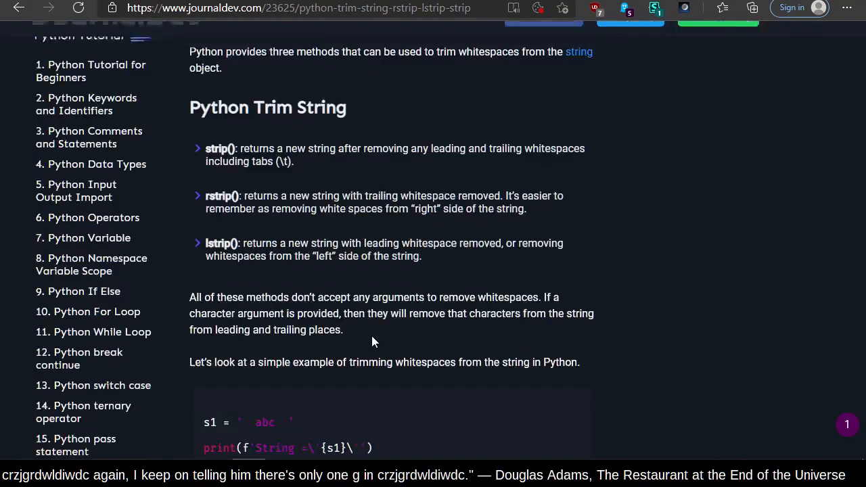
{"action": "scroll", "scroll_direction": "down", "scroll_amount": 3}
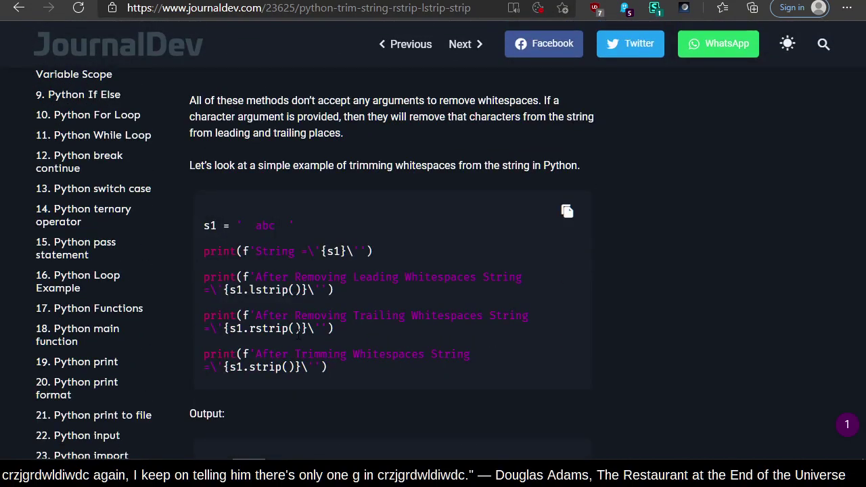
{"action": "mouse_move", "coordinate": [511, 333]}
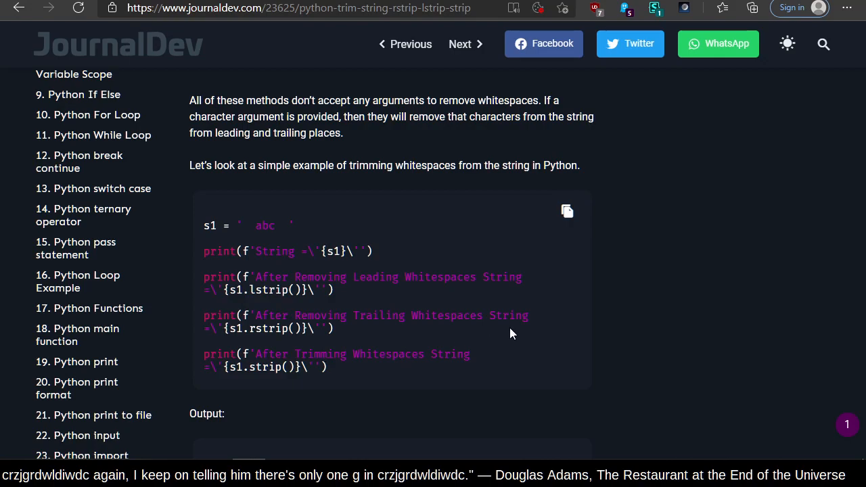
{"action": "left_click", "coordinate": [298, 8]}
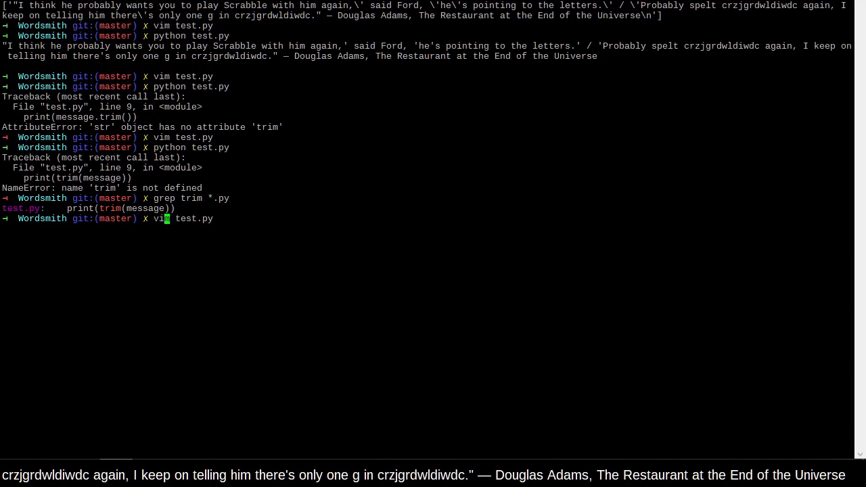
Step: Add .strip() to message in test.py, run it cleanly, then reopen test.py and wordsmith.py in Vim
{"action": "key", "text": "Return"}
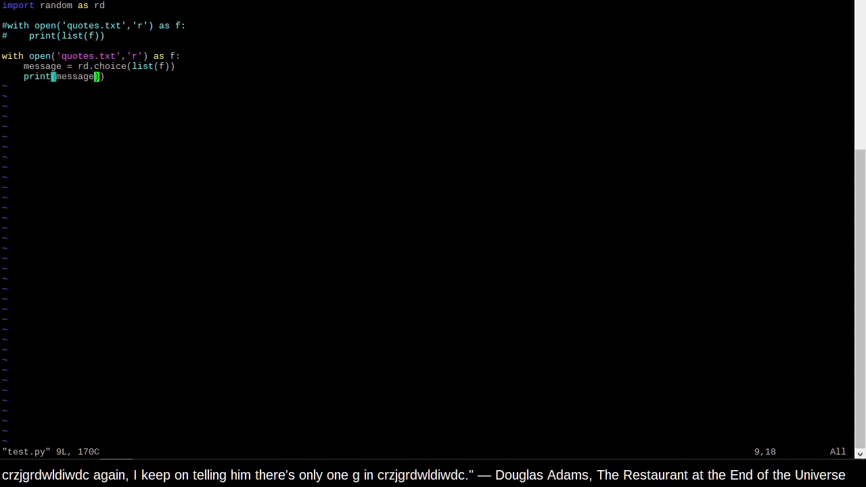
{"action": "type", "text": ".strip"}
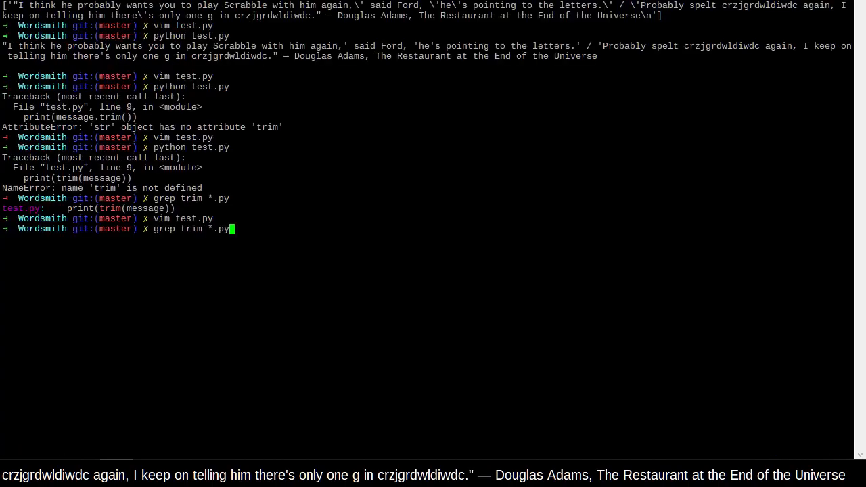
{"action": "key", "text": "Return"}
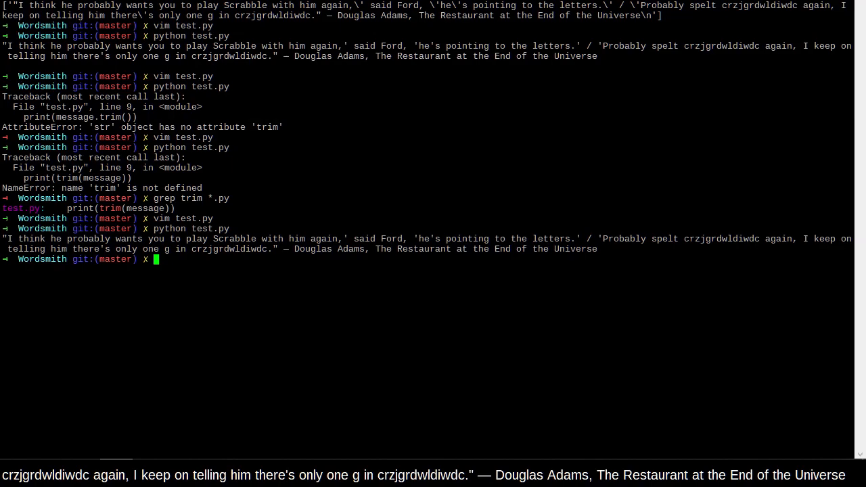
{"action": "type", "text": "python test.py"}
{"action": "type", "text": "vim te"}
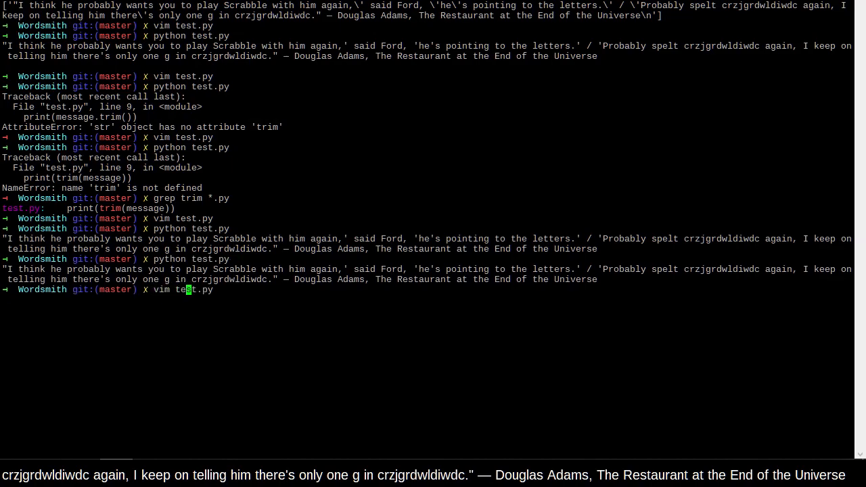
{"action": "type", "text": "wordsmith.py"}
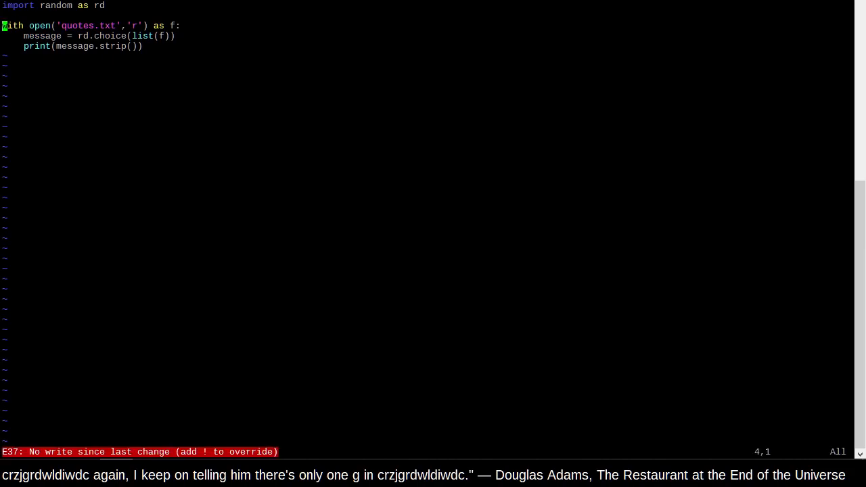
Step: Save test.py with :wn and rewrite wordsmith.py's handler as a with-open block using rd.choice(list(f))
{"action": "type", "text": ":wn"}
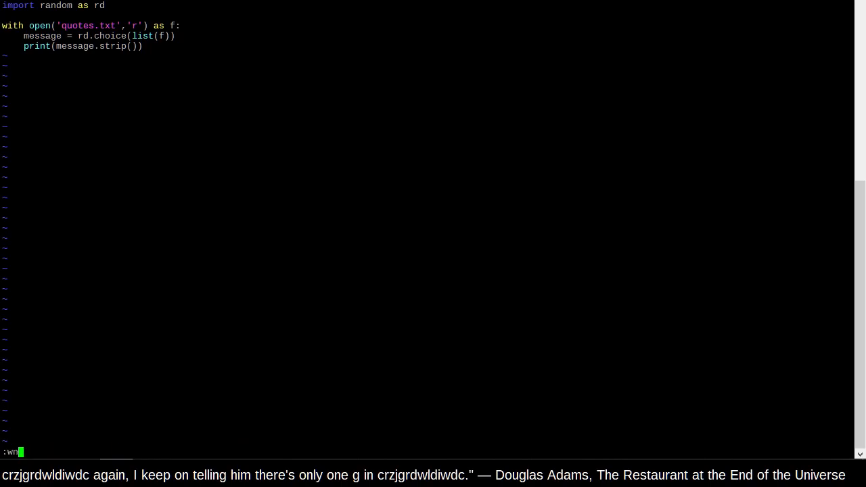
{"action": "key", "text": "Return"}
{"action": "type", "text": "with open(custom_commands[ctx.content[1:]], 'r') a"}
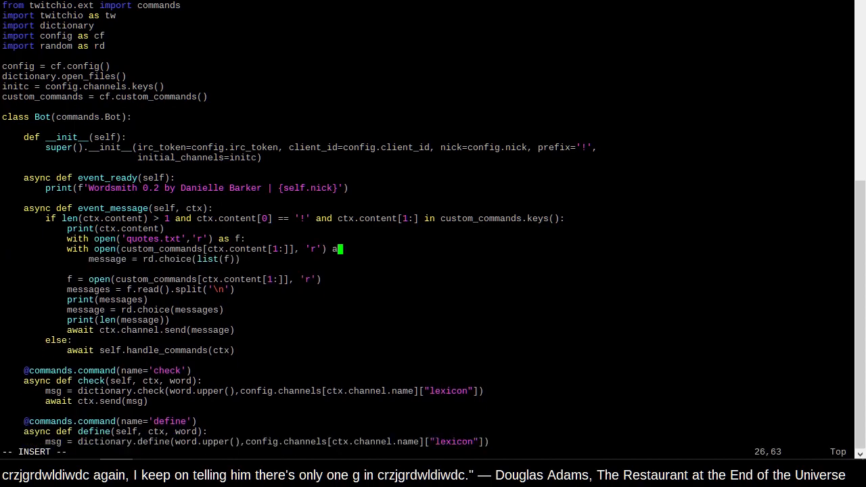
{"action": "key", "text": "dd"}
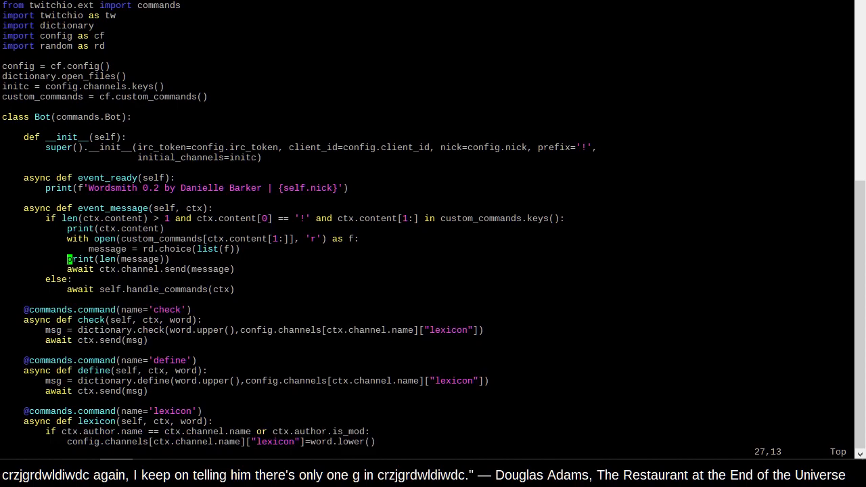
Step: Append .strip() to rd.choice(list(f)) and re-indent the print and send lines in vim
{"action": "type", "text": ".t"}
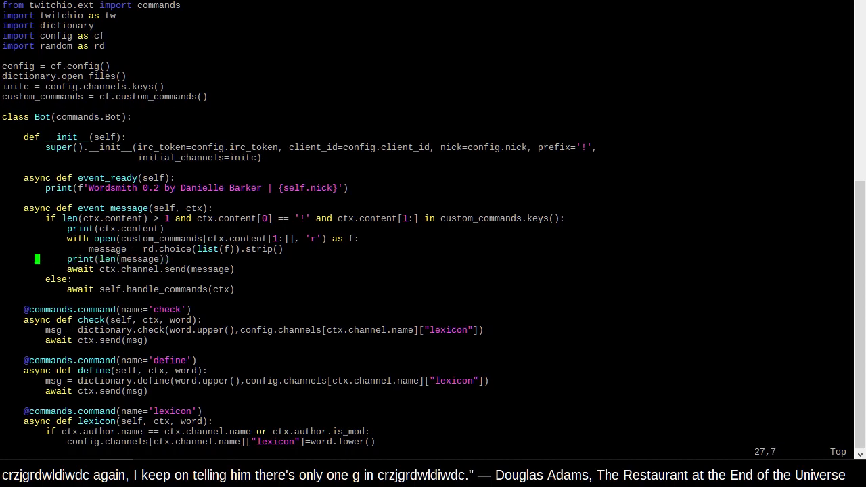
{"action": "key", "text": "i"}
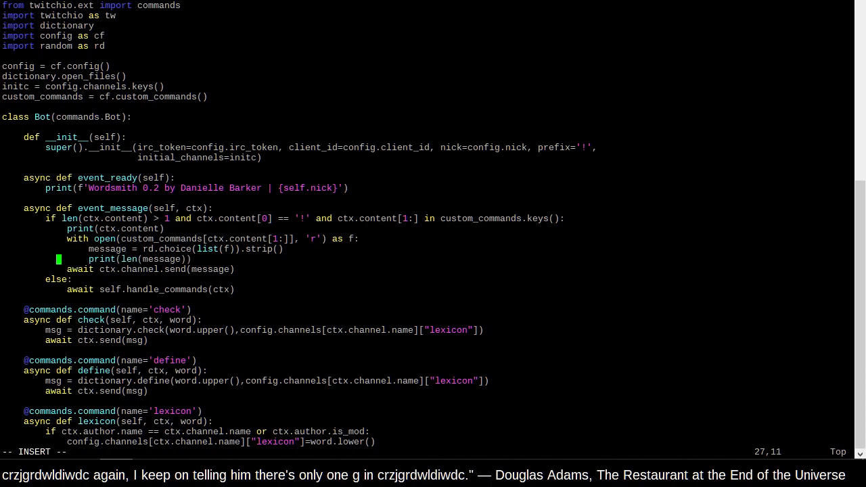
{"action": "key", "text": "Down"}
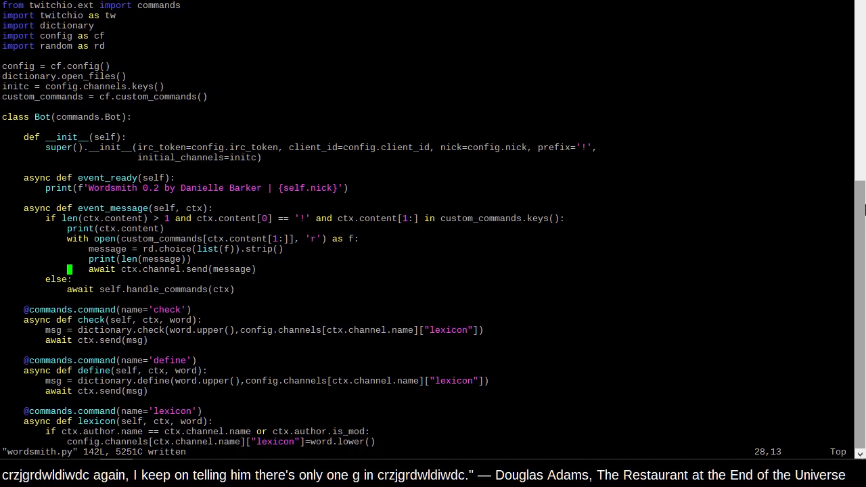
{"action": "scroll", "scroll_direction": "down", "scroll_amount": 3}
{"action": "type", "text": "/"}
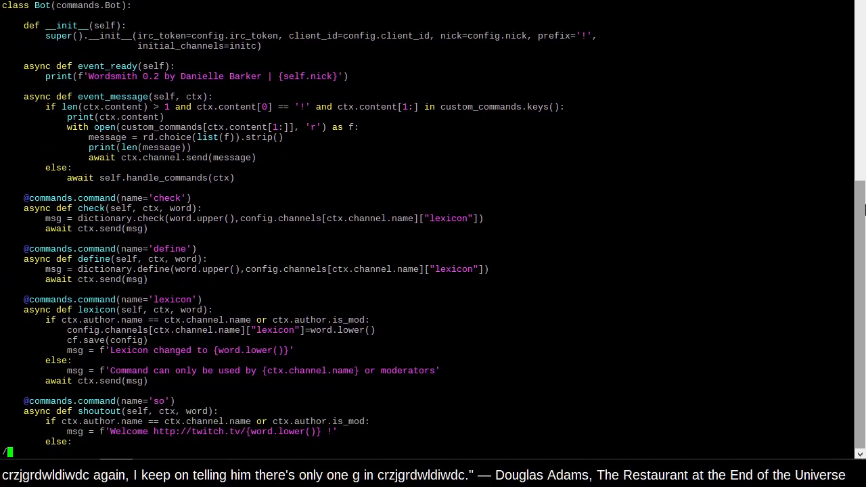
{"action": "scroll", "scroll_direction": "down", "scroll_amount": 3}
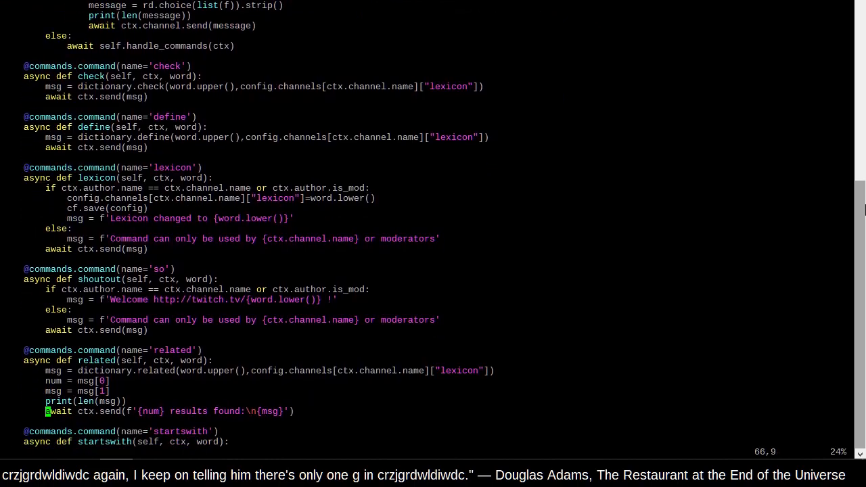
{"action": "scroll", "scroll_direction": "down", "scroll_amount": 3}
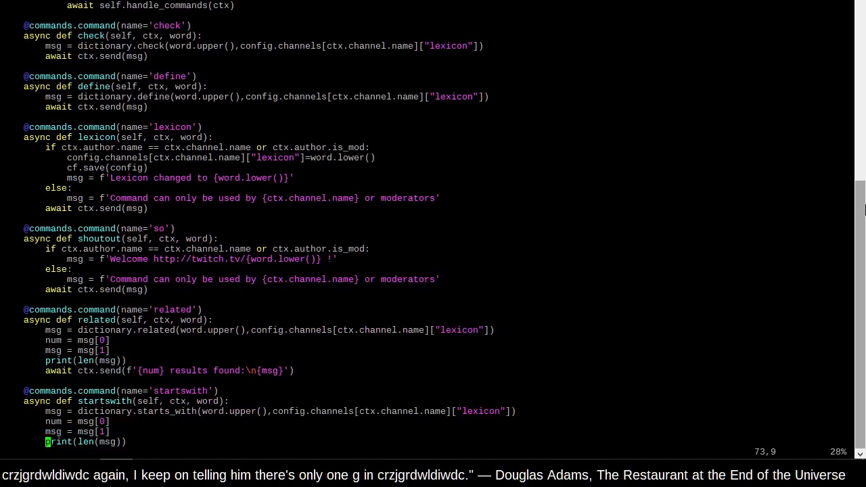
{"action": "scroll", "scroll_direction": "down", "scroll_amount": 3}
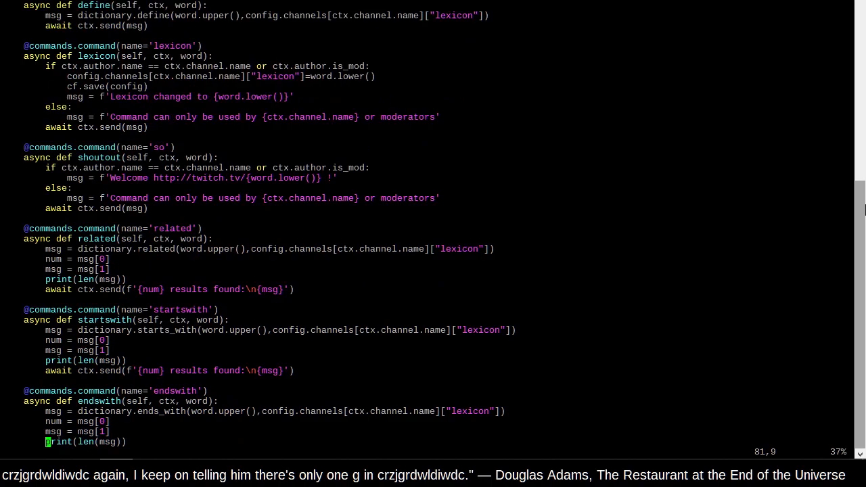
{"action": "key", "text": "gg"}
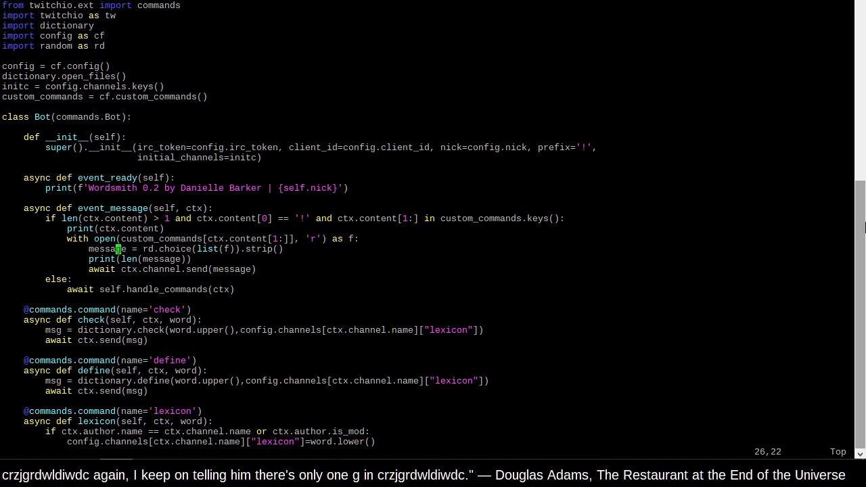
Step: Duplicate the random-choice line into messages = list(f) and write-quit vim
{"action": "key", "text": "Left"}
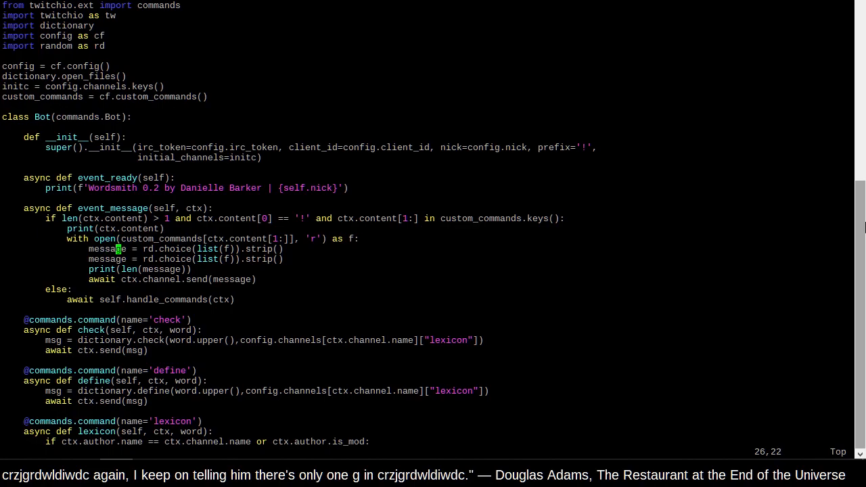
{"action": "type", "text": "ssages = list(f"}
{"action": "left_click", "coordinate": [186, 258]}
{"action": "type", "text": "messages"}
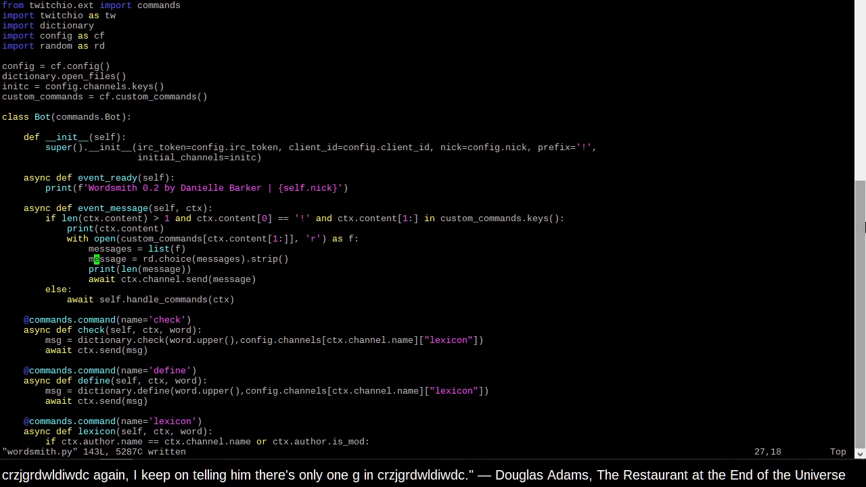
{"action": "mouse_move", "coordinate": [276, 260]}
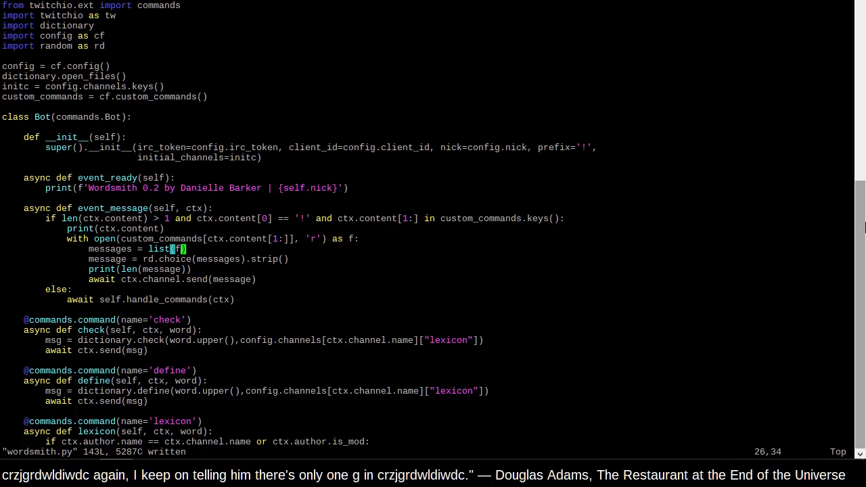
{"action": "key", "text": "Left"}
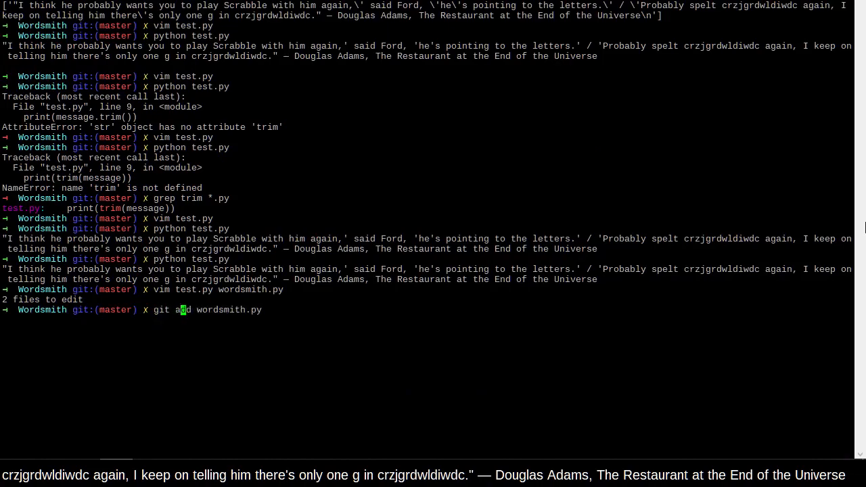
Step: Stage wordsmith.py and review its staged diff
{"action": "key", "text": "Return"}
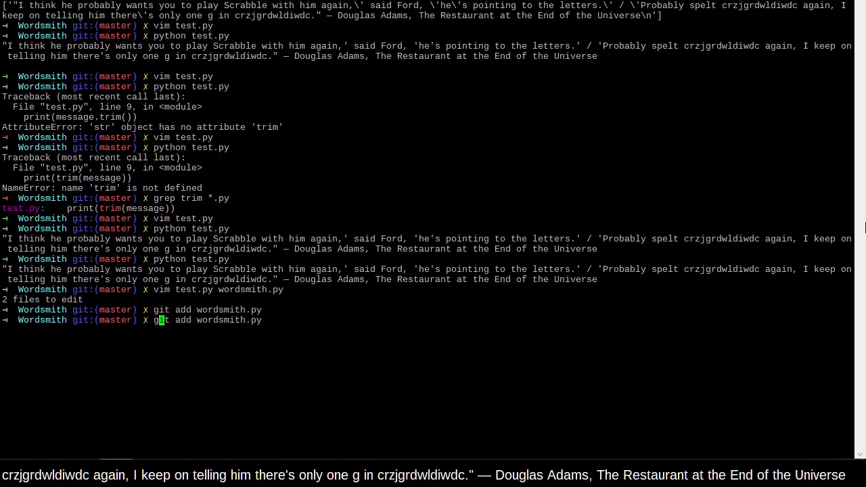
{"action": "key", "text": "Return"}
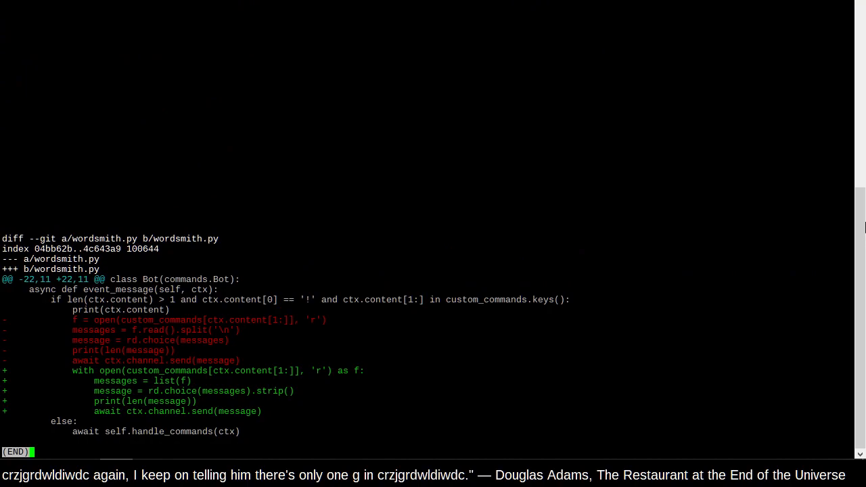
{"action": "key", "text": "q"}
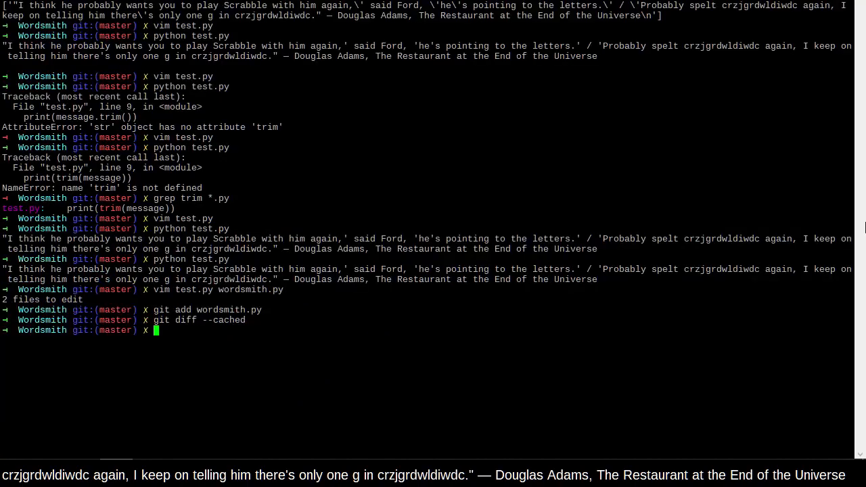
Step: Launch the wordsmith bot and test it with !quote
{"action": "type", "text": "python test.py"}
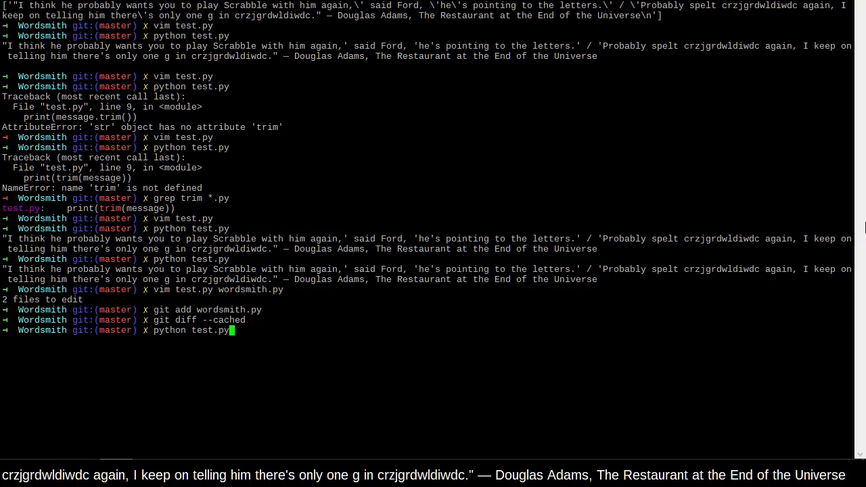
{"action": "type", "text": "wordsmith"}
{"action": "key", "text": "Return"}
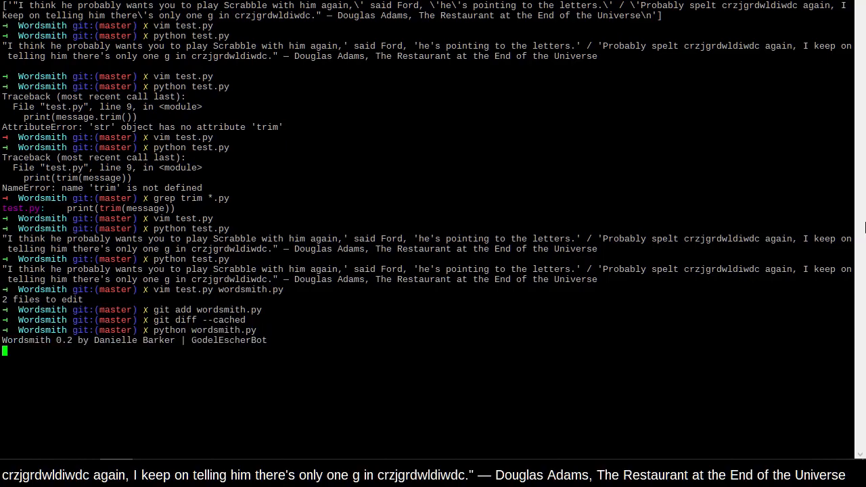
{"action": "type", "text": "!quote"}
{"action": "type", "text": "git commit -m \"Drop"}
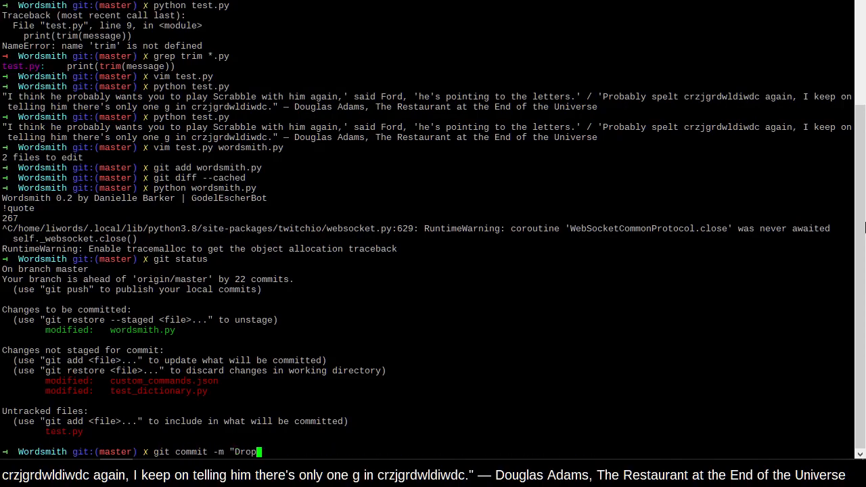
Step: Draft the commit message from an earlier amend command, rewording it about trailing newlines in custom quotes
{"action": "type", "text": "o not print middle hooks for invalid words\" --amend --reset-author"}
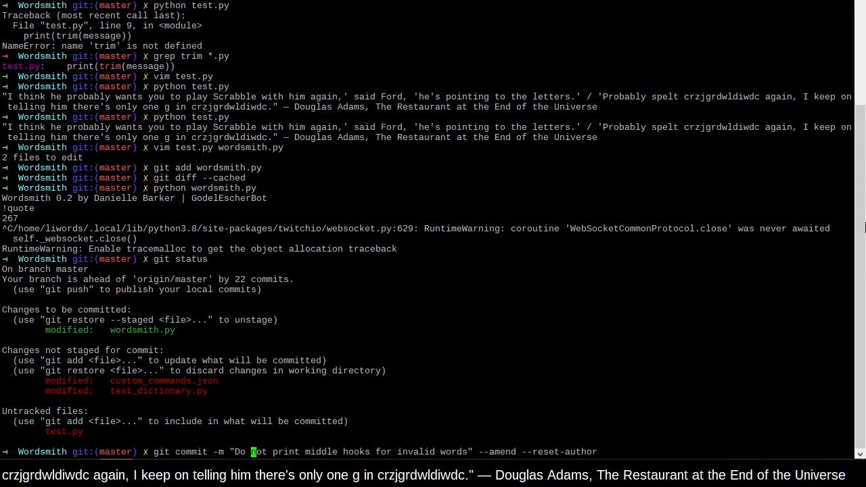
{"action": "type", "text": "Do not drop"}
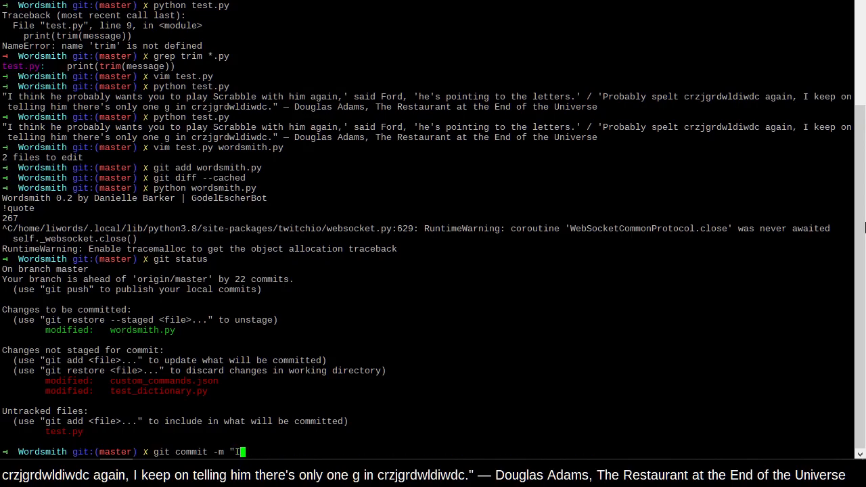
{"action": "type", "text": "gnore trailing"}
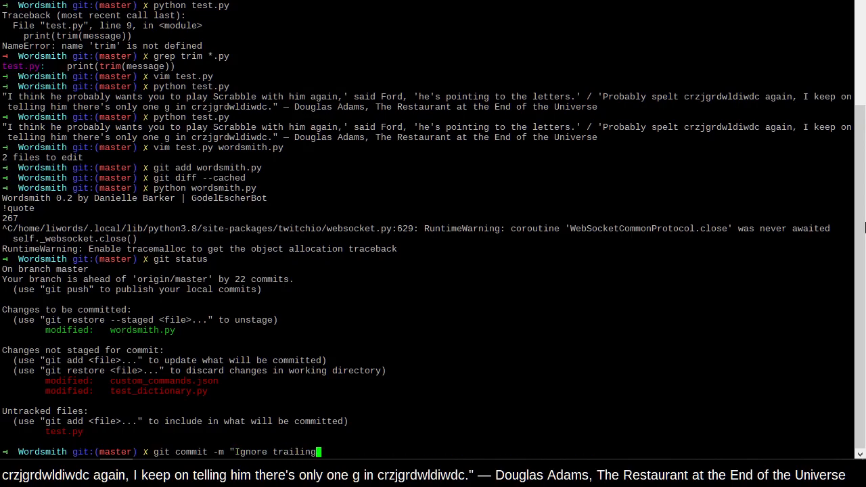
{"action": "type", "text": "newline when"}
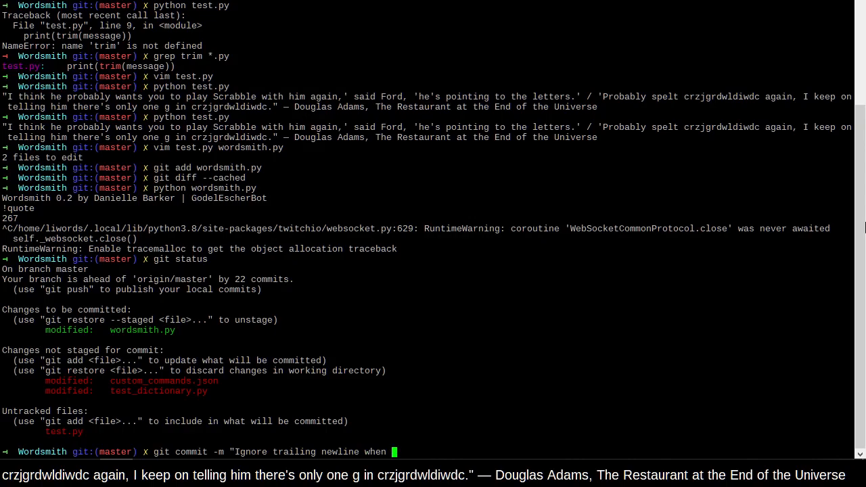
{"action": "type", "text": "print"}
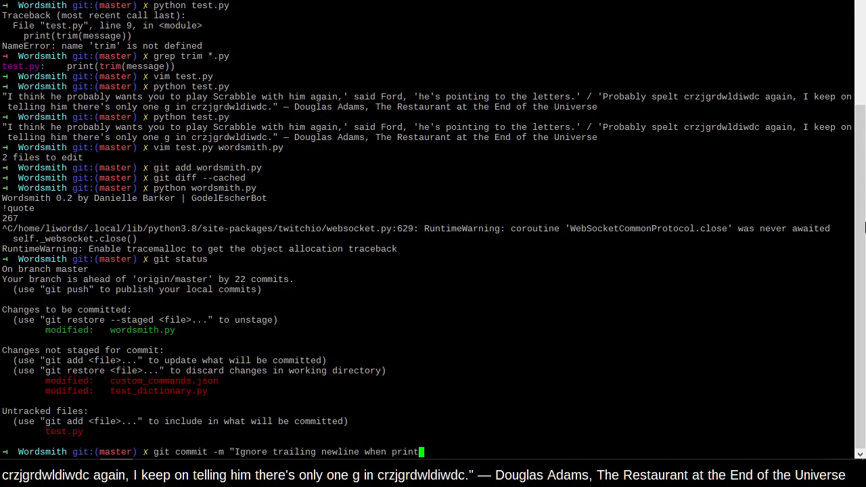
{"action": "key", "text": "BackSpace"}
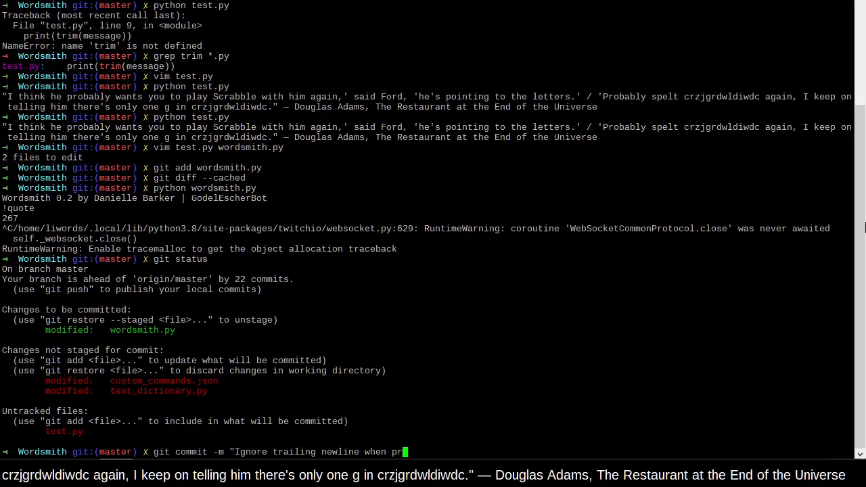
{"action": "type", "text": "int"}
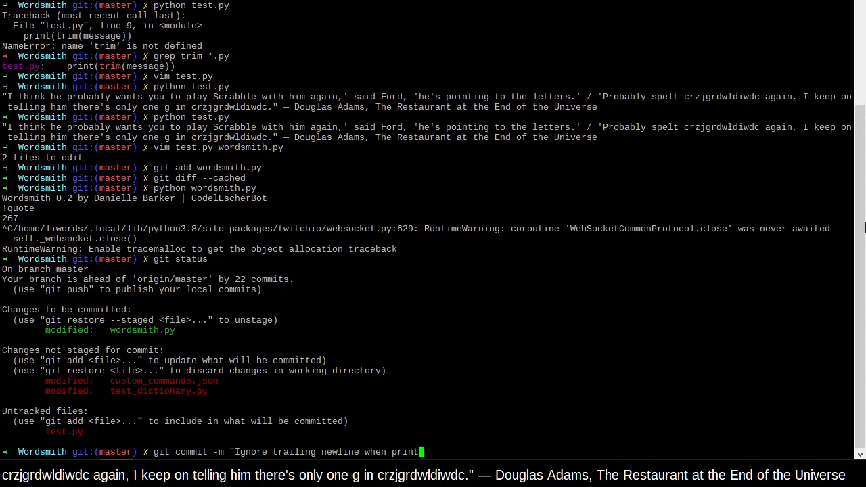
{"action": "type", "text": "ing a custom quote"}
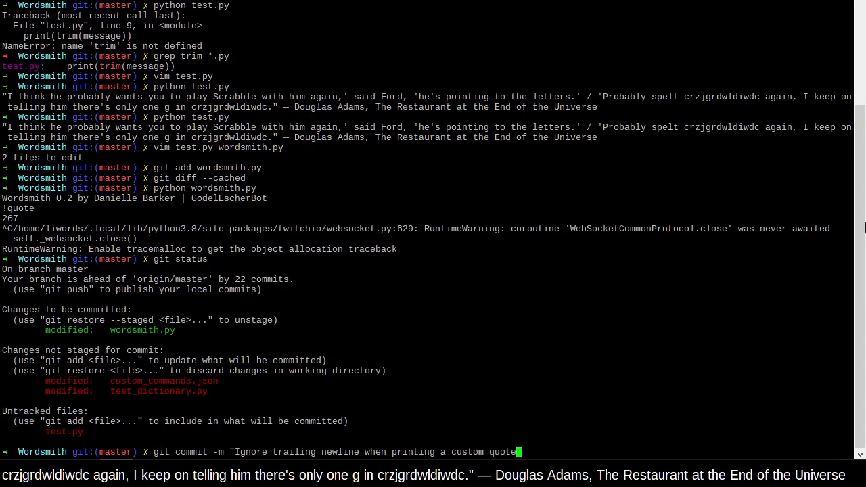
{"action": "type", "text": "\""}
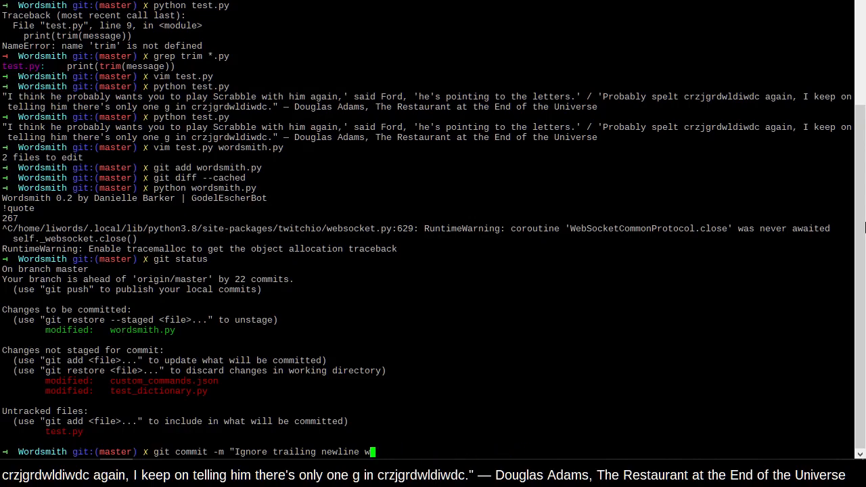
{"action": "key", "text": "BackSpace"}
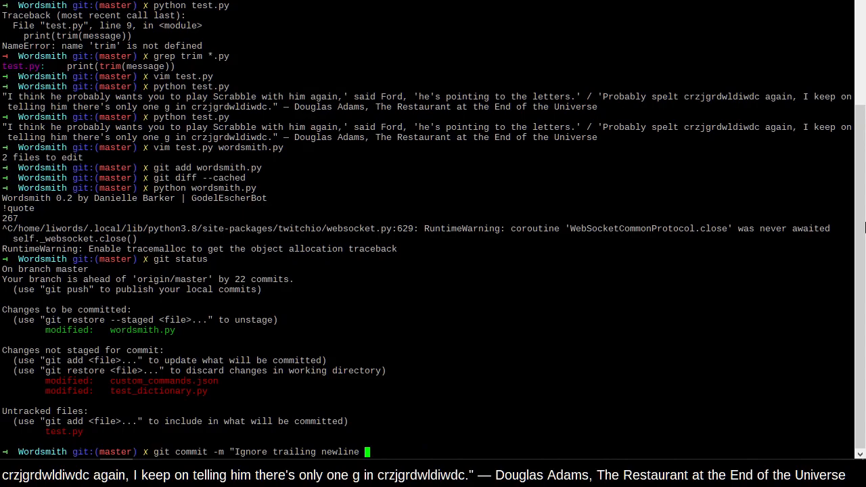
Step: Commit wordsmith.py as "Strip whitespace during custom command parse"
{"action": "type", "text": "during c"}
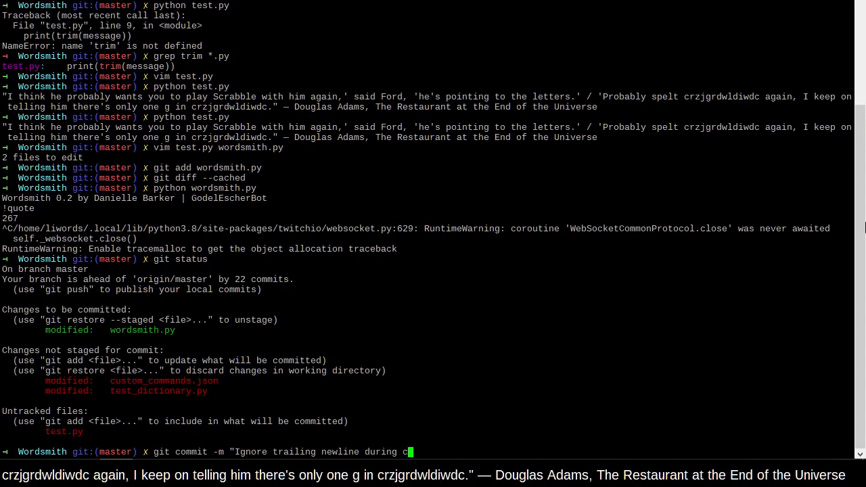
{"action": "type", "text": "ustom command p"}
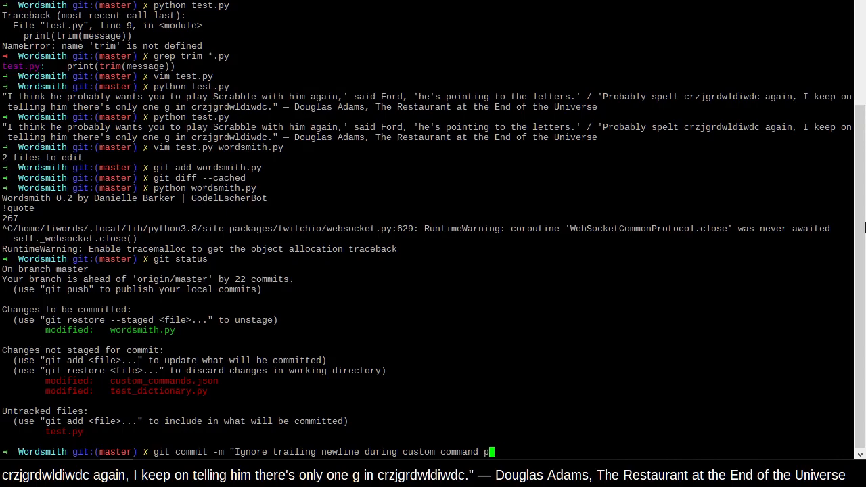
{"action": "type", "text": "arse\""}
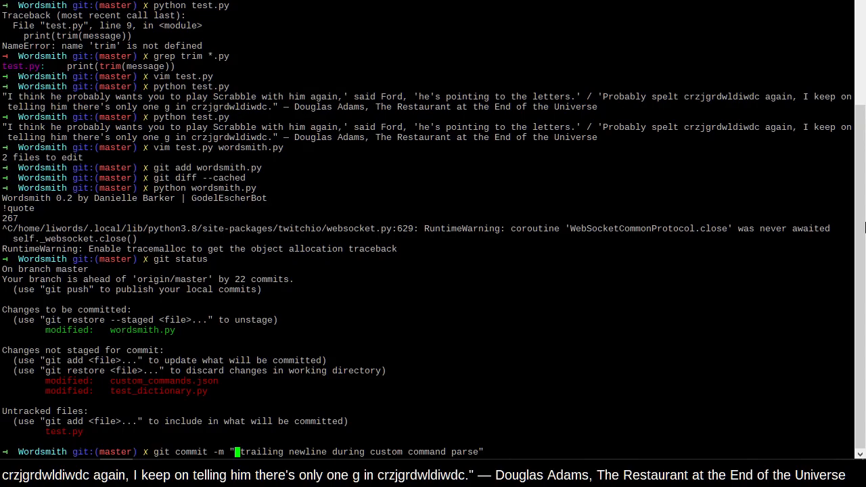
{"action": "type", "text": "Strip"}
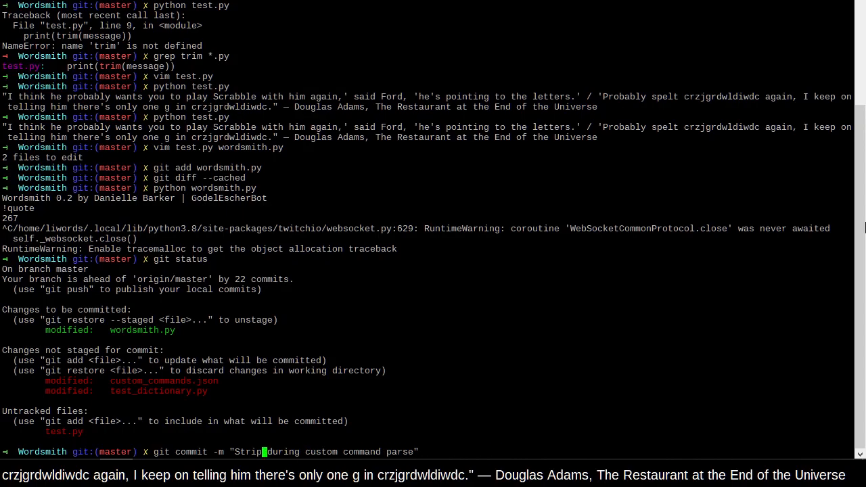
{"action": "type", "text": "white"}
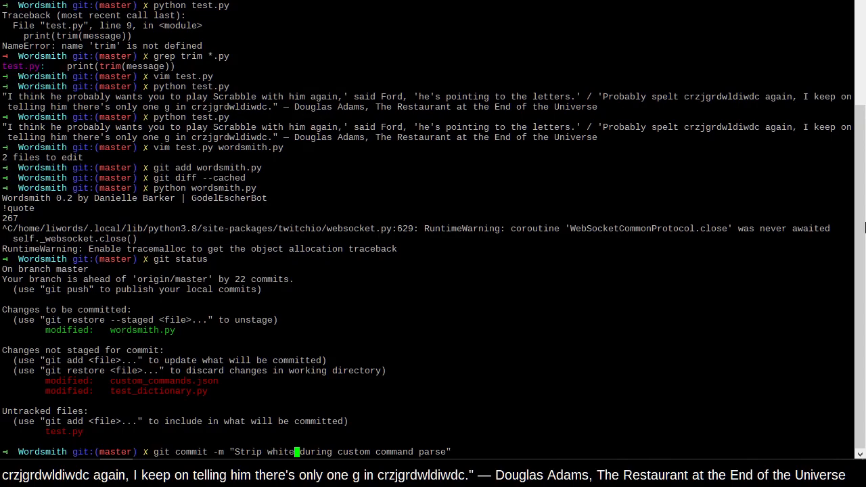
{"action": "type", "text": "space"}
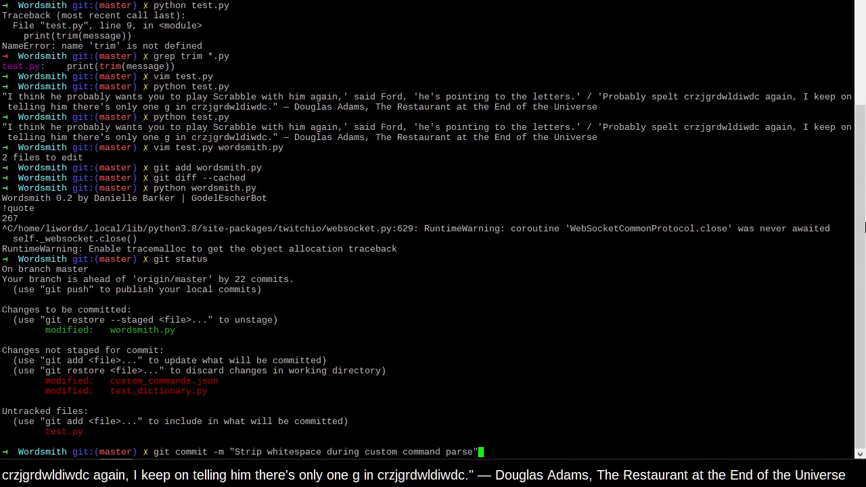
{"action": "key", "text": "Return"}
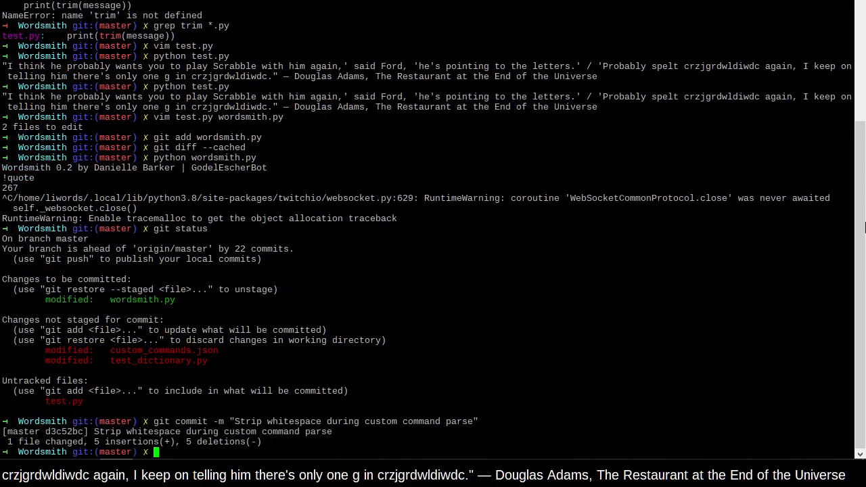
Step: Push the commit to the ddugovic remote and reopen wordsmith.py in vim
{"action": "type", "text": "git push ddugovic"}
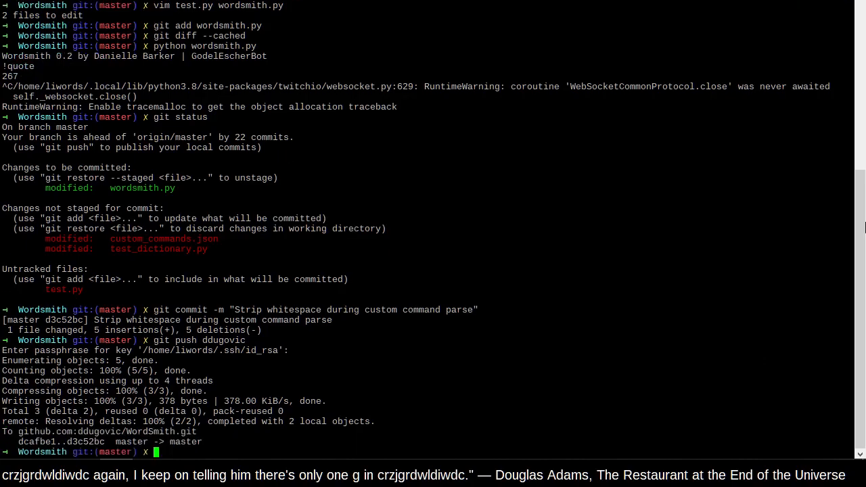
{"action": "type", "text": "vim test.py wordsmith.py"}
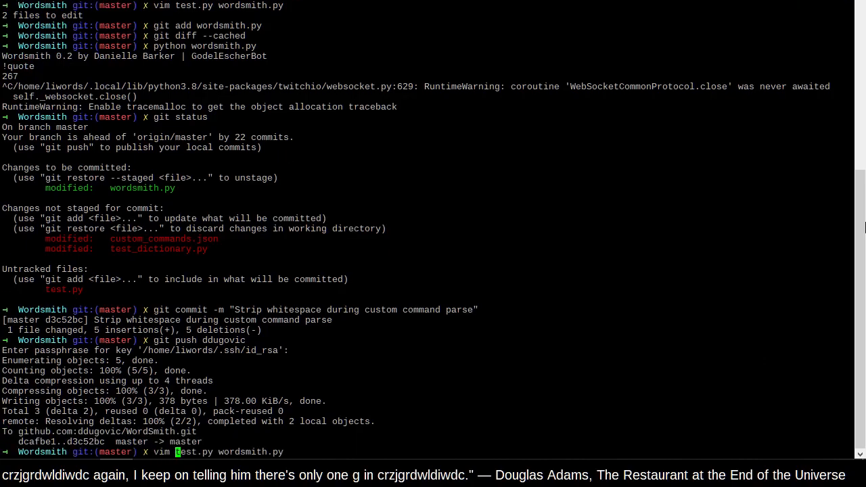
{"action": "key", "text": "Return"}
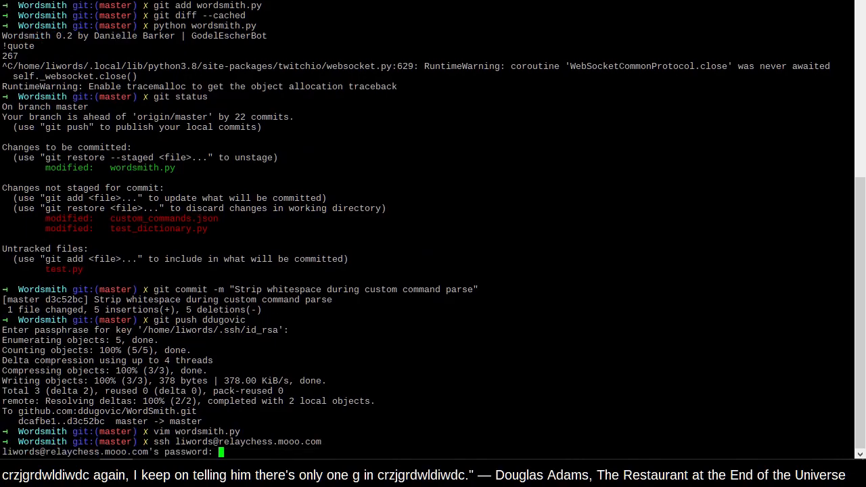
Step: SSH into the bot's server, look through its wordsmith.py, and run restart
{"action": "key", "text": "Return"}
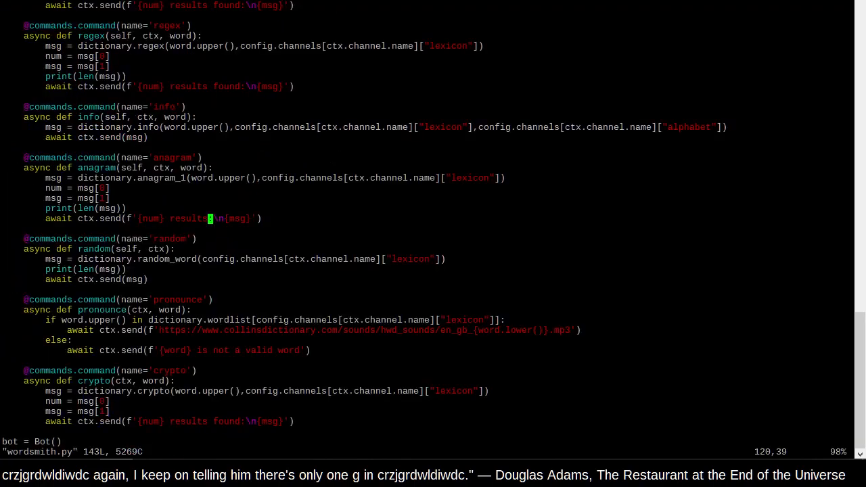
{"action": "key", "text": "gg"}
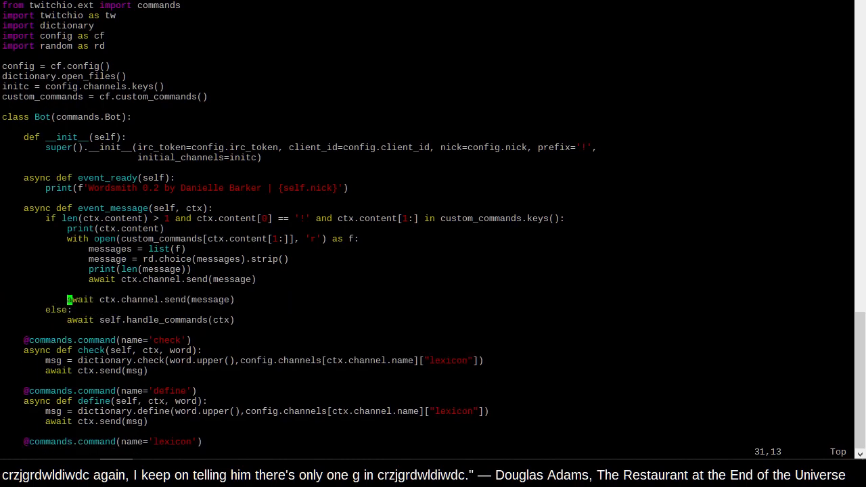
{"action": "key", "text": "dd"}
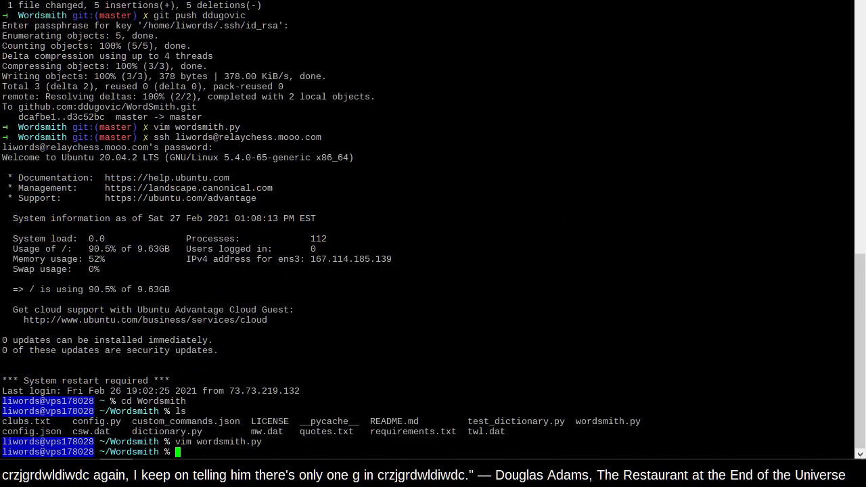
{"action": "type", "text": "restart"}
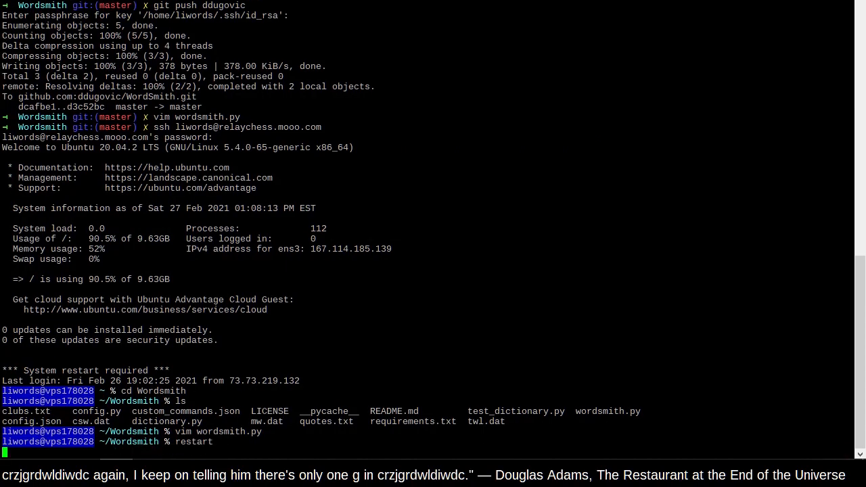
{"action": "key", "text": "Return"}
{"action": "type", "text": "exit"}
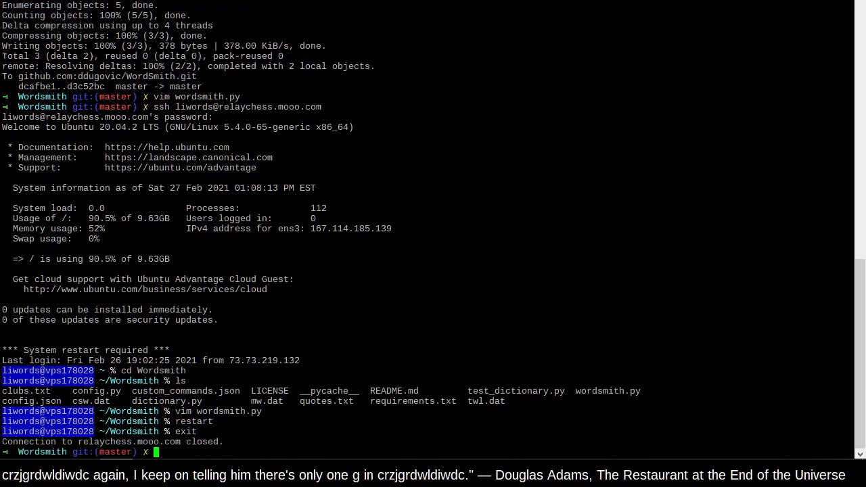
Step: Check git status in the local repo and delete the untracked test.py
{"action": "type", "text": "git status"}
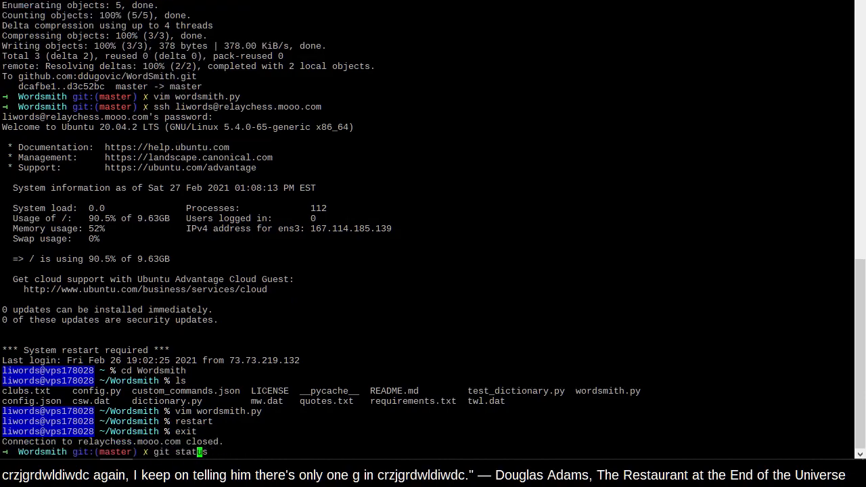
{"action": "key", "text": "Return"}
{"action": "type", "text": "rm,"}
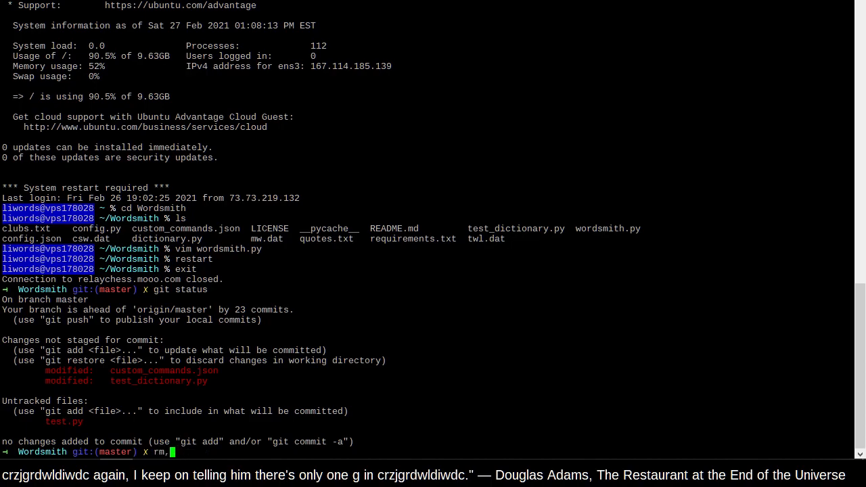
{"action": "key", "text": "Return"}
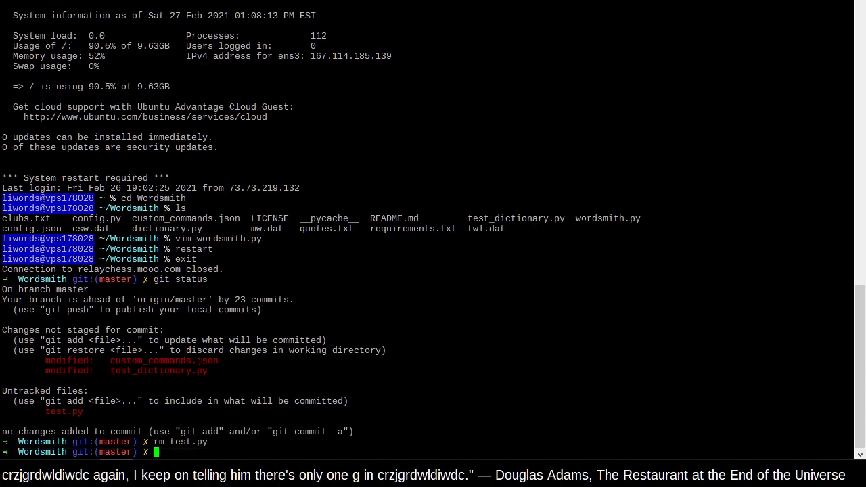
Step: View the custom_commands.json randomquote diff and begin restoring it
{"action": "type", "text": "git diff --cached"}
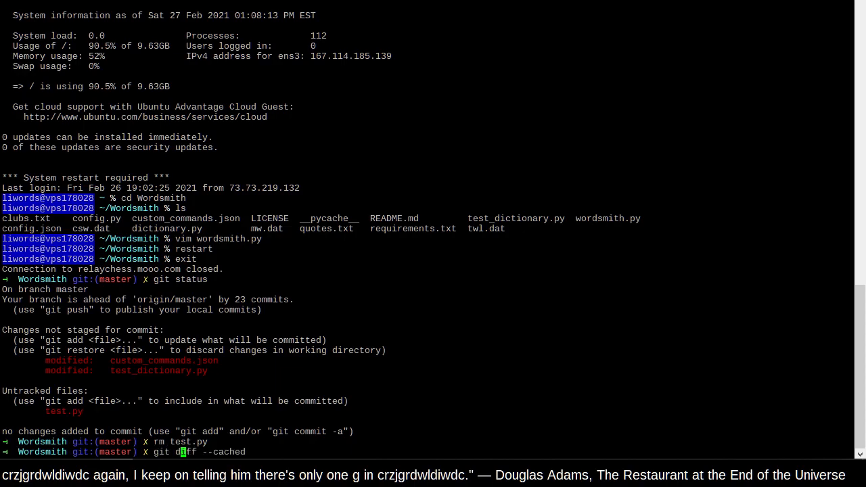
{"action": "key", "text": "Return"}
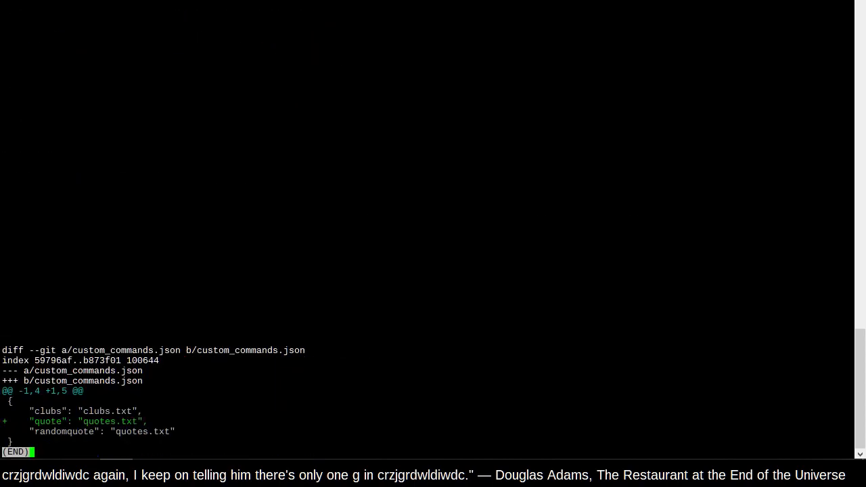
{"action": "key", "text": "q"}
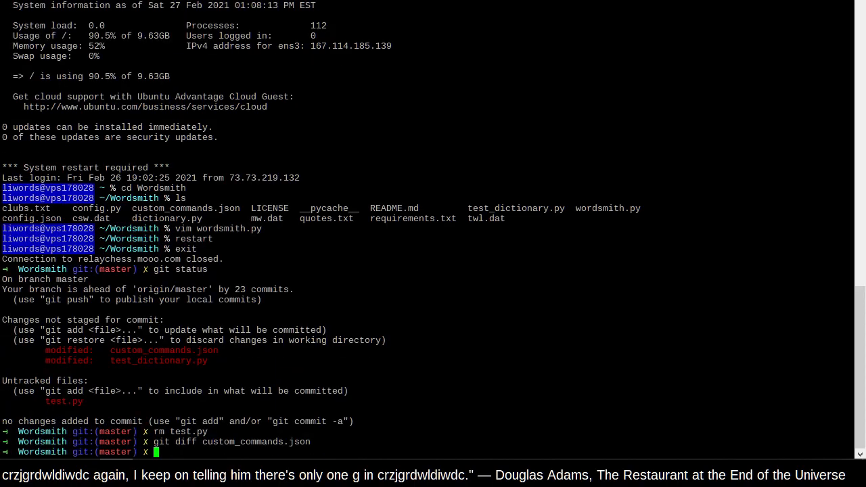
{"action": "type", "text": "git restore dictionary.py"}
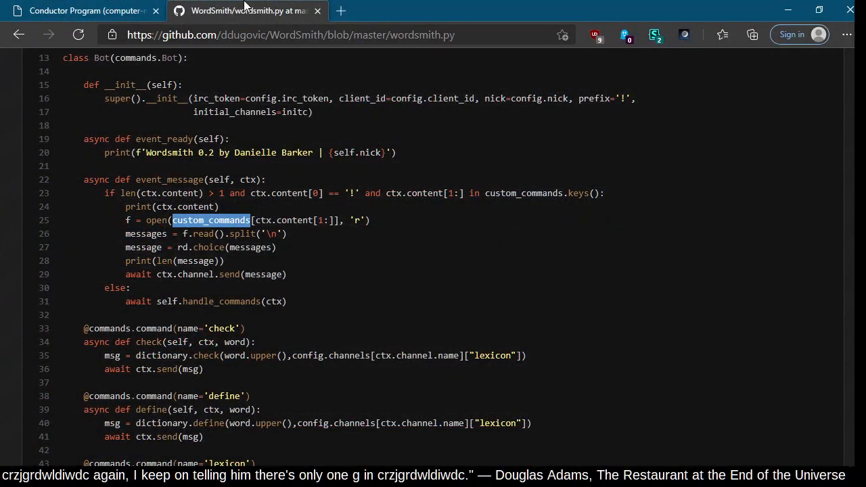
Step: From the WordSmith repo home, open the Strip whitespace commit and scroll through its wordsmith.py diff
{"action": "scroll", "scroll_direction": "up", "scroll_amount": 3}
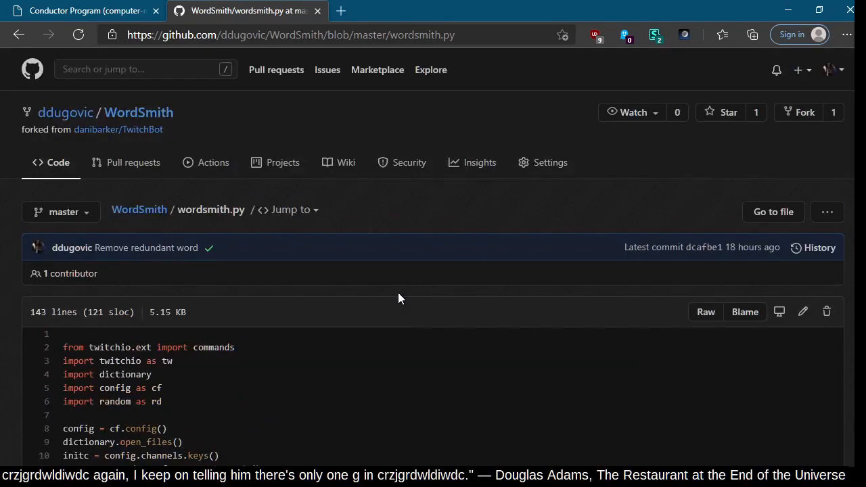
{"action": "left_click", "coordinate": [138, 112]}
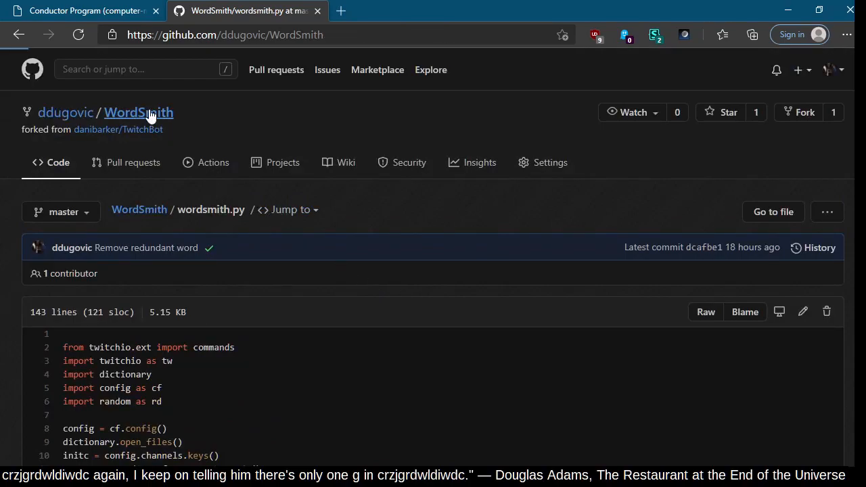
{"action": "left_click", "coordinate": [138, 113]}
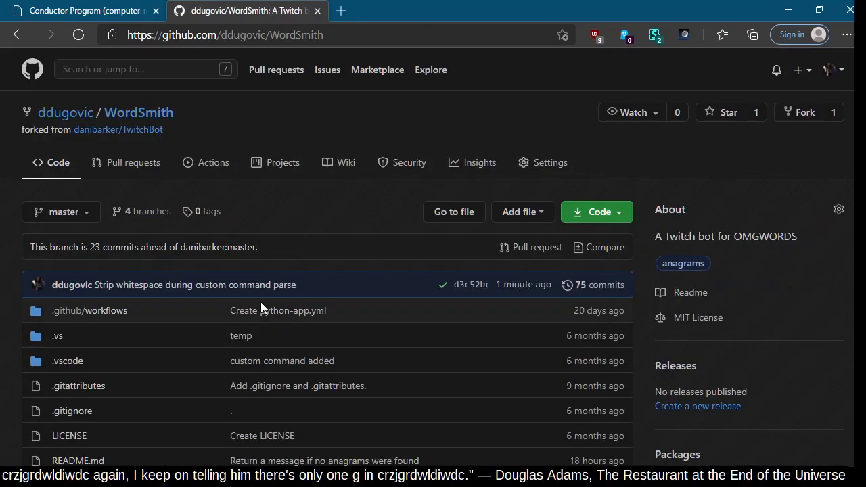
{"action": "left_click", "coordinate": [77, 35]}
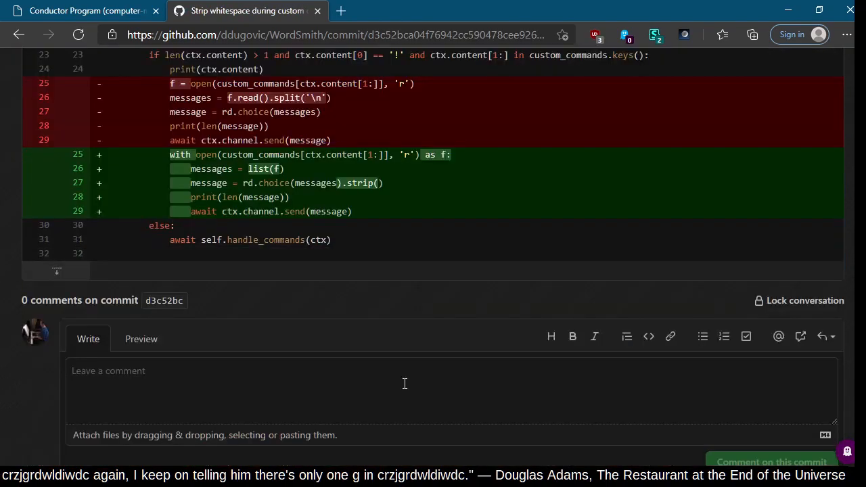
{"action": "scroll", "scroll_direction": "up", "scroll_amount": 3}
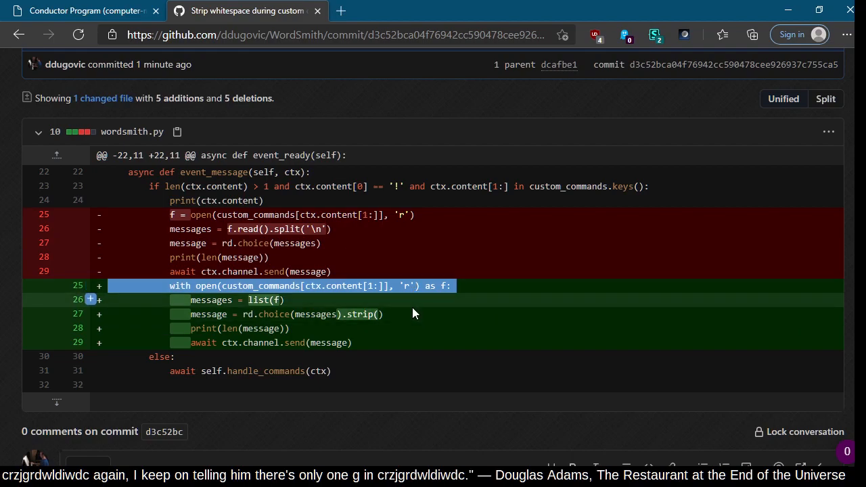
{"action": "mouse_move", "coordinate": [168, 120]}
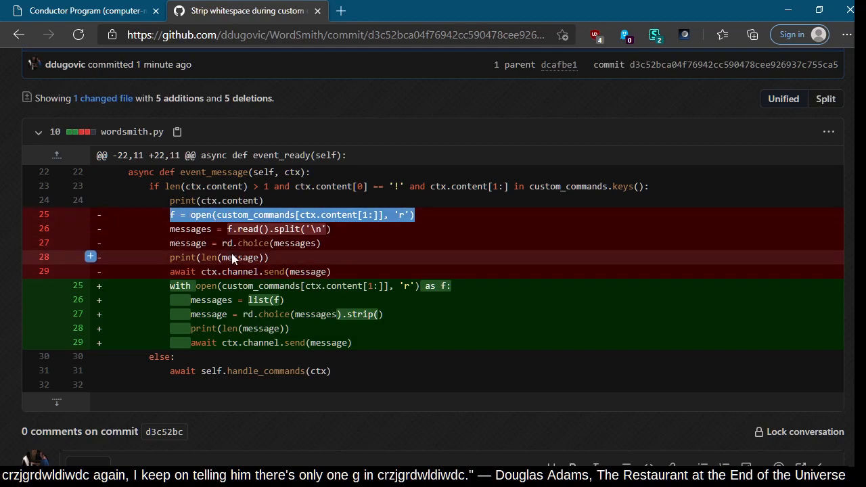
{"action": "mouse_move", "coordinate": [233, 260]}
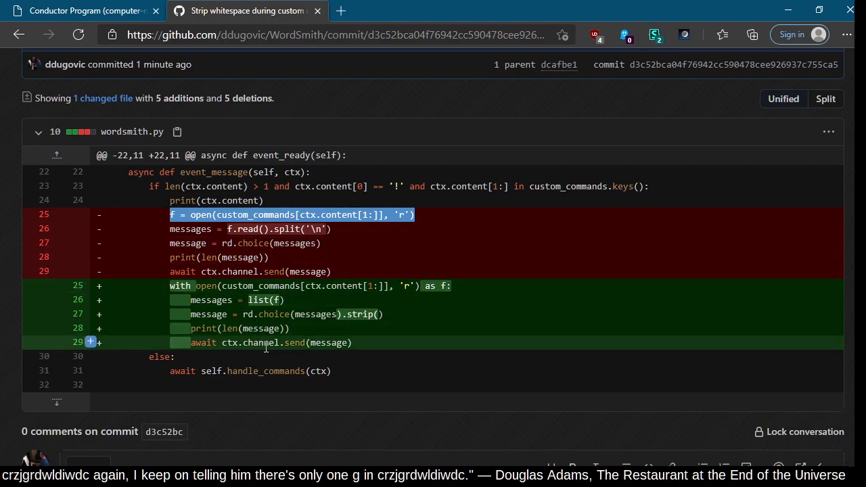
{"action": "mouse_move", "coordinate": [333, 337]}
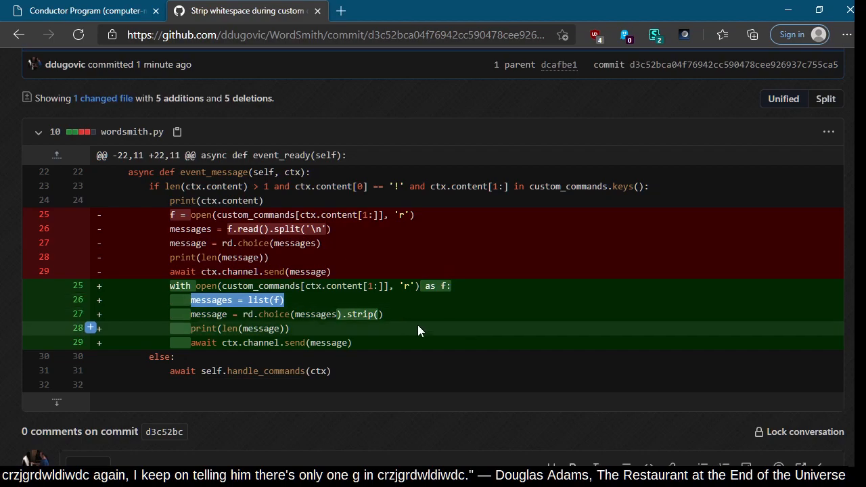
{"action": "left_click_drag", "start_coordinate": [191, 300], "coordinate": [352, 343]}
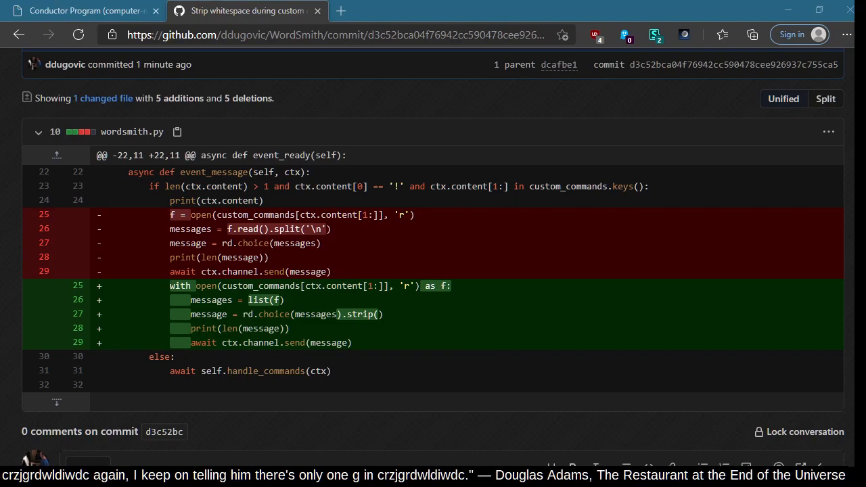
{"action": "scroll", "scroll_direction": "down", "scroll_amount": 3}
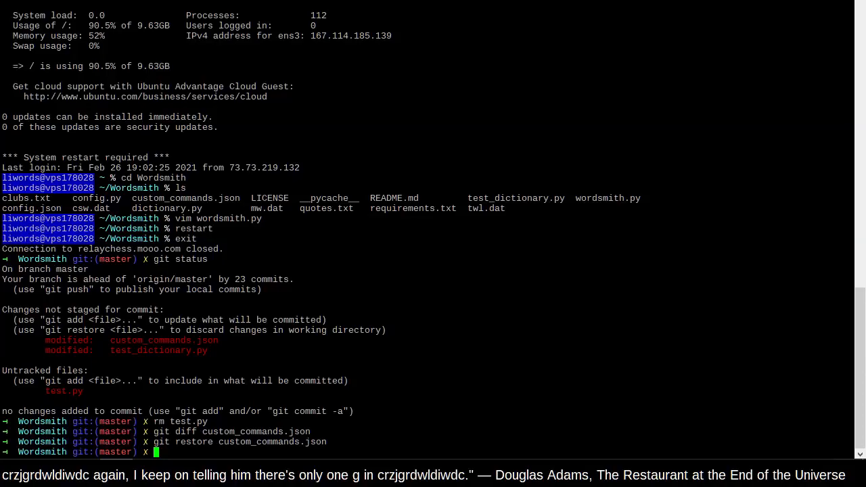
Step: Revise wordsmith.py in vim and rerun the bot to test !randomquote
{"action": "type", "text": "vim wordsmith.py"}
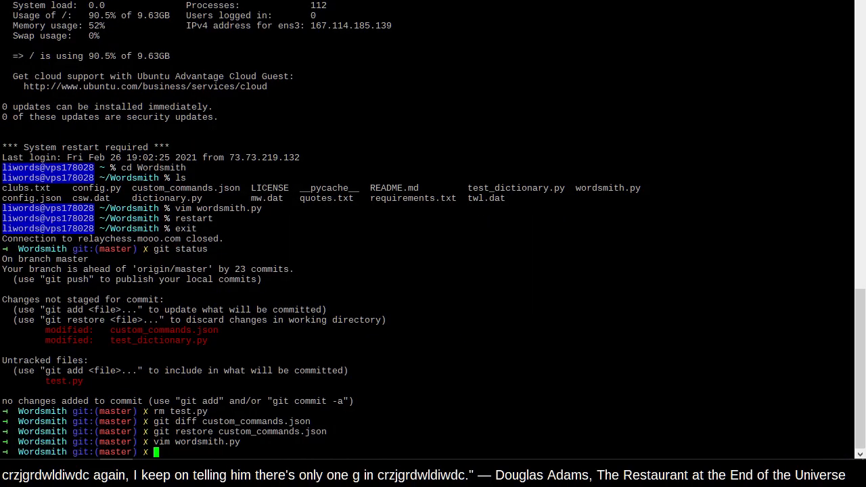
{"action": "type", "text": "python wordsmith.py"}
{"action": "type", "text": "git commit -m \"Strip whitespace during custom command parse"}
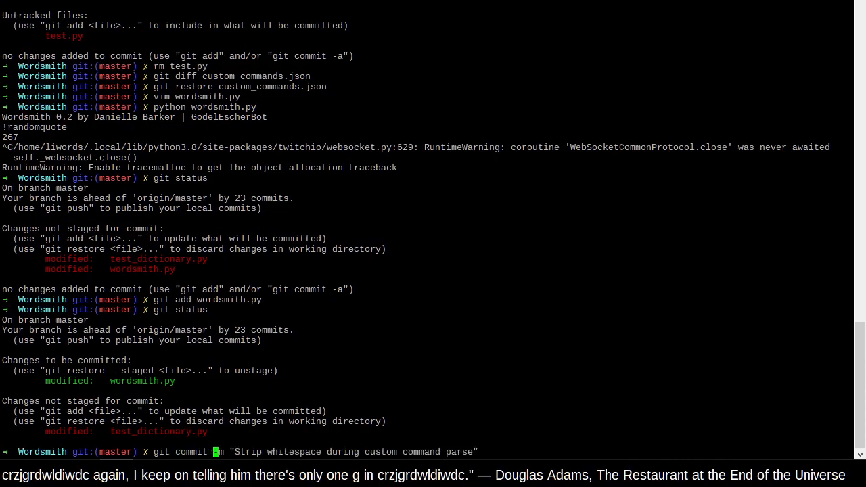
Step: Amend the whitespace-stripping commit with --reset-author and force-push it to ddugovic master
{"action": "type", "text": "--amend --res"}
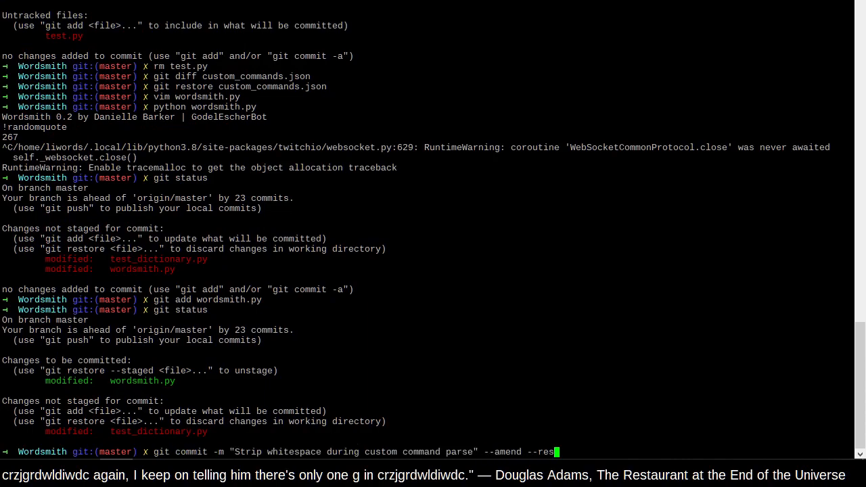
{"action": "key", "text": "Return"}
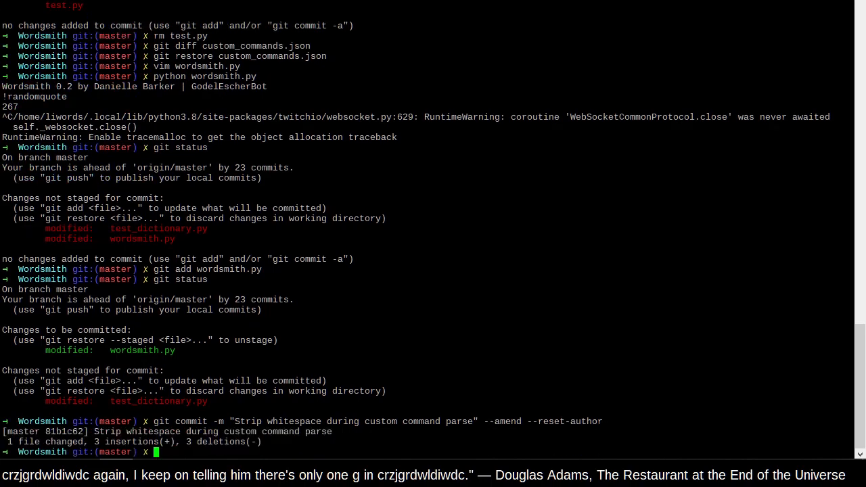
{"action": "type", "text": "git push edugovic"}
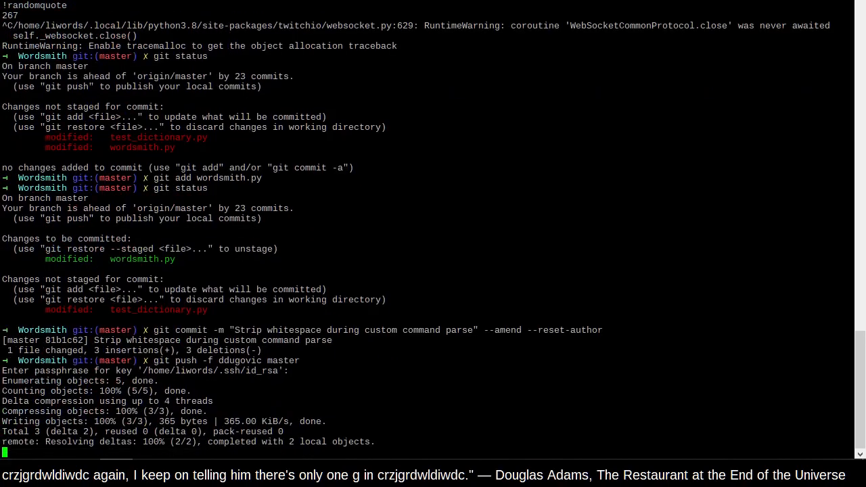
{"action": "key", "text": "alt+tab"}
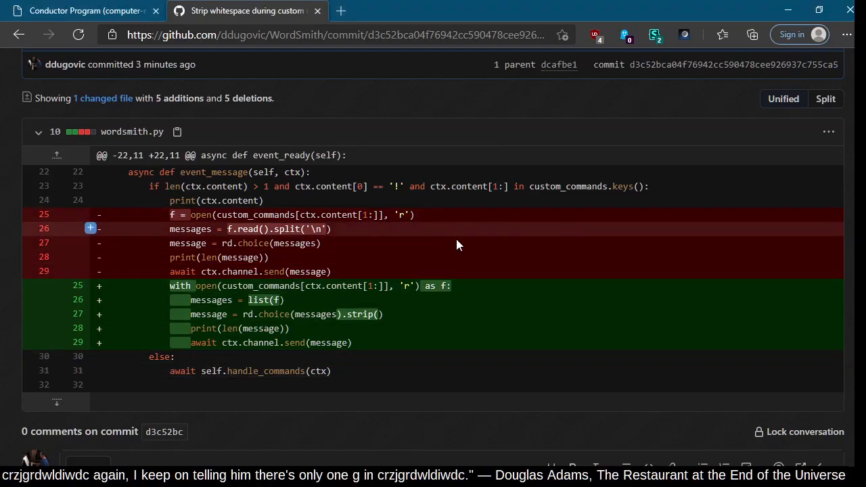
Step: Open the amended commit on GitHub, highlight list(f) in the diff, and scroll back to the header
{"action": "left_click", "coordinate": [138, 112]}
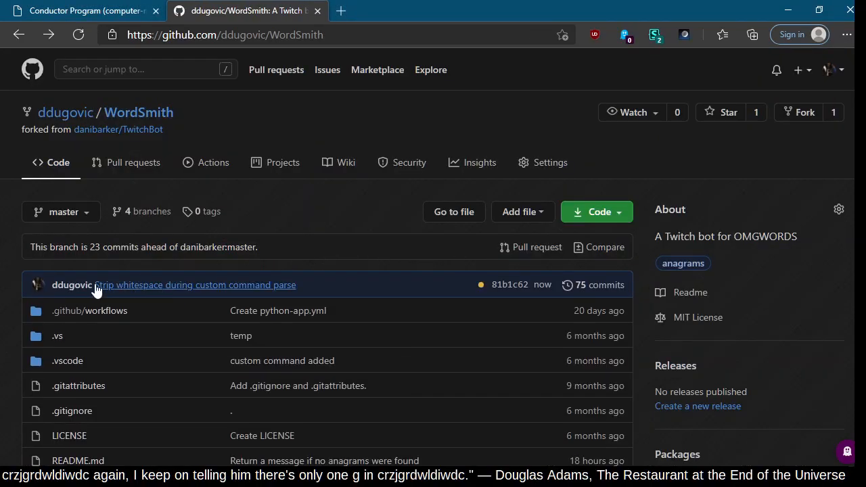
{"action": "left_click", "coordinate": [195, 284]}
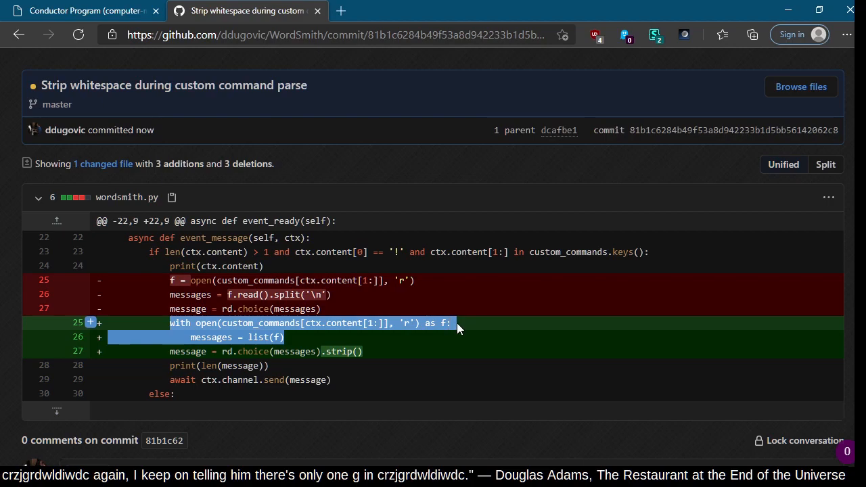
{"action": "mouse_move", "coordinate": [448, 329]}
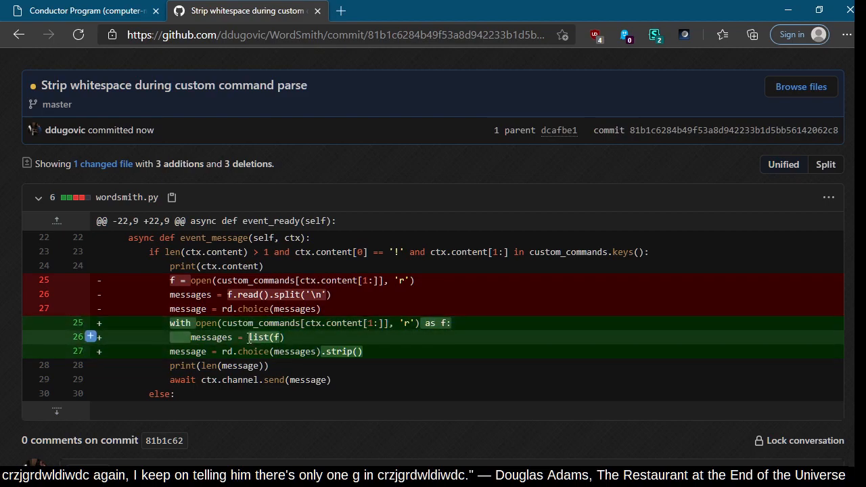
{"action": "double_click", "coordinate": [264, 337]}
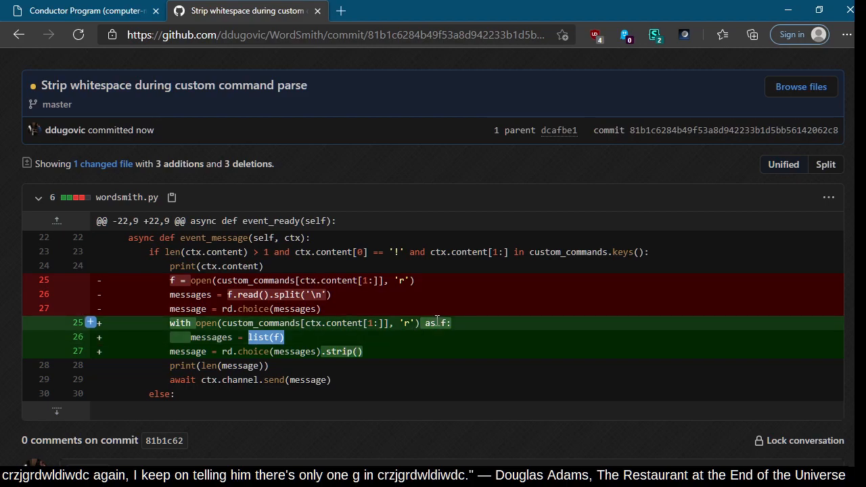
{"action": "mouse_move", "coordinate": [448, 333]}
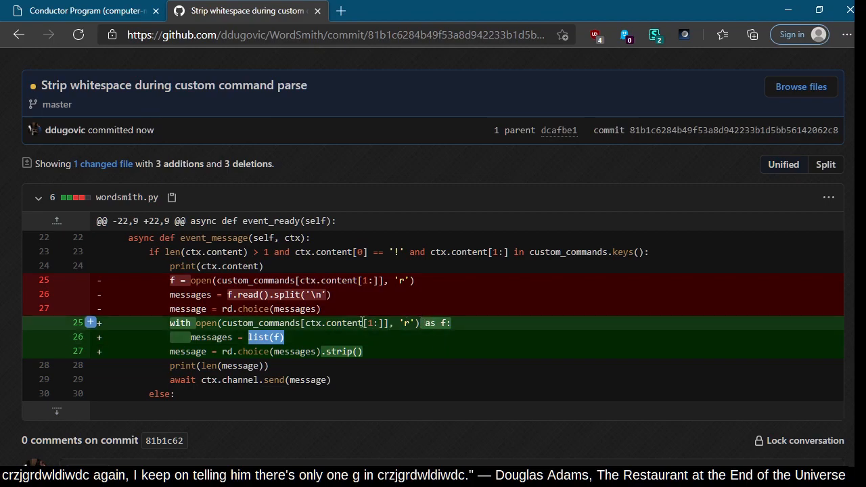
{"action": "mouse_move", "coordinate": [406, 365]}
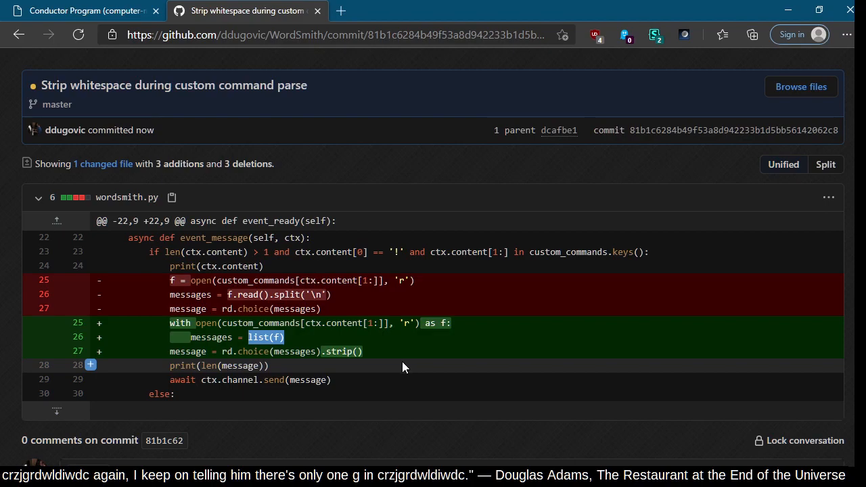
{"action": "mouse_move", "coordinate": [382, 423]}
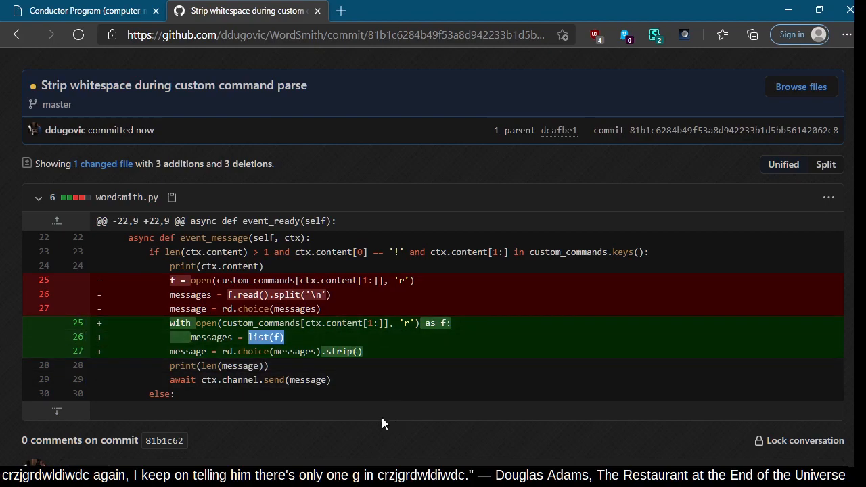
{"action": "mouse_move", "coordinate": [303, 342]}
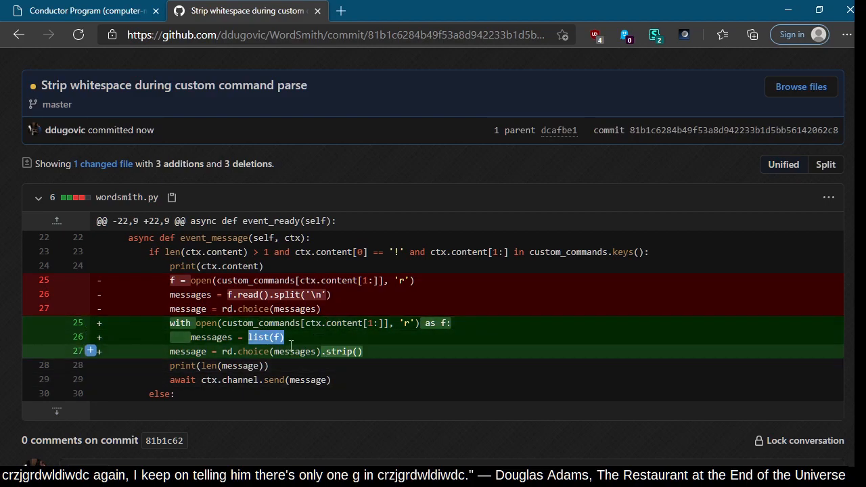
{"action": "mouse_move", "coordinate": [291, 352]}
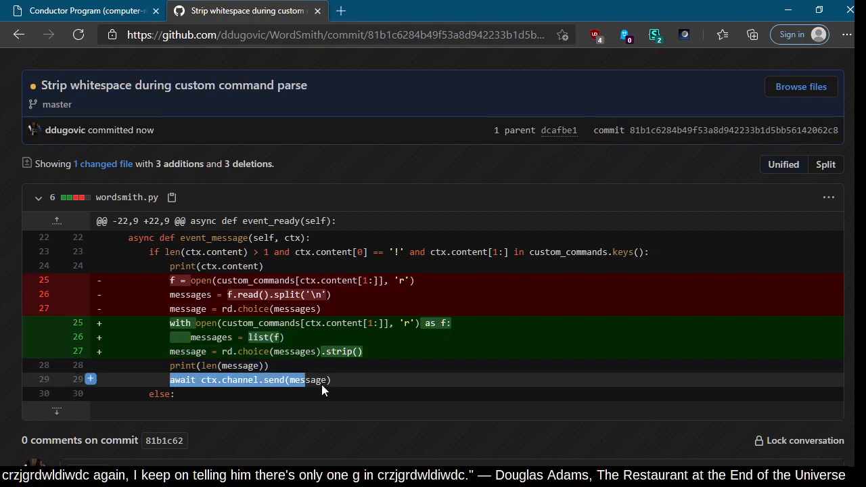
{"action": "scroll", "scroll_direction": "down", "scroll_amount": 3}
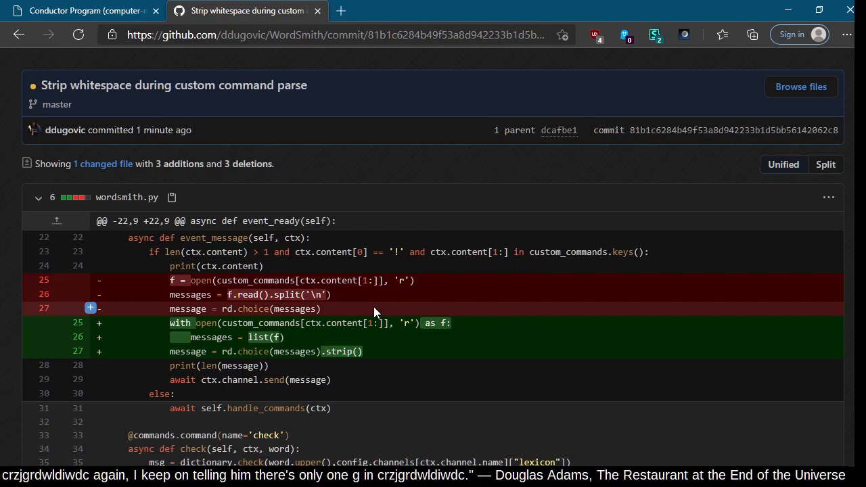
{"action": "mouse_move", "coordinate": [192, 351]}
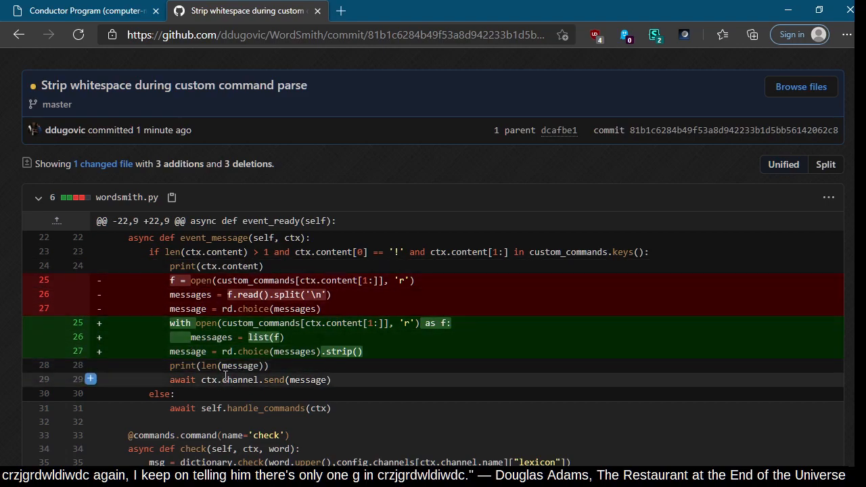
{"action": "mouse_move", "coordinate": [279, 384]}
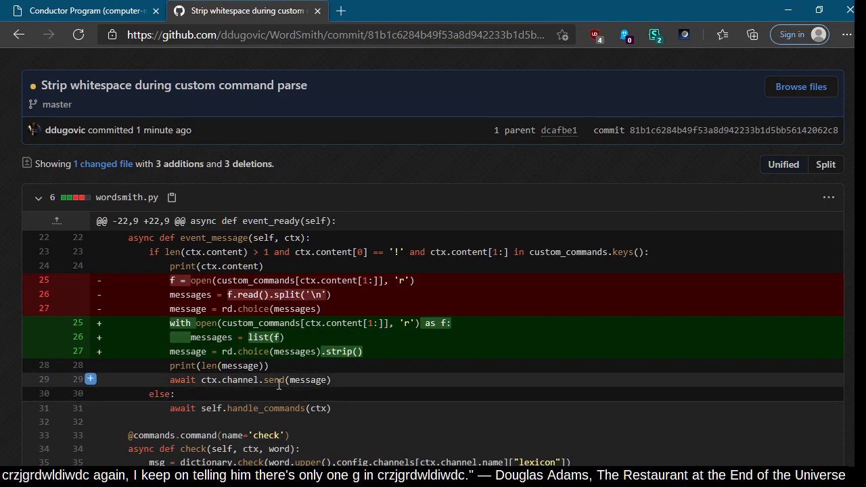
{"action": "scroll", "scroll_direction": "up", "scroll_amount": 3}
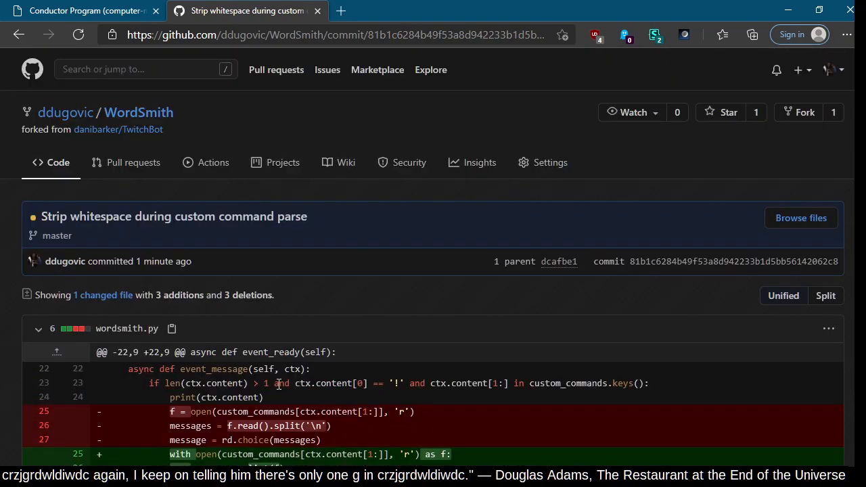
{"action": "mouse_move", "coordinate": [179, 121]}
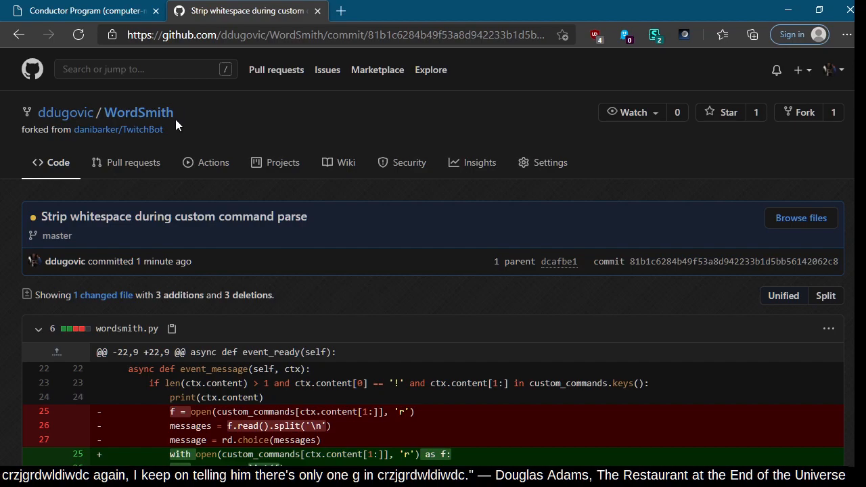
{"action": "mouse_move", "coordinate": [138, 112]}
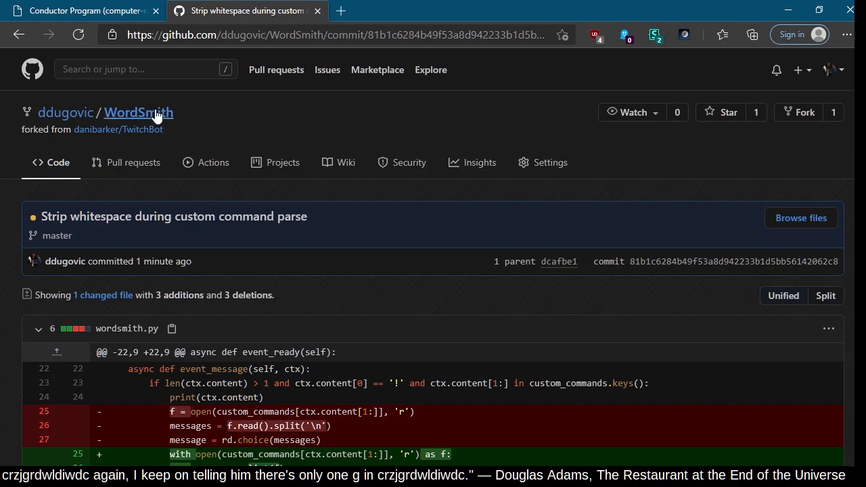
{"action": "mouse_move", "coordinate": [118, 130]}
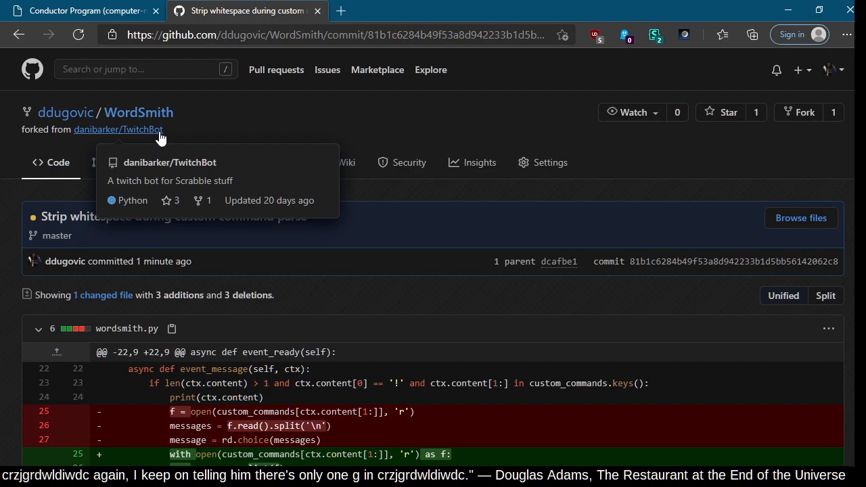
{"action": "mouse_move", "coordinate": [169, 129]}
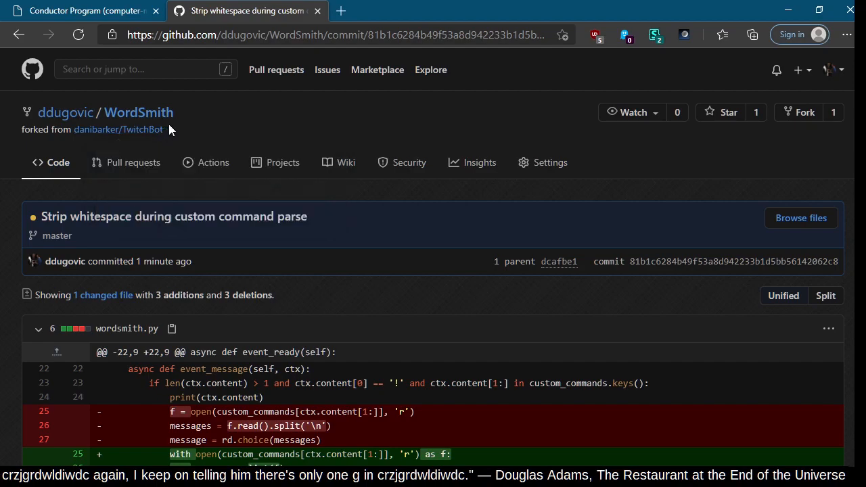
{"action": "mouse_move", "coordinate": [209, 114]}
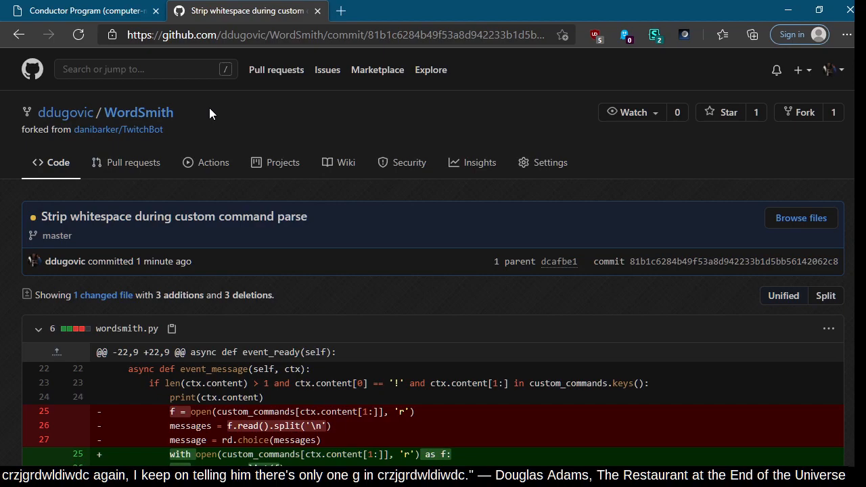
{"action": "mouse_move", "coordinate": [206, 127]}
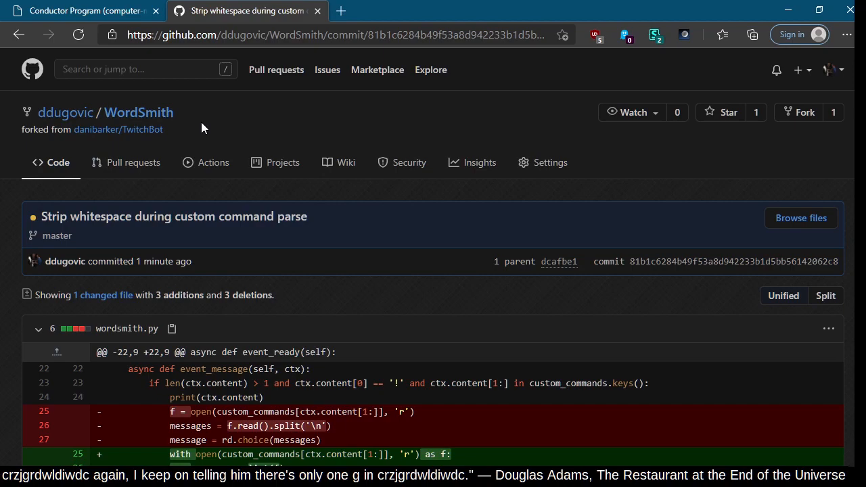
{"action": "mouse_move", "coordinate": [182, 151]}
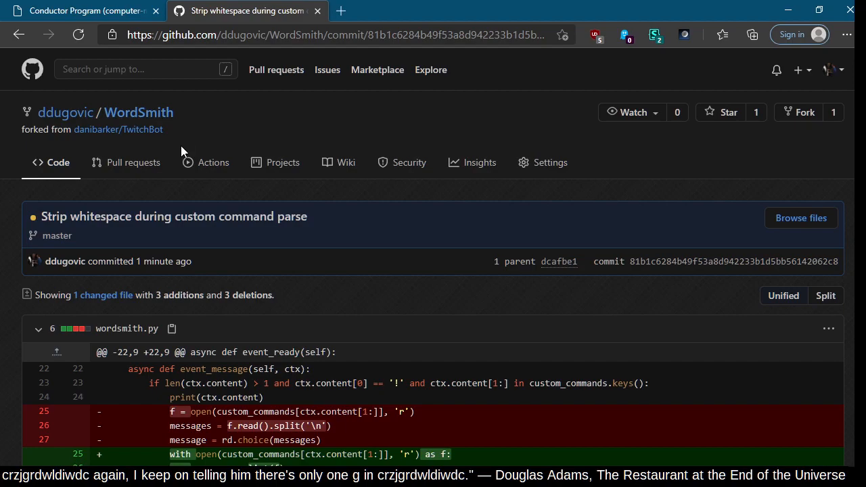
{"action": "mouse_move", "coordinate": [183, 143]}
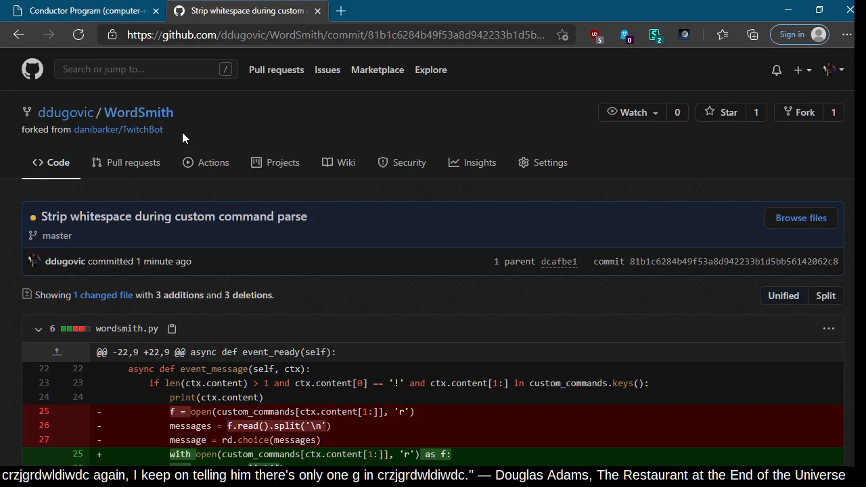
{"action": "mouse_move", "coordinate": [197, 145]}
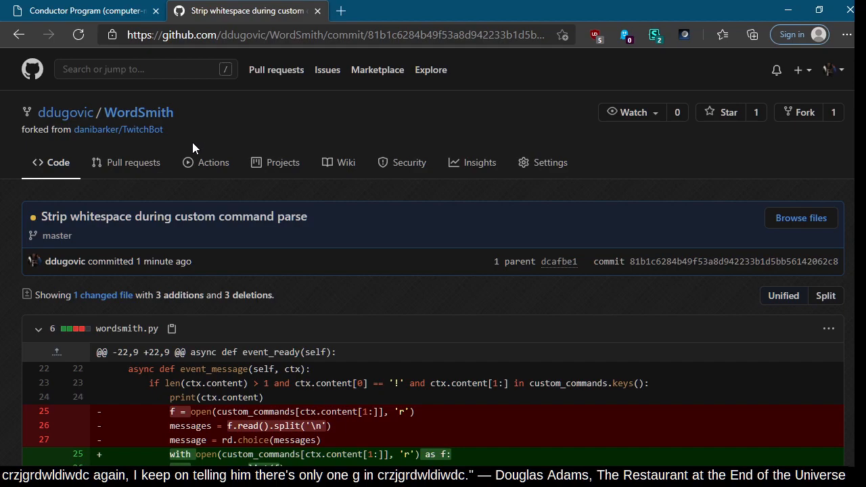
{"action": "mouse_move", "coordinate": [198, 122]}
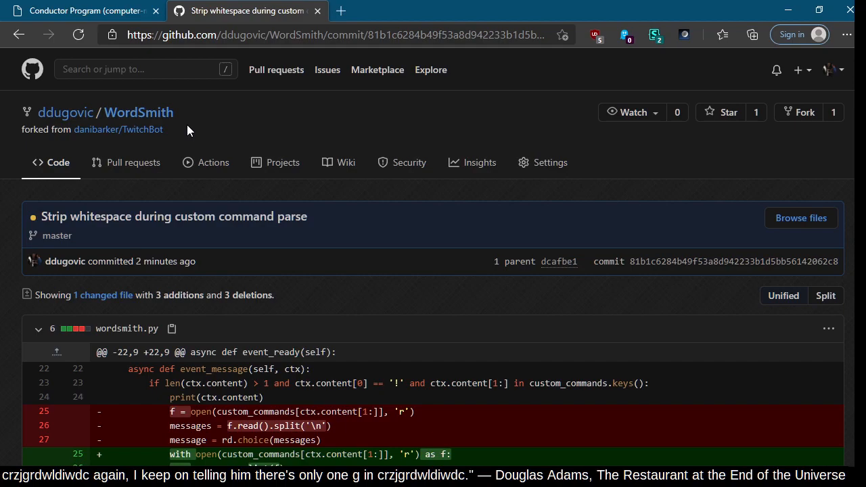
{"action": "mouse_move", "coordinate": [186, 134]}
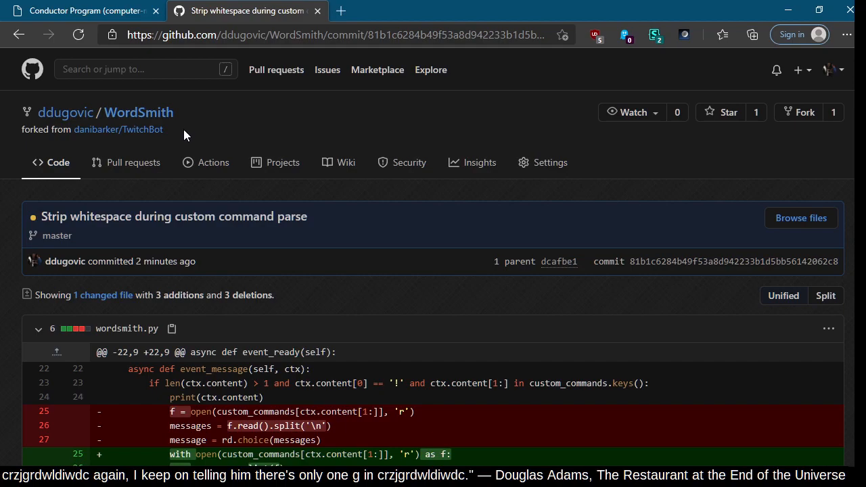
{"action": "mouse_move", "coordinate": [179, 121]}
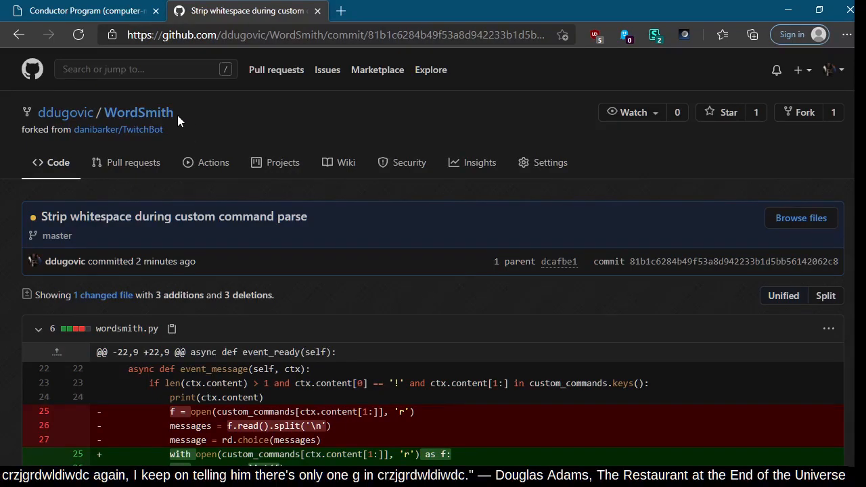
{"action": "mouse_move", "coordinate": [210, 143]}
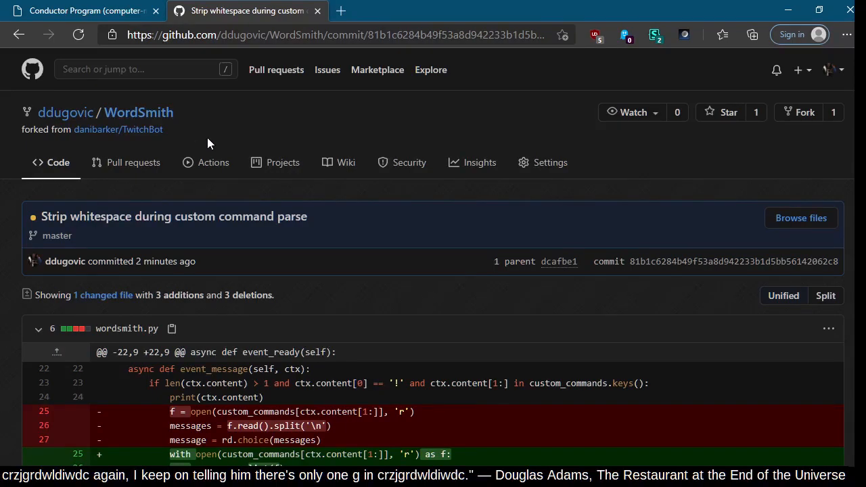